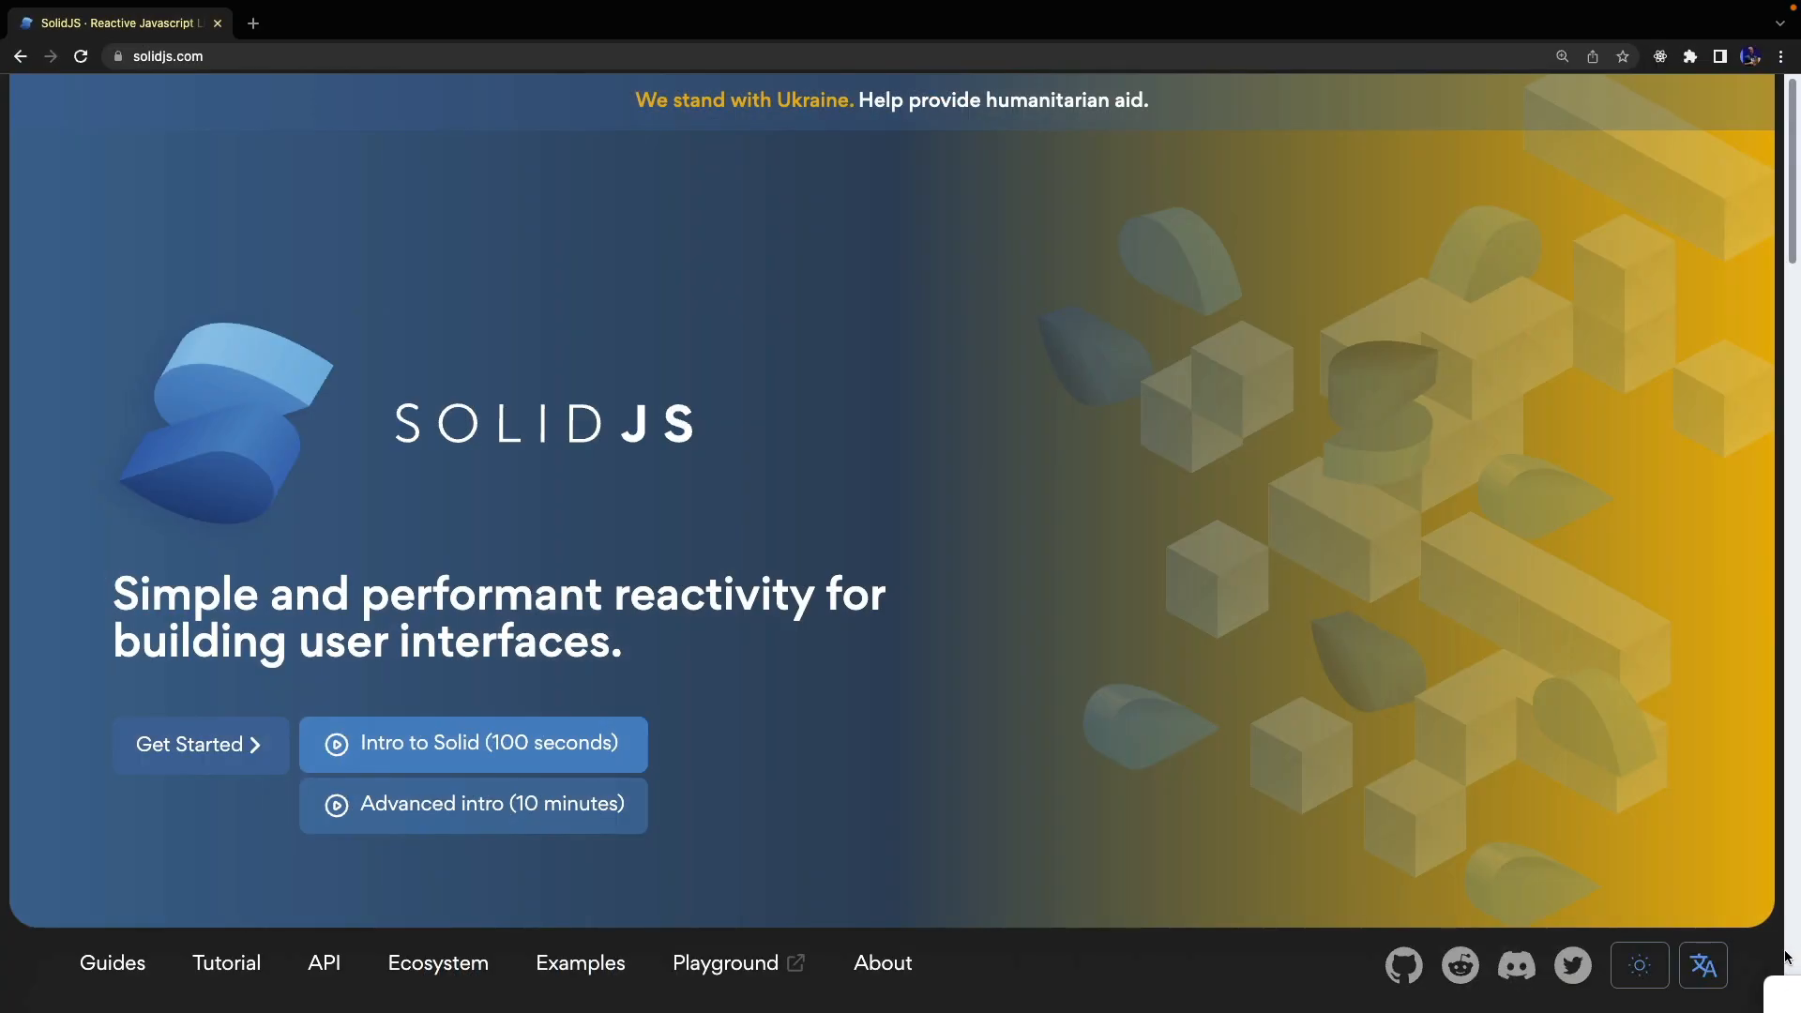
# Scroll the project tree and open src/index.jsx to see App rendered into root.
pyautogui.scroll(-3)
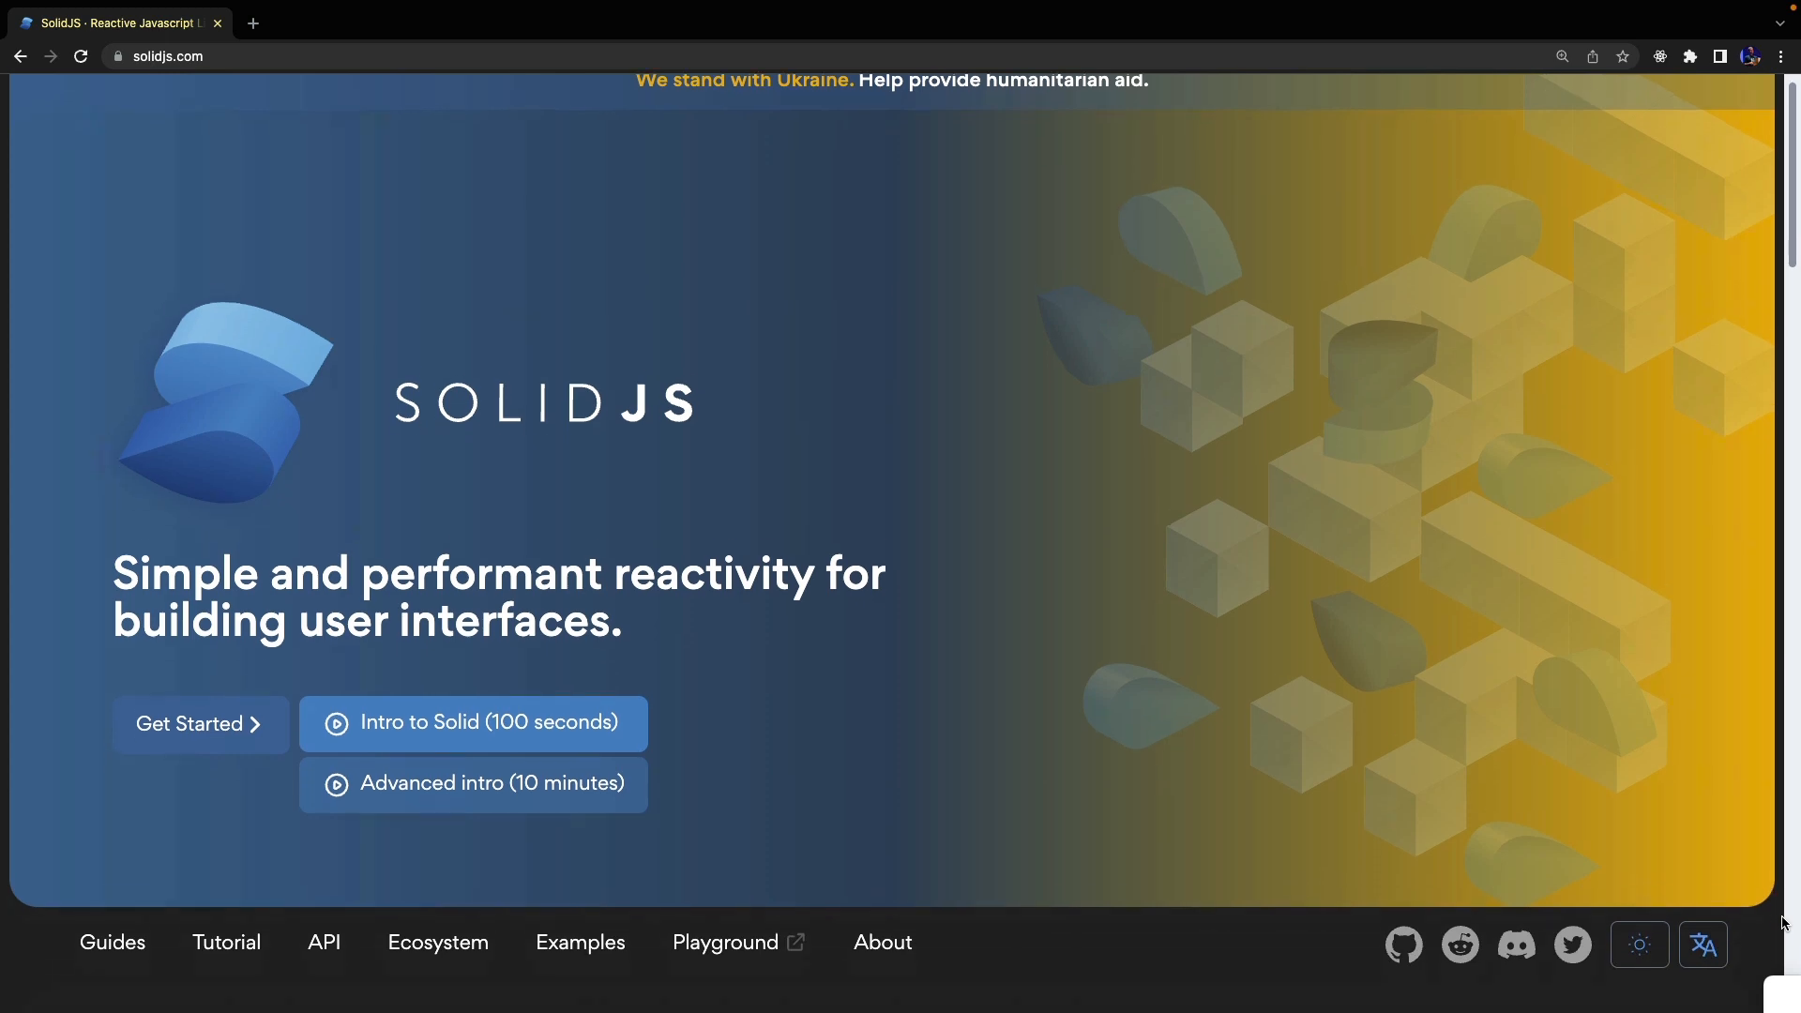
pyautogui.scroll(-3)
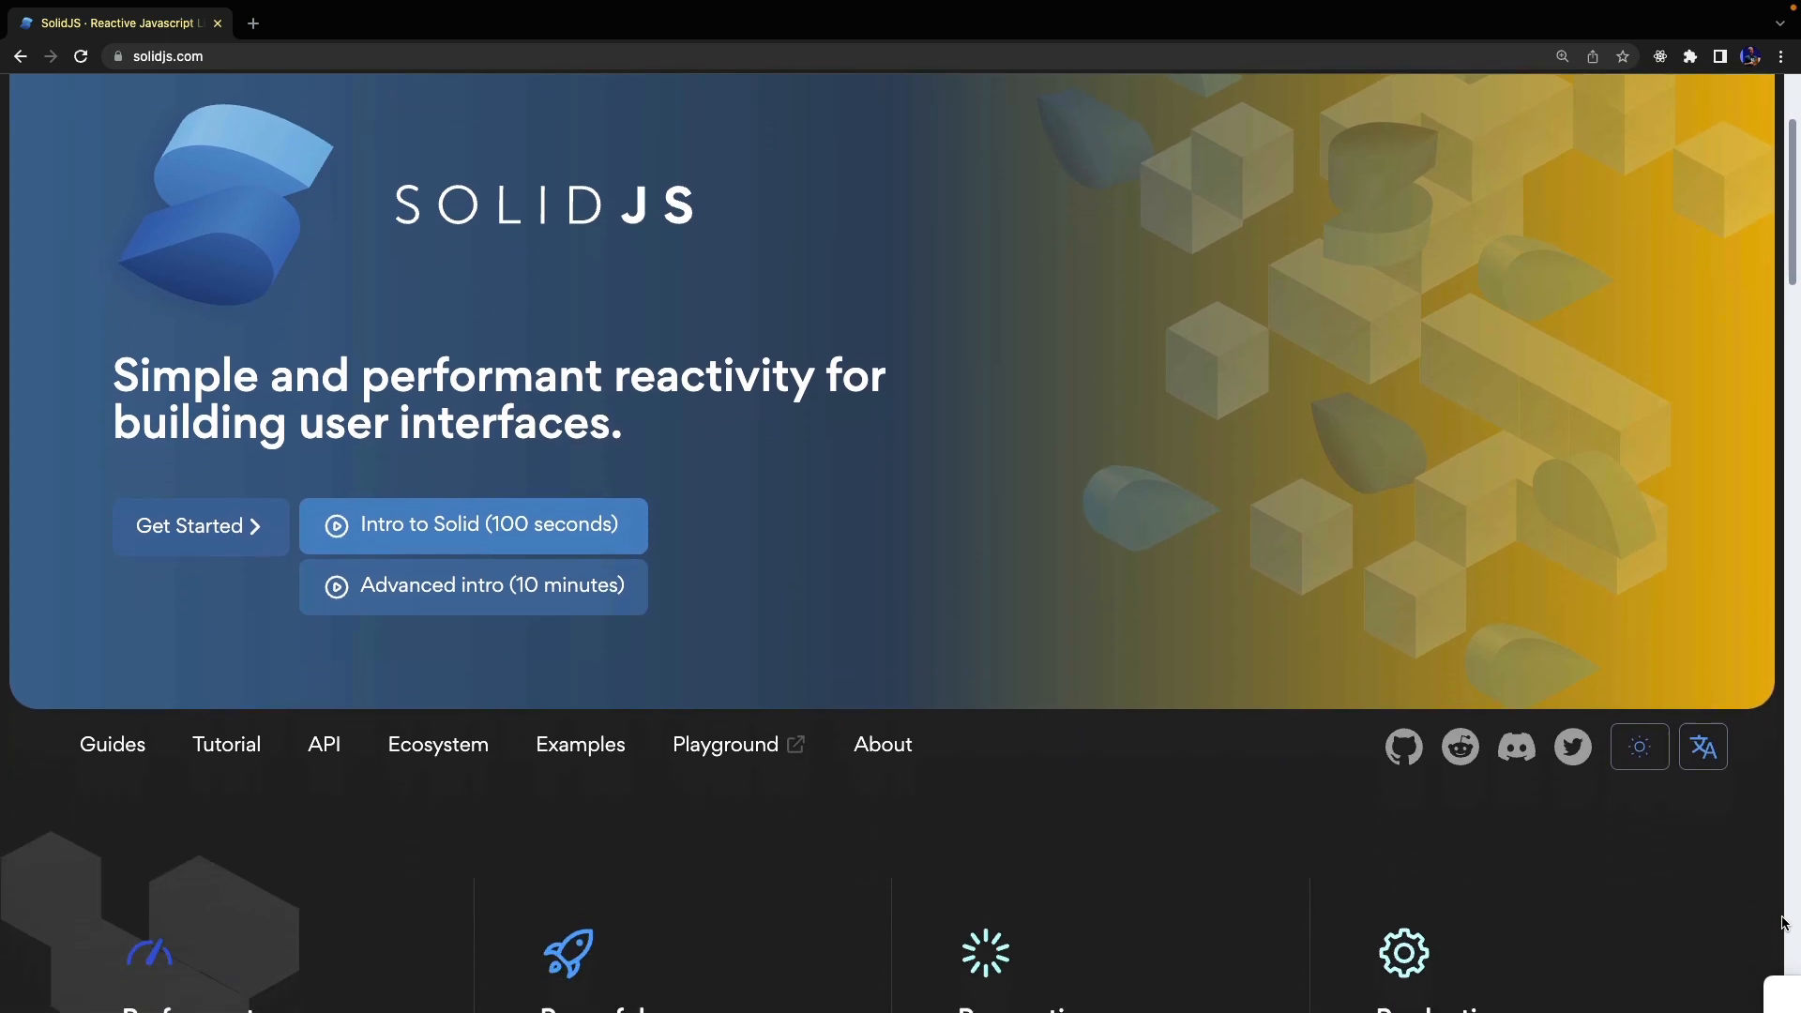
pyautogui.scroll(-3)
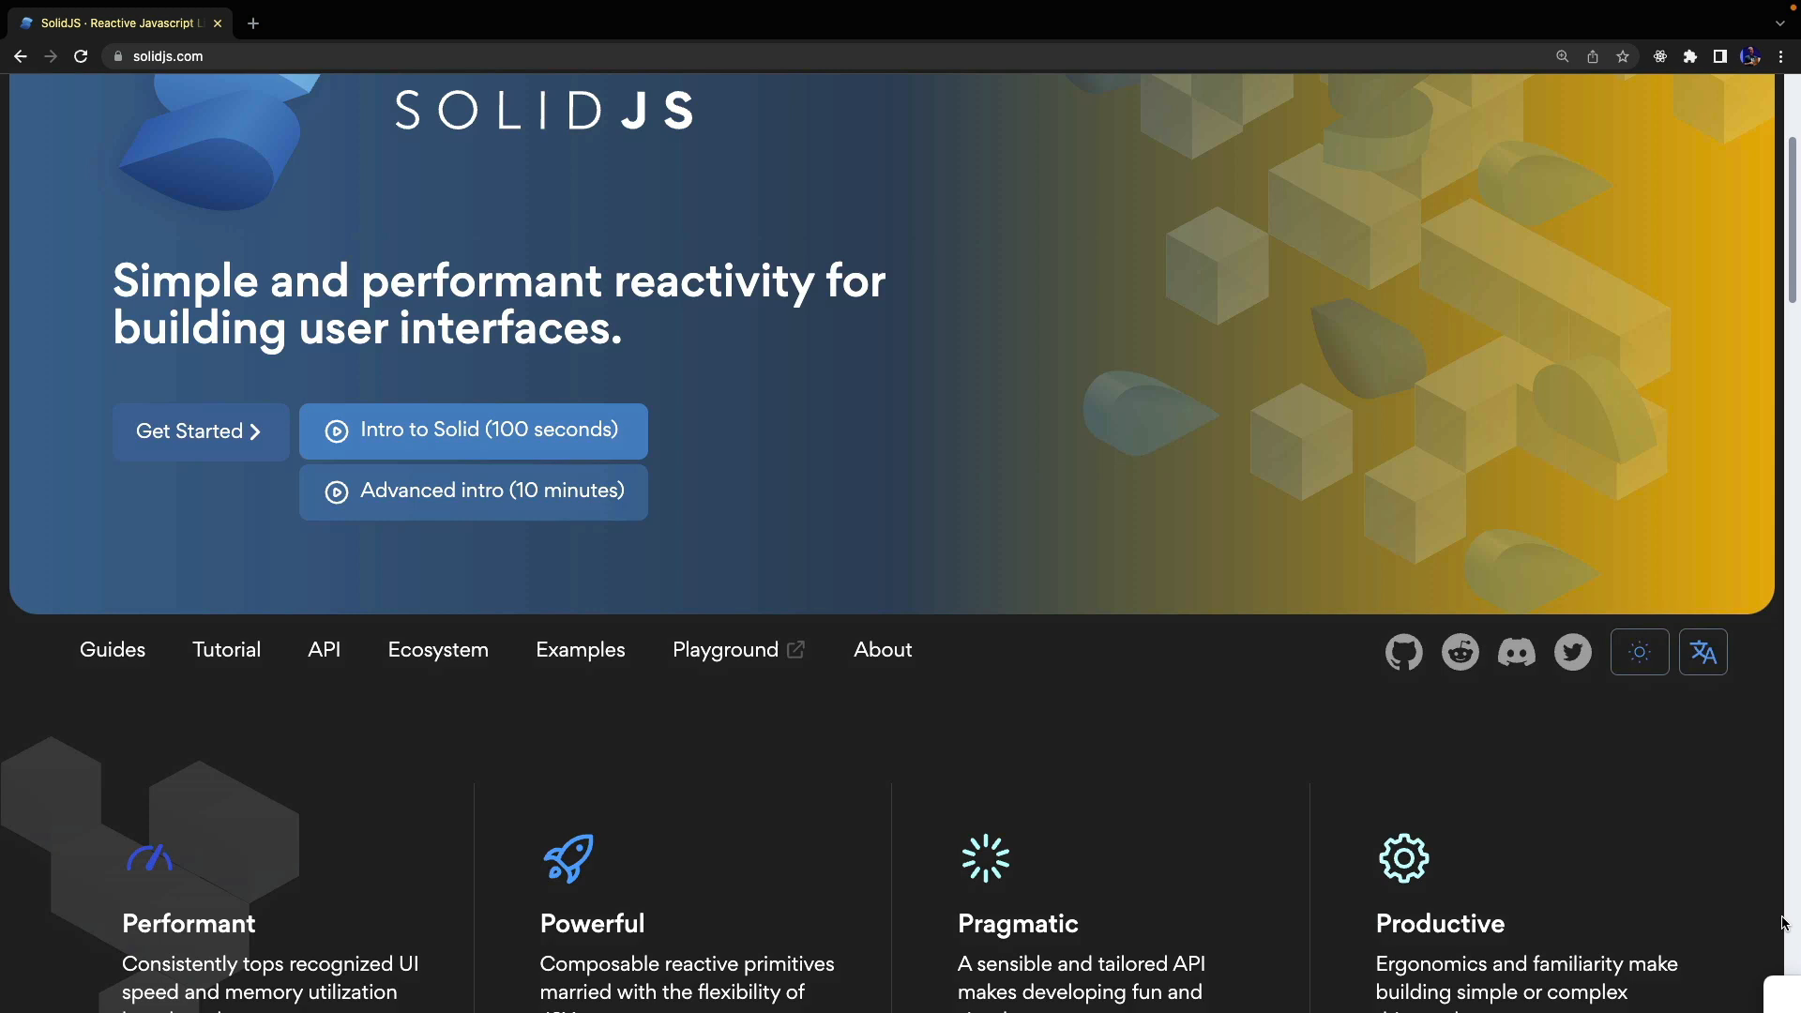
pyautogui.scroll(-3)
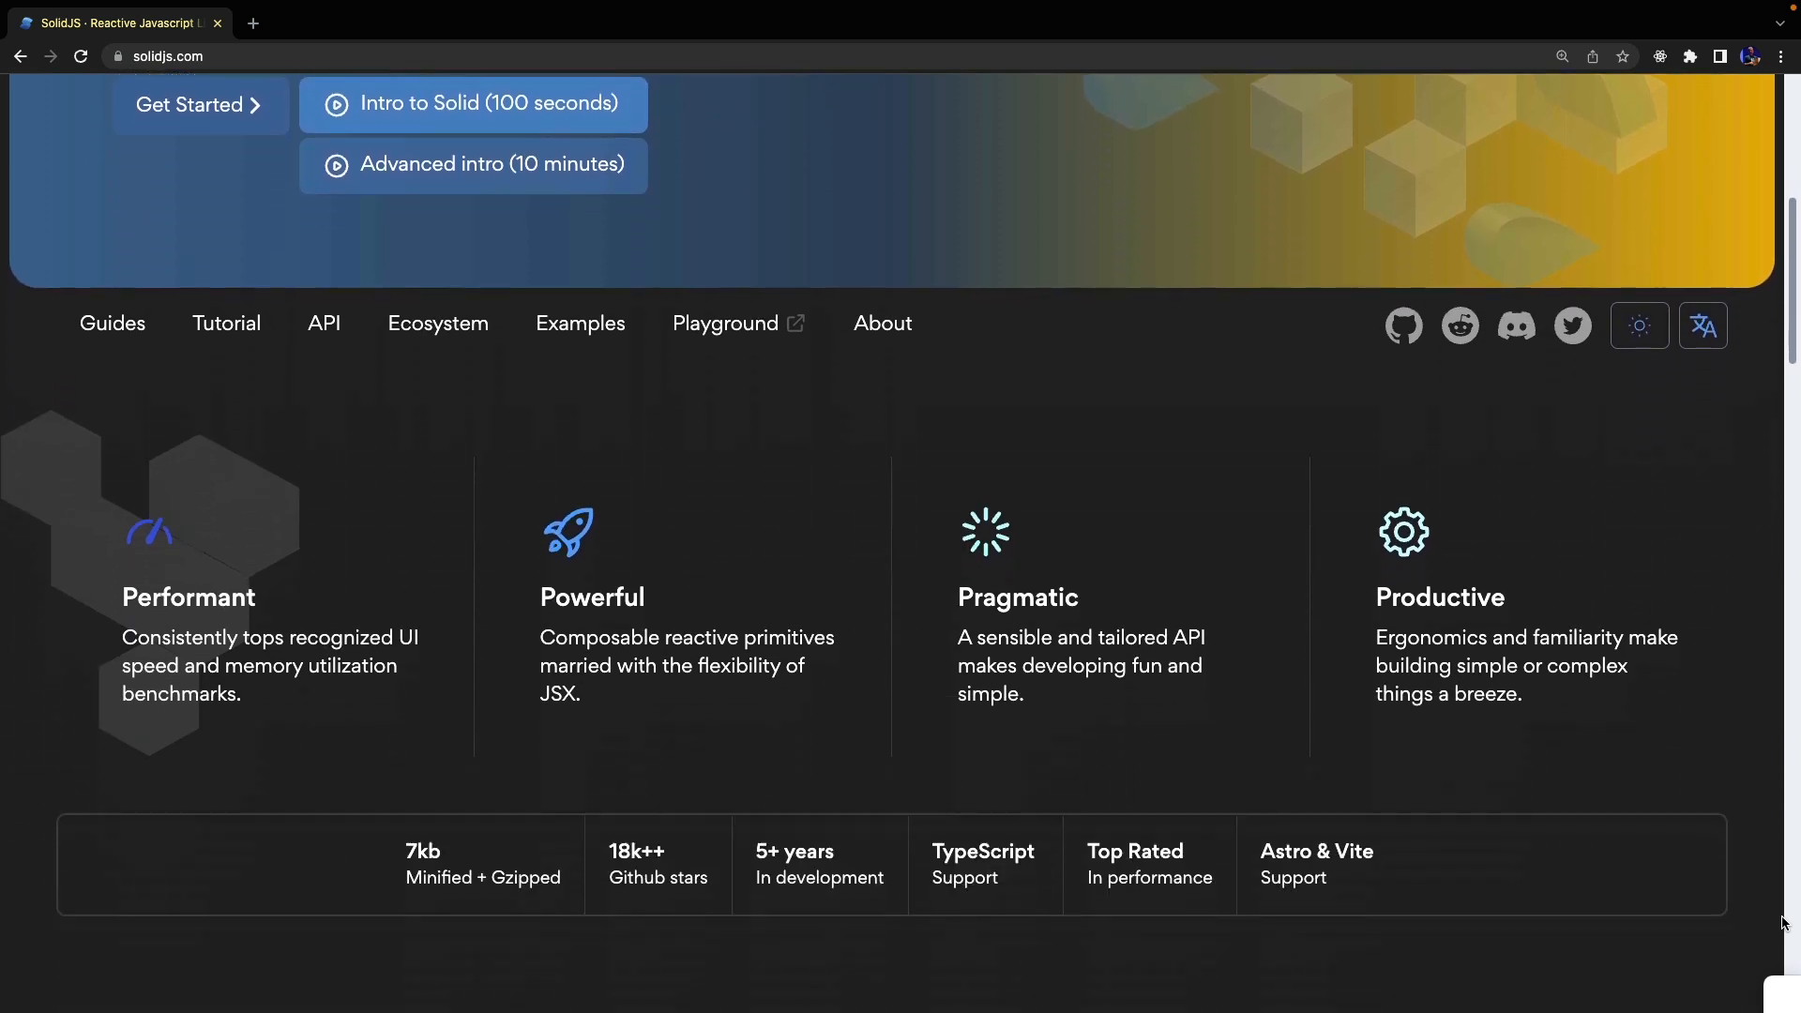
pyautogui.scroll(-3)
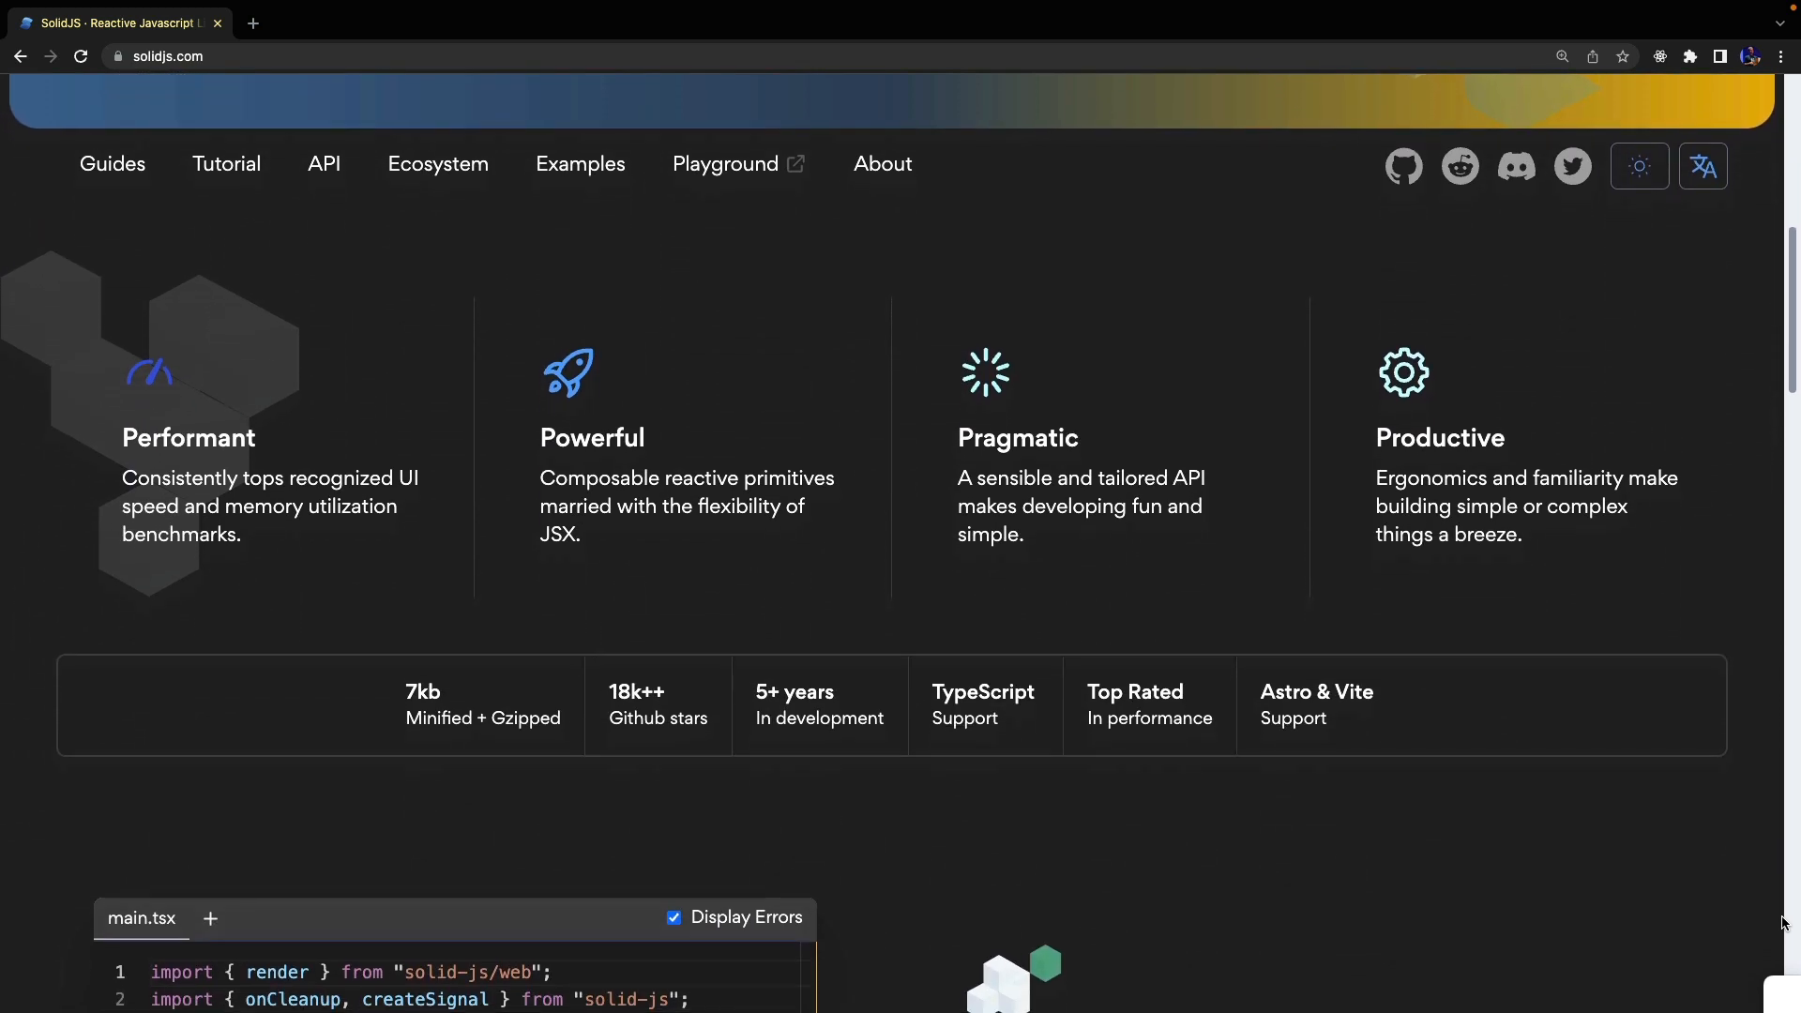
pyautogui.scroll(-3)
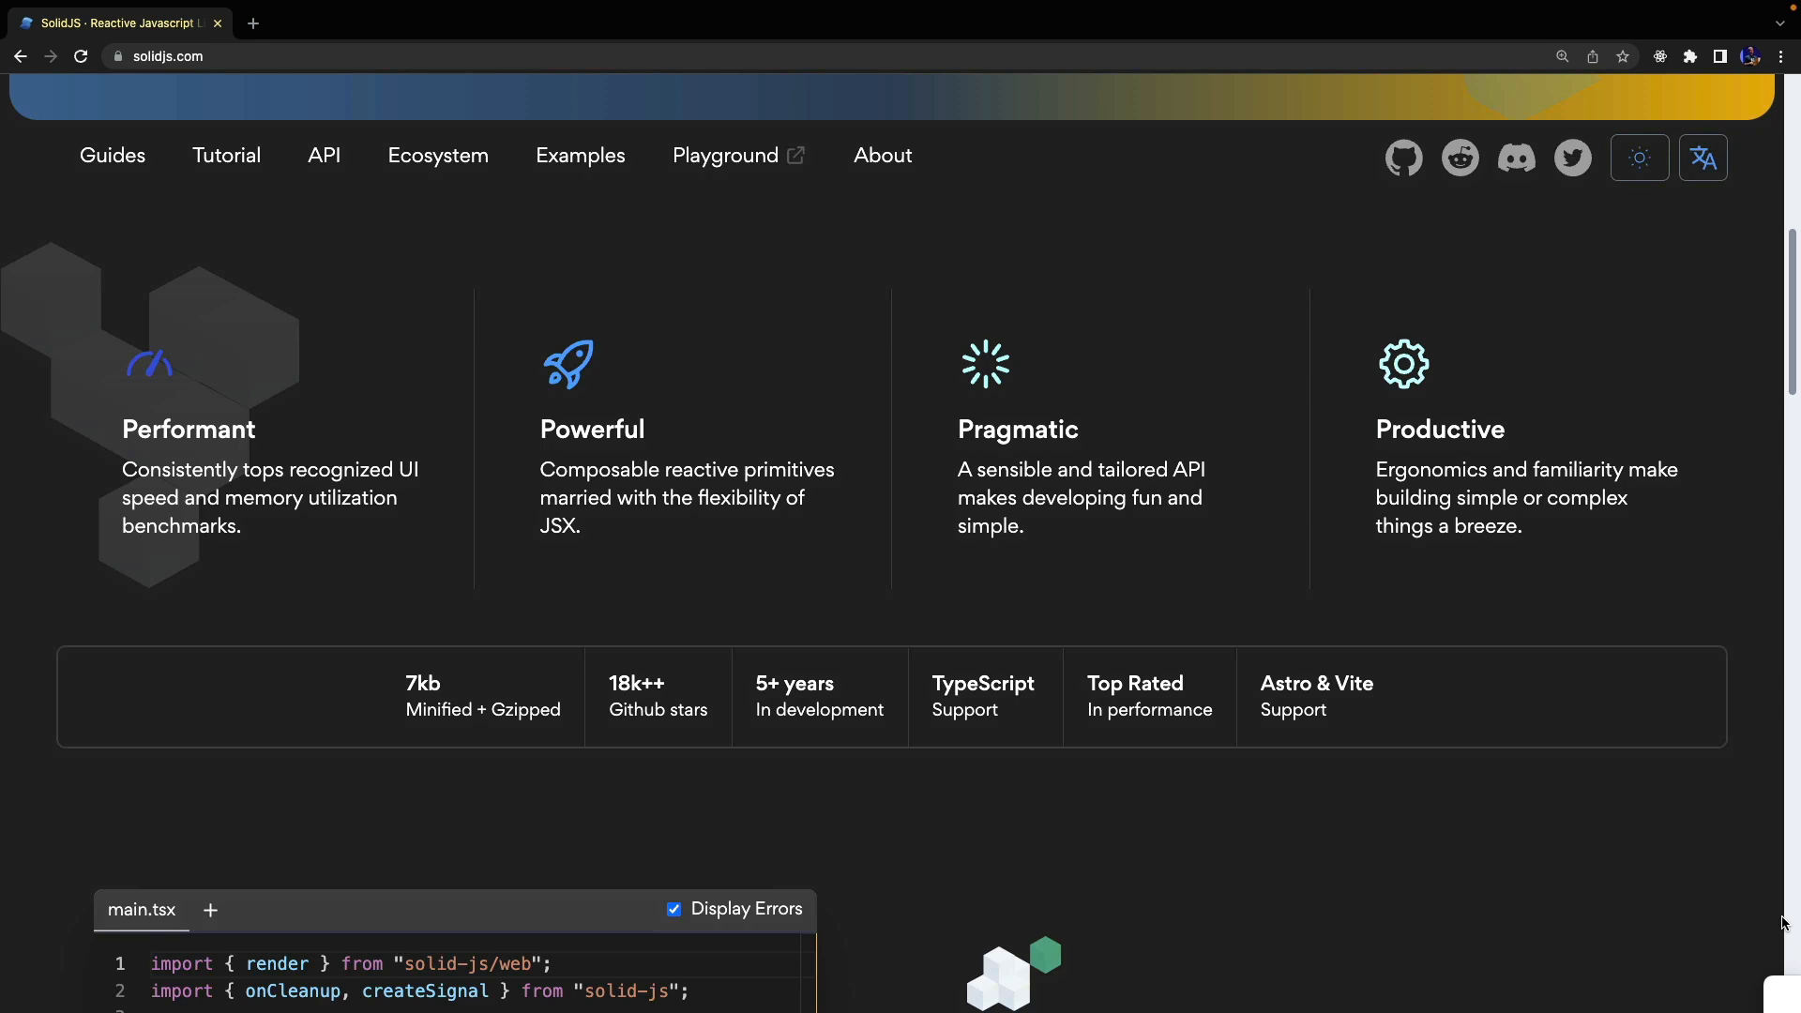
pyautogui.scroll(-3)
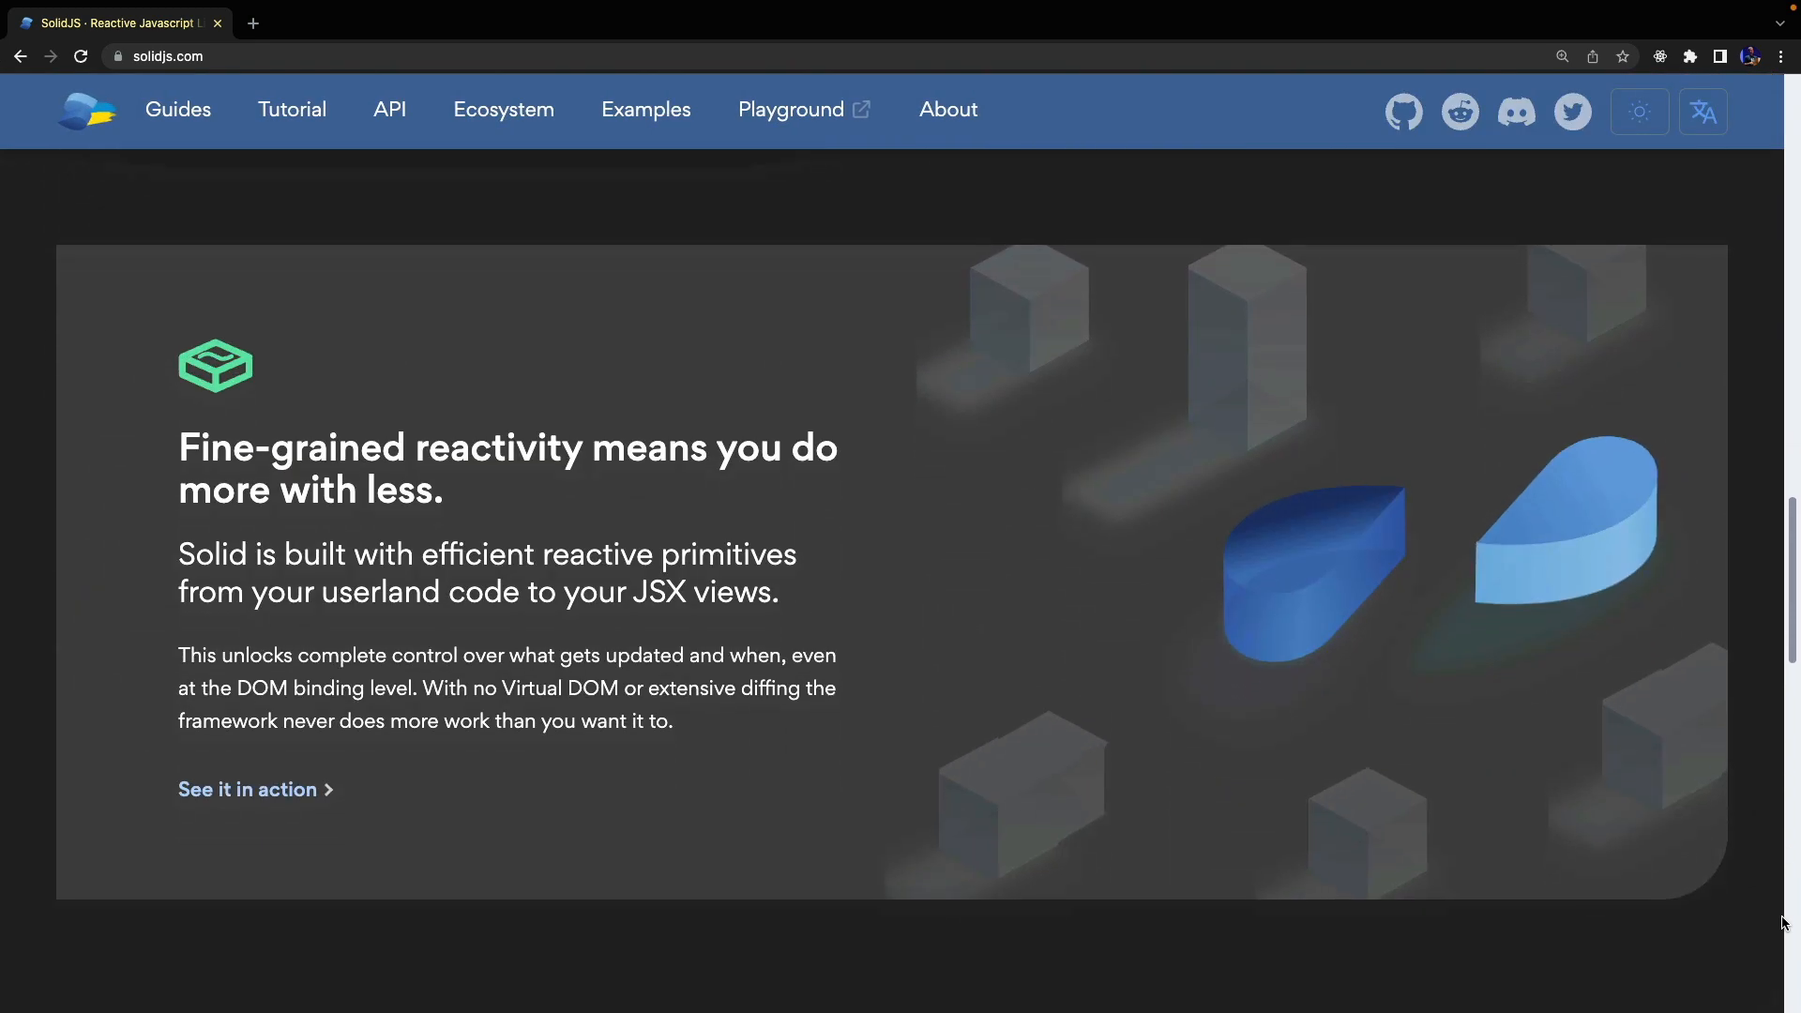
pyautogui.scroll(-3)
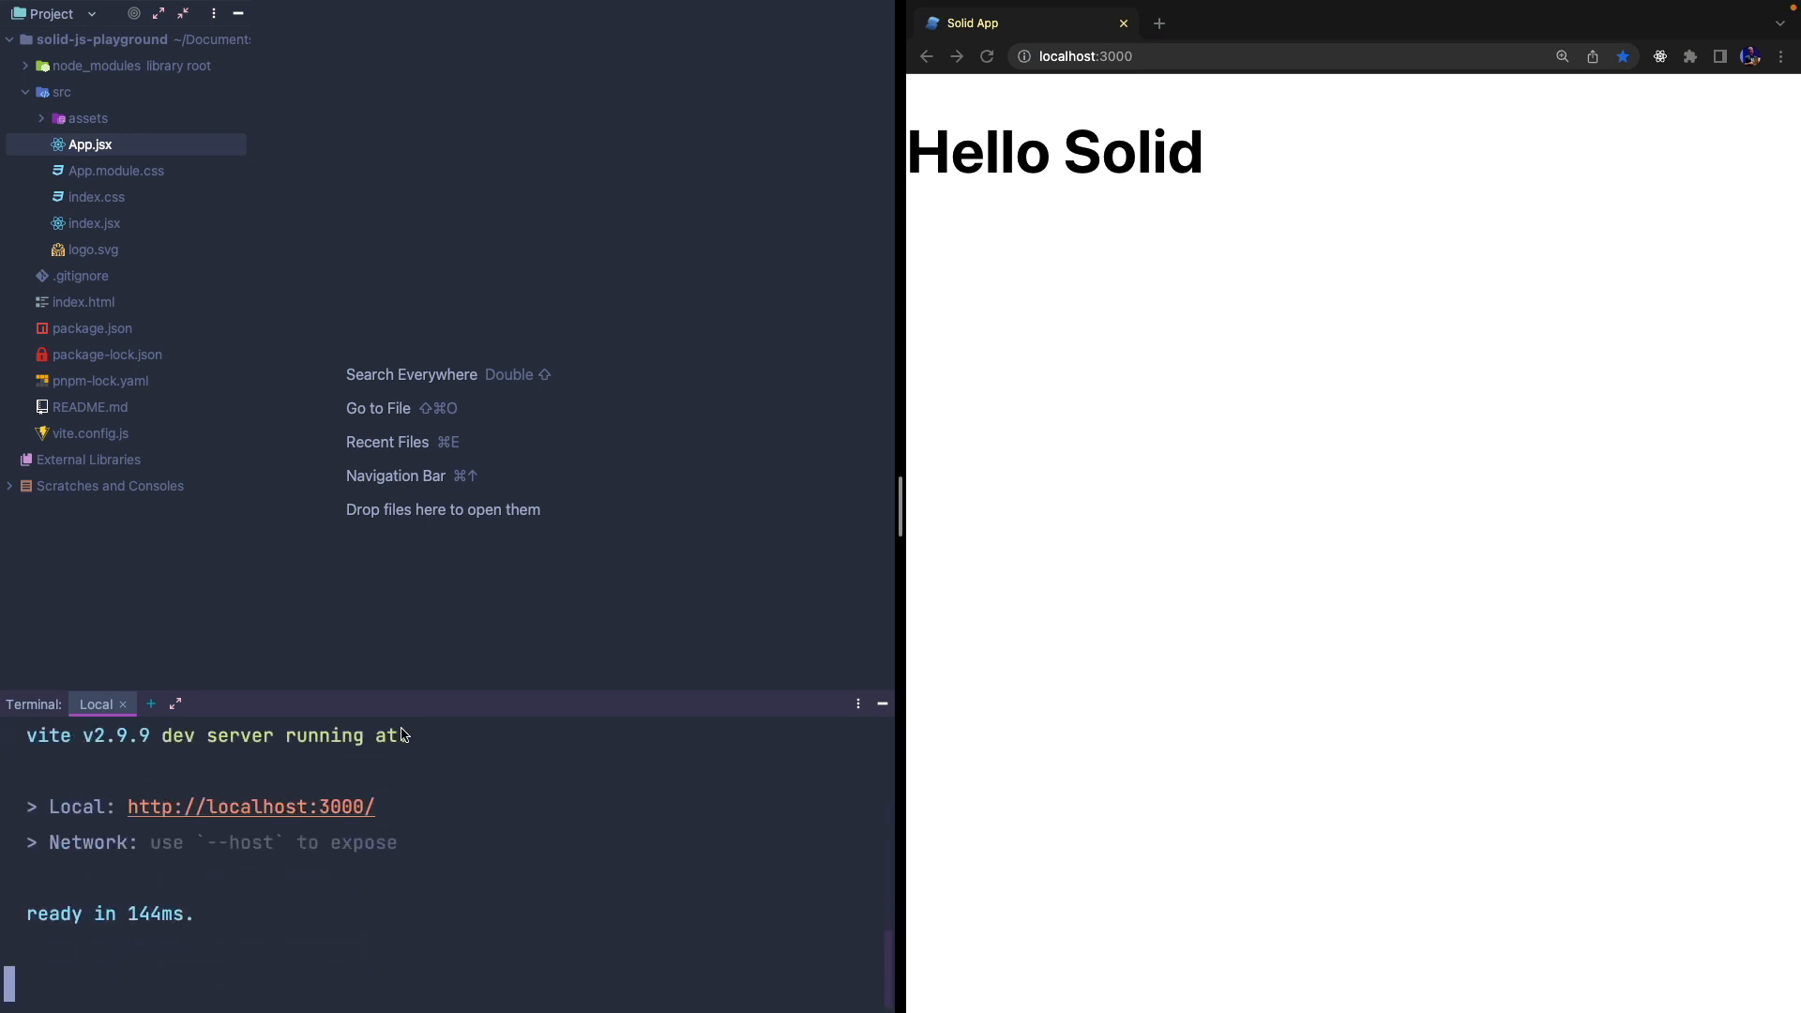
pyautogui.moveTo(120, 224)
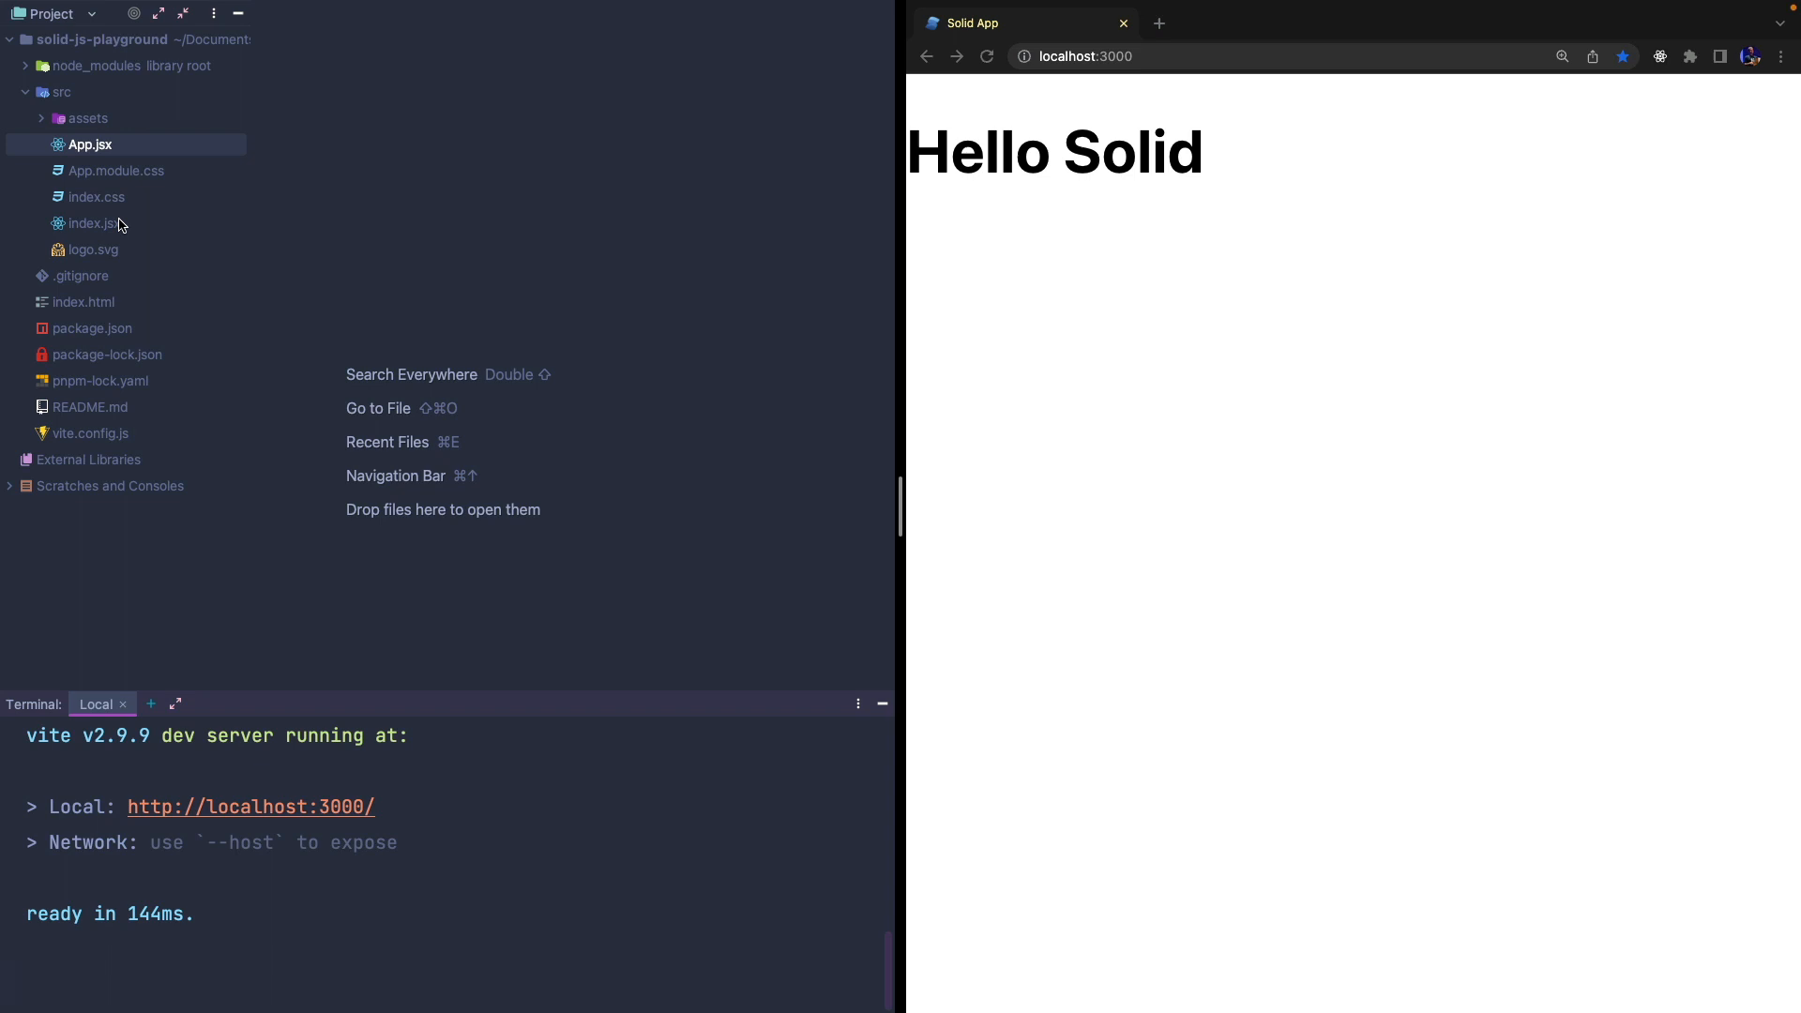
pyautogui.doubleClick(89, 223)
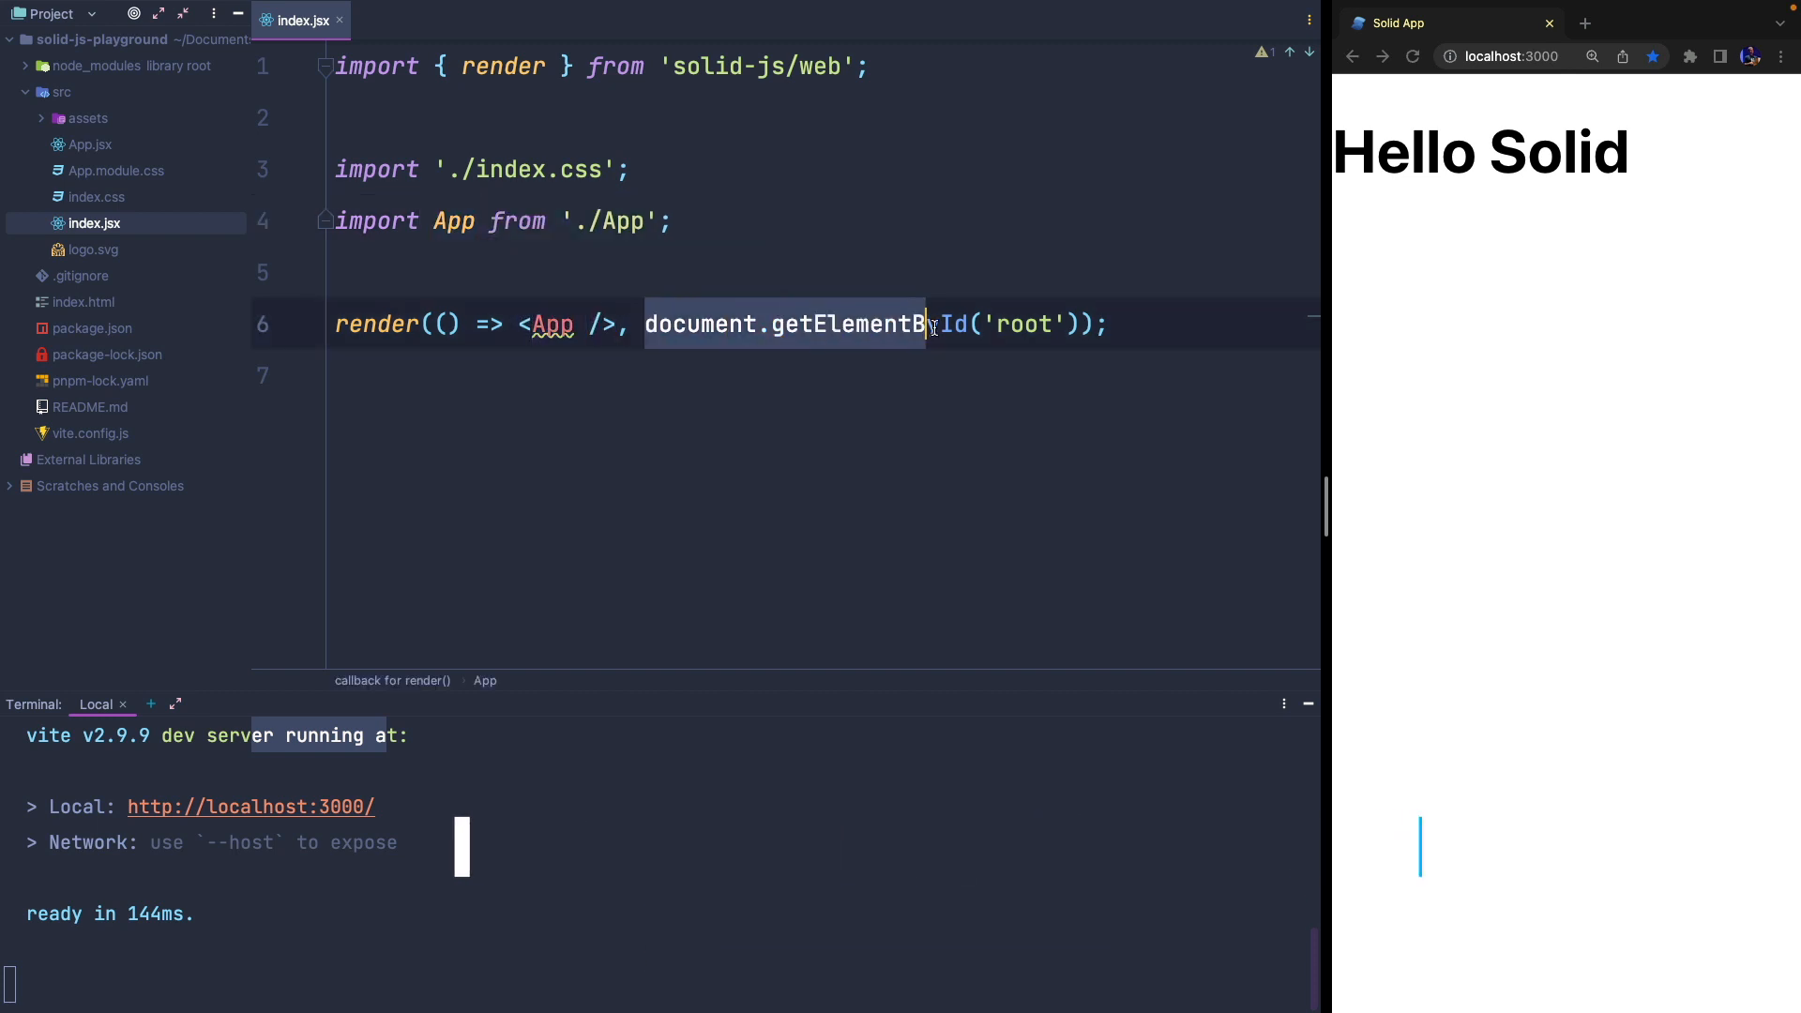
pyautogui.click(84, 301)
pyautogui.write("console.log('render')")
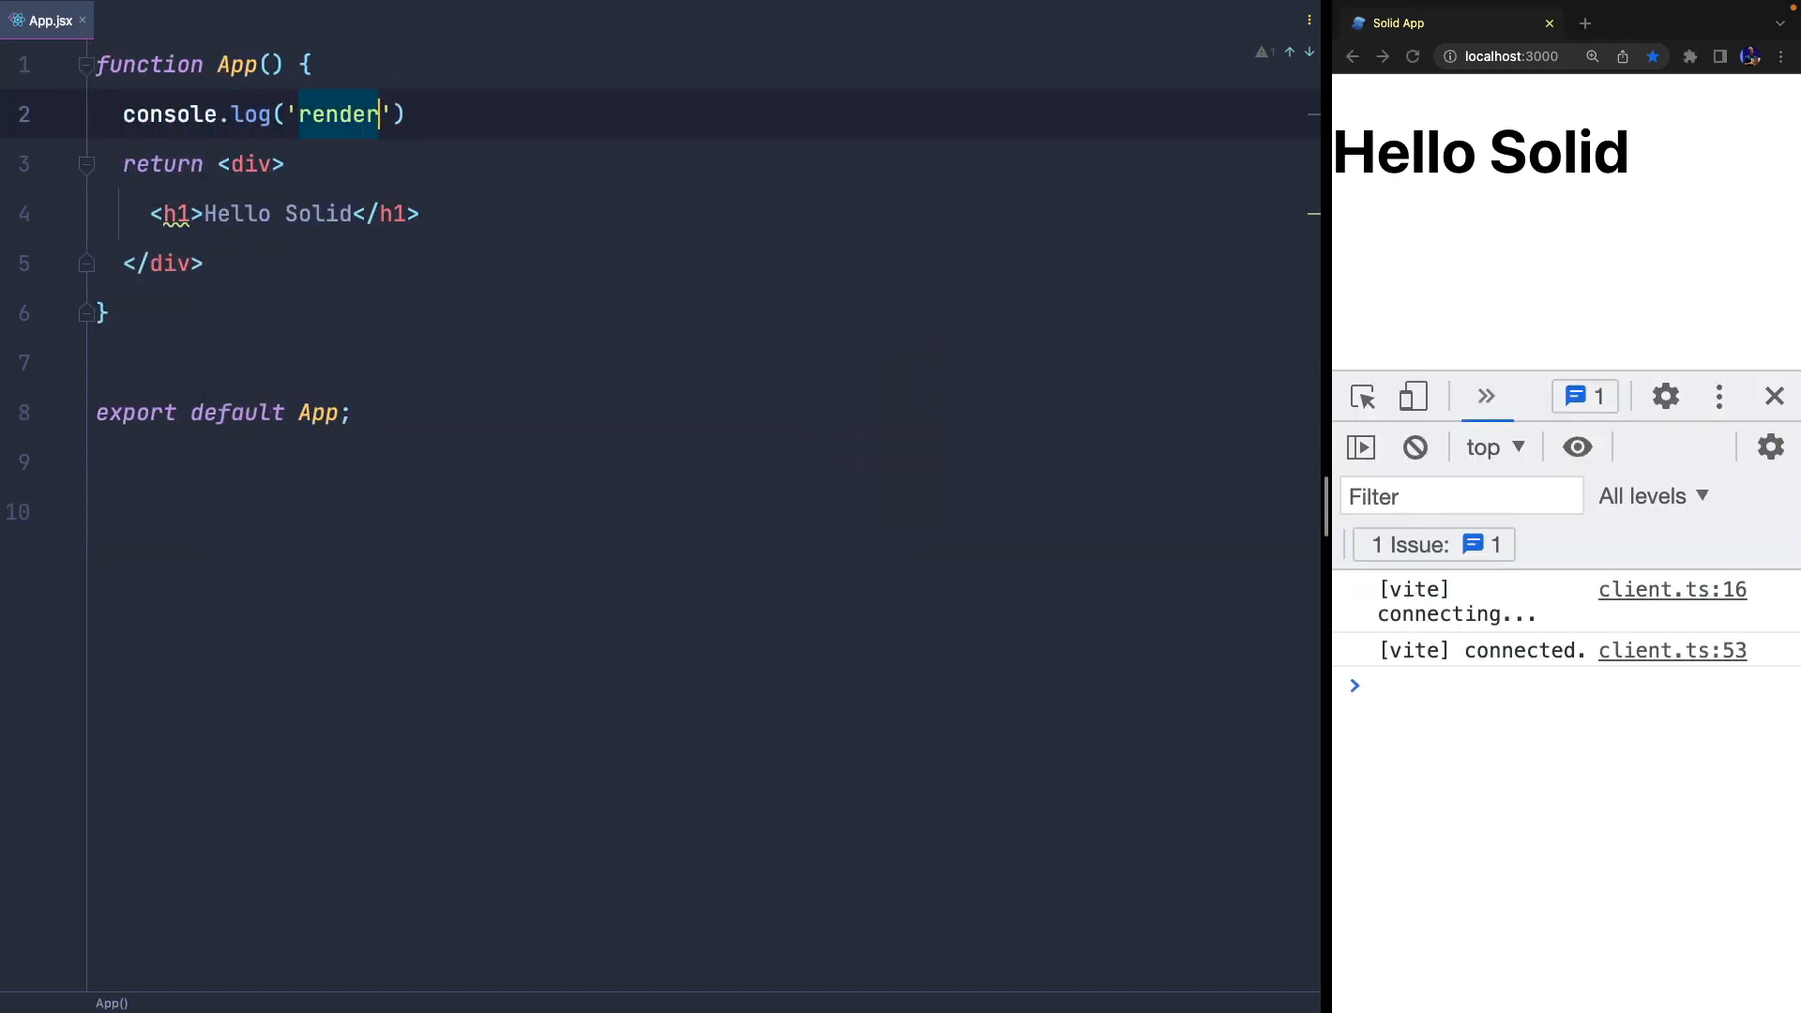
# Save App.jsx and start declaring const [count, setCount] = createSignal on line 3.
pyautogui.press('Ctrl+s')
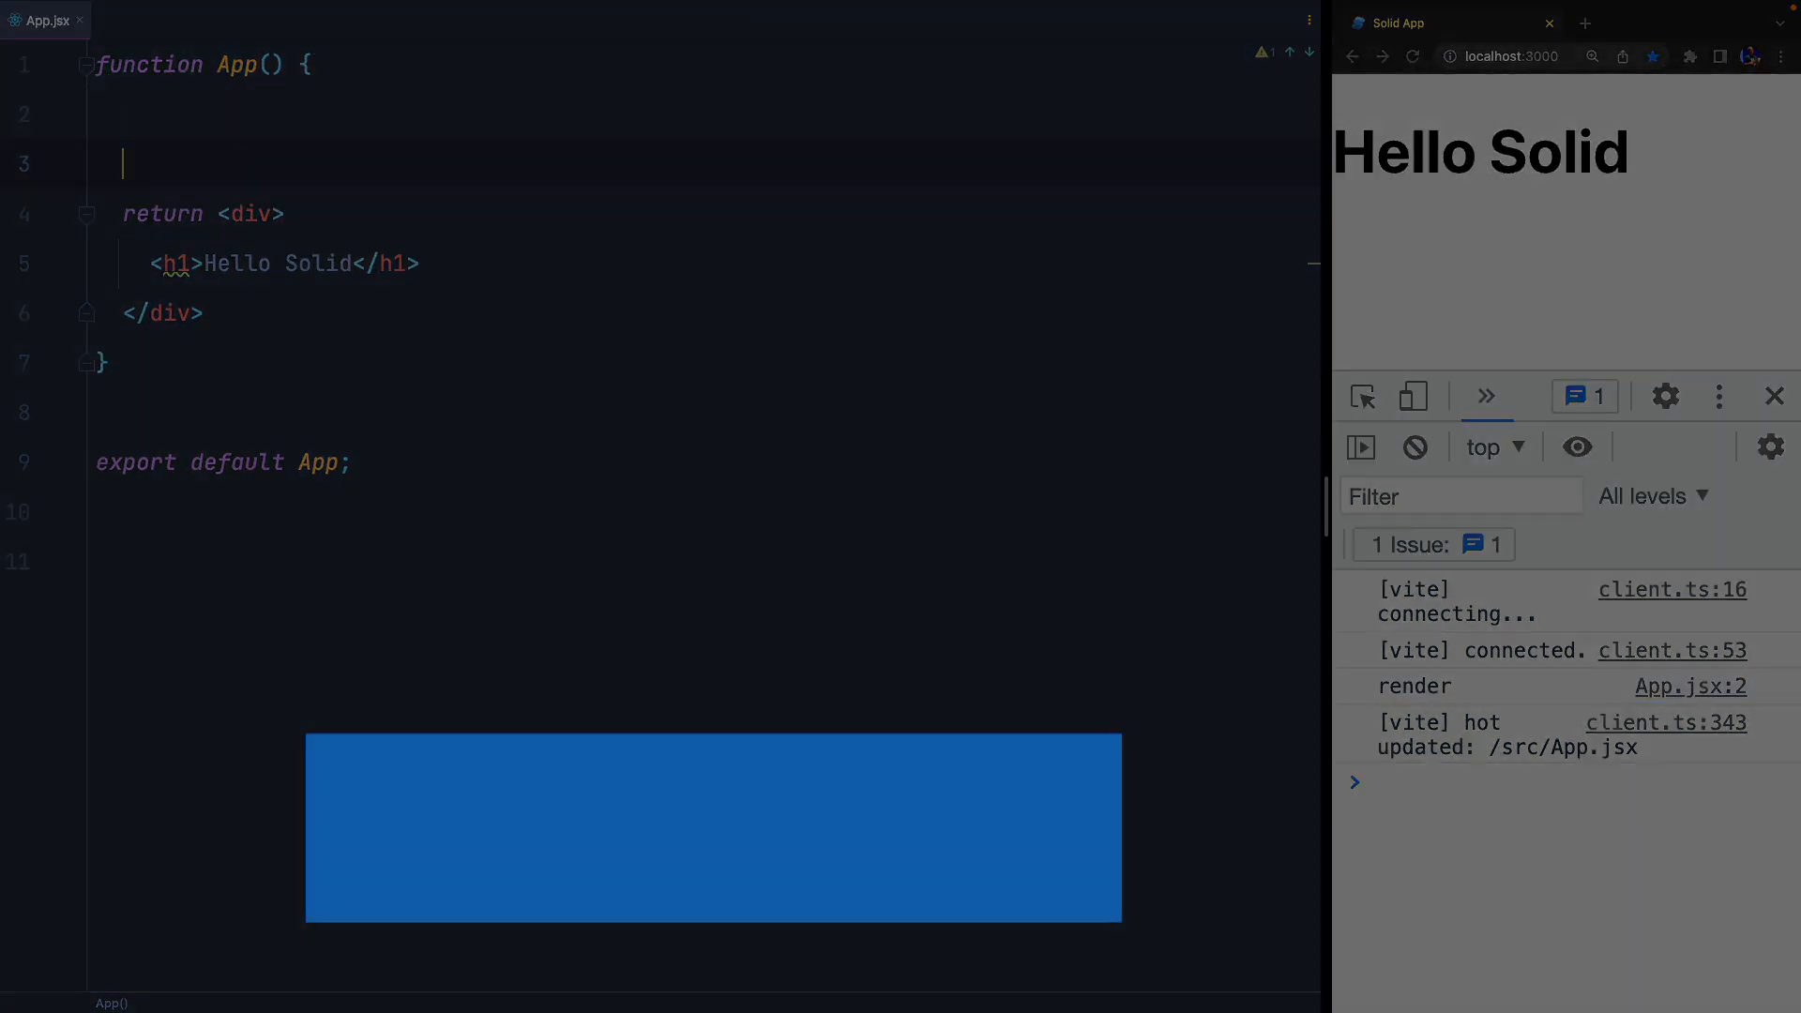
pyautogui.write('const [count, set')
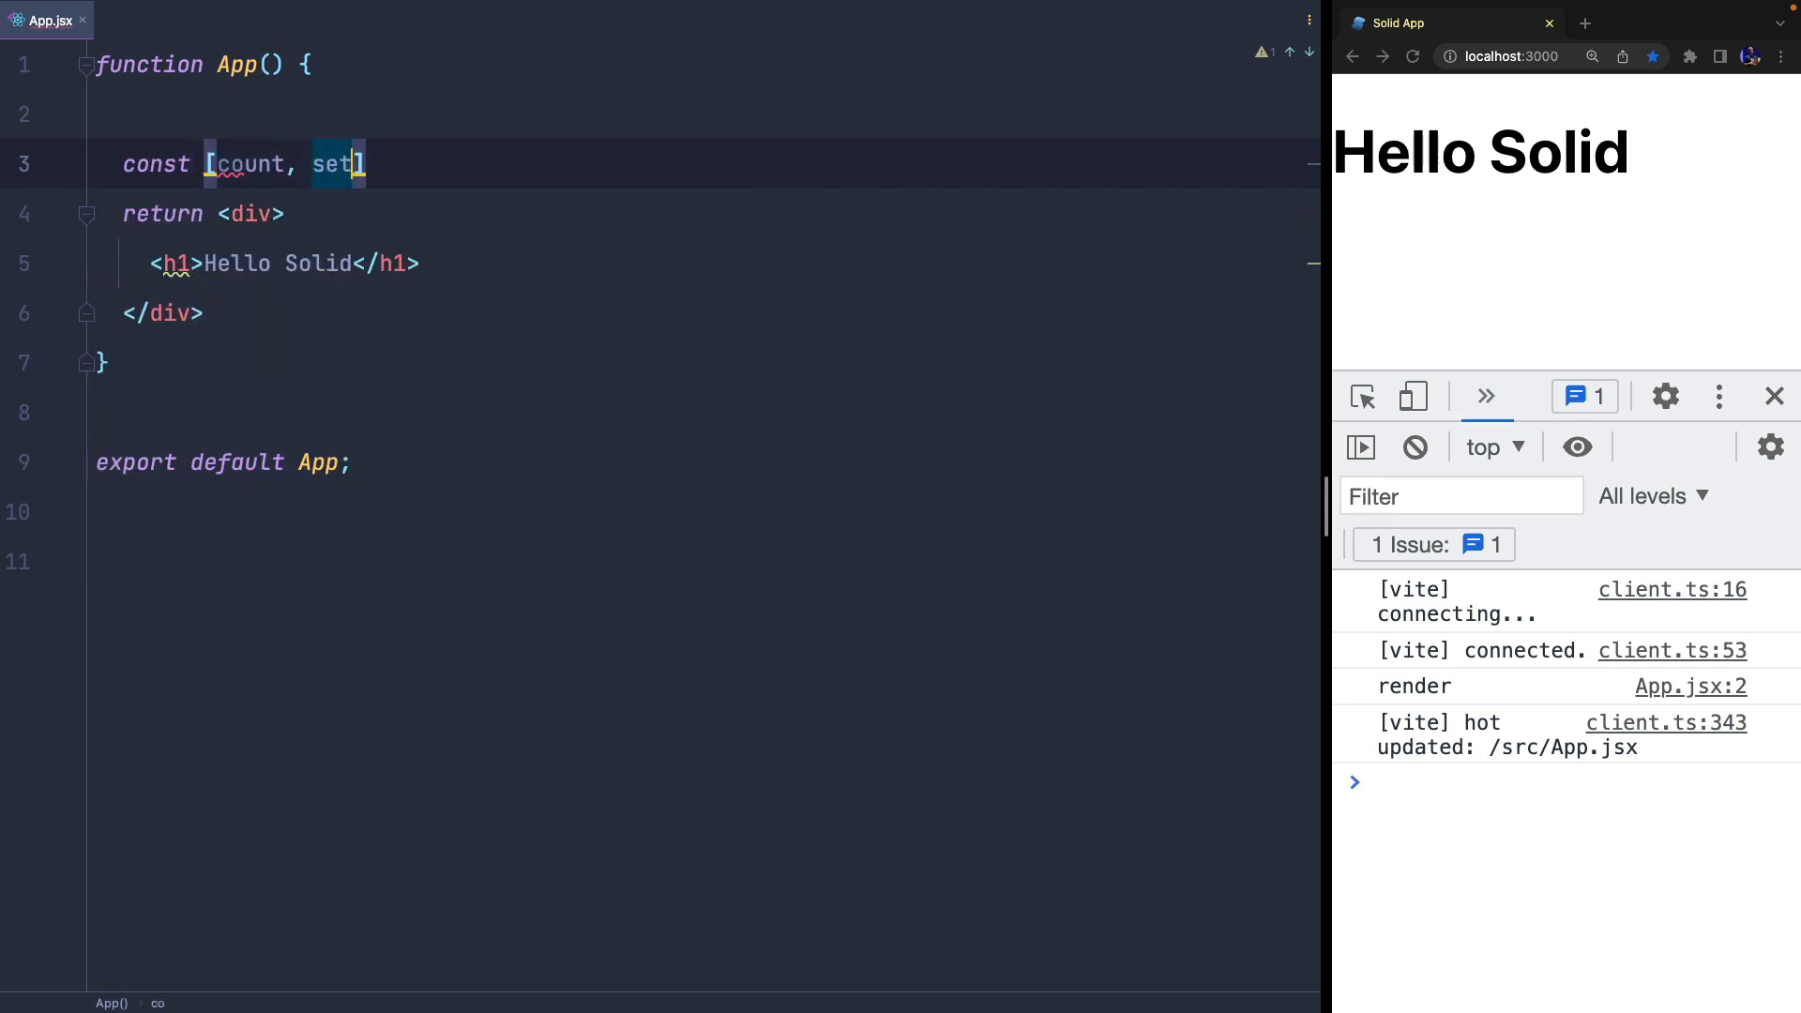
pyautogui.write('Count] = createSignal(0);')
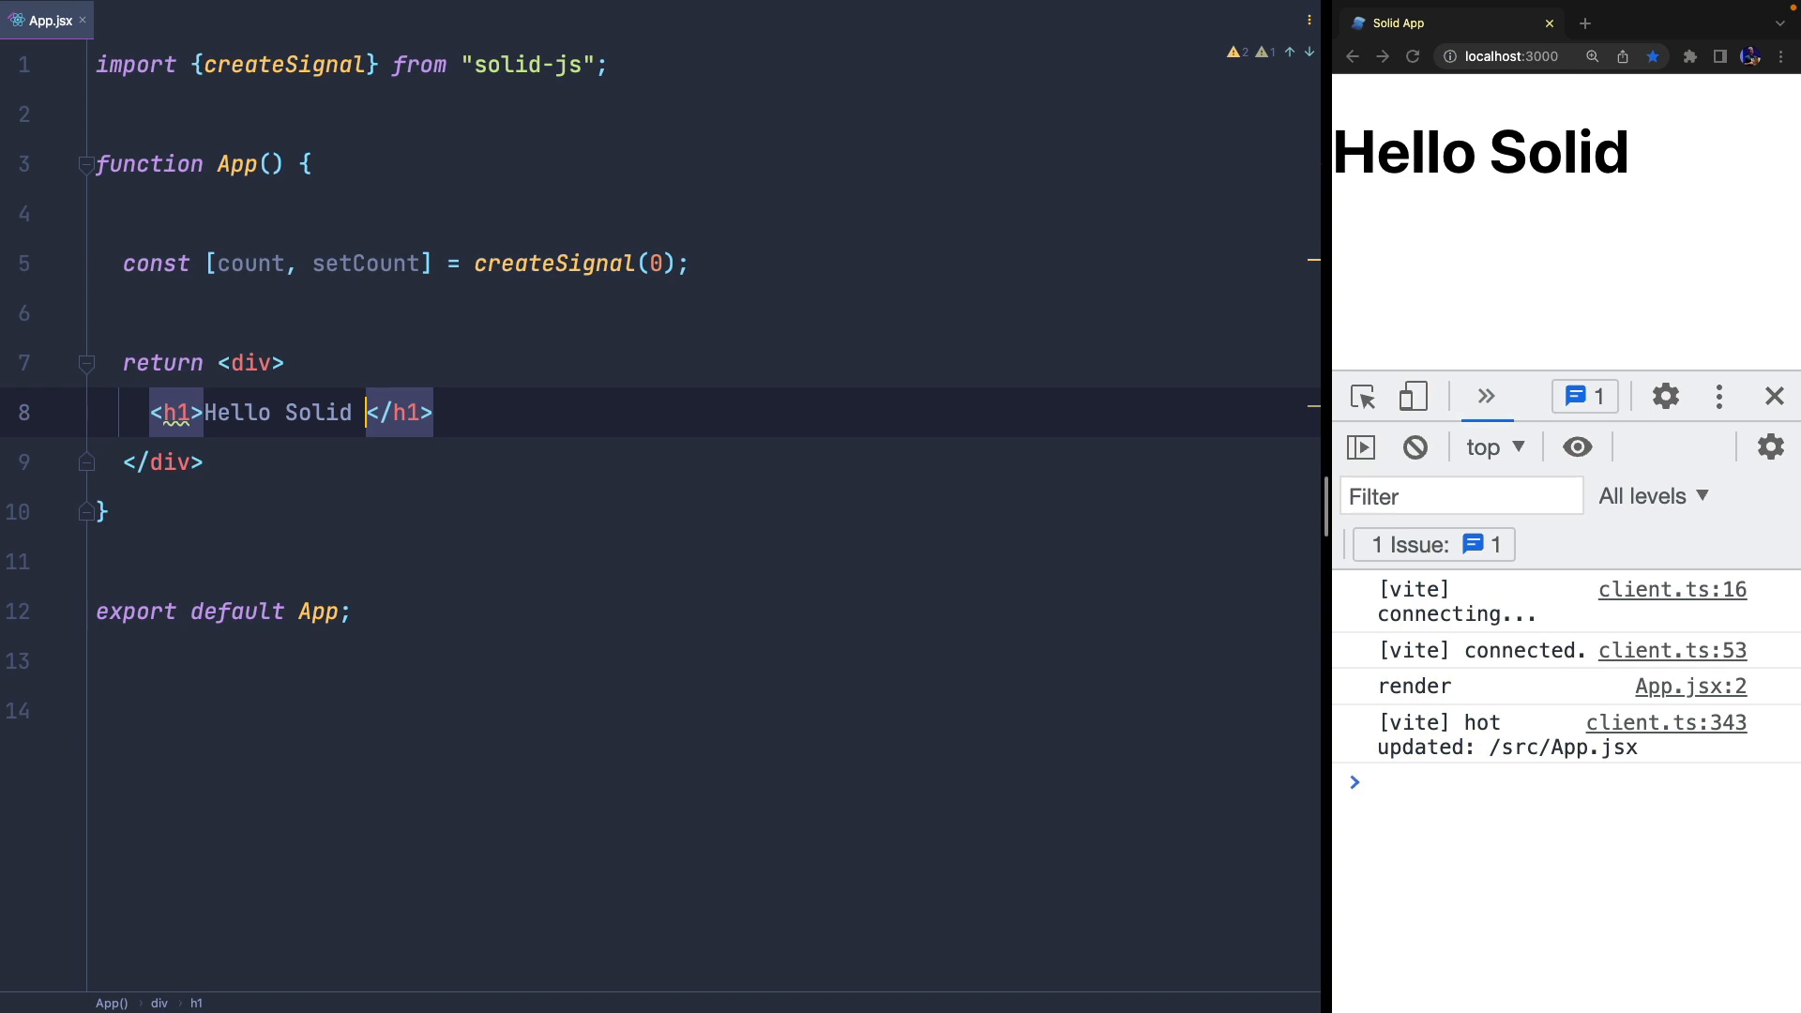
# Add {count()} to the h1 and a + button calling setCount(count() + 1), then increment it.
pyautogui.write('{count()}')
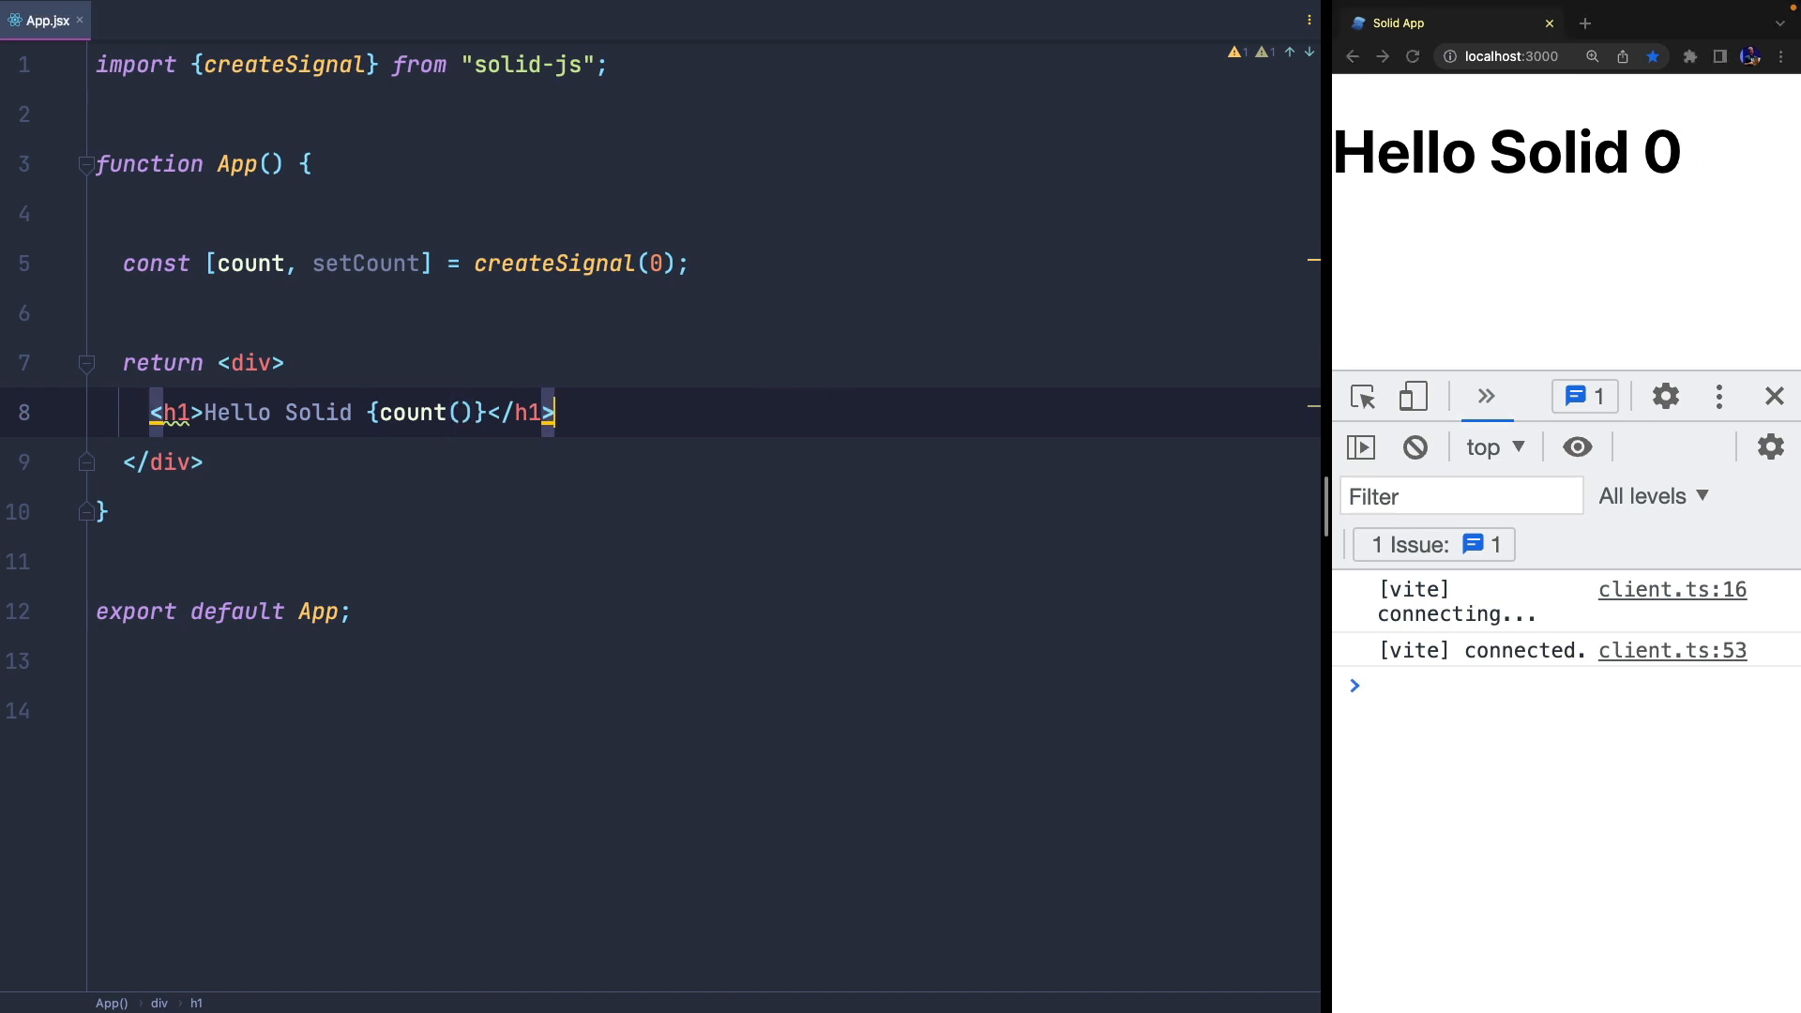
pyautogui.write('<button onClick={}></button>')
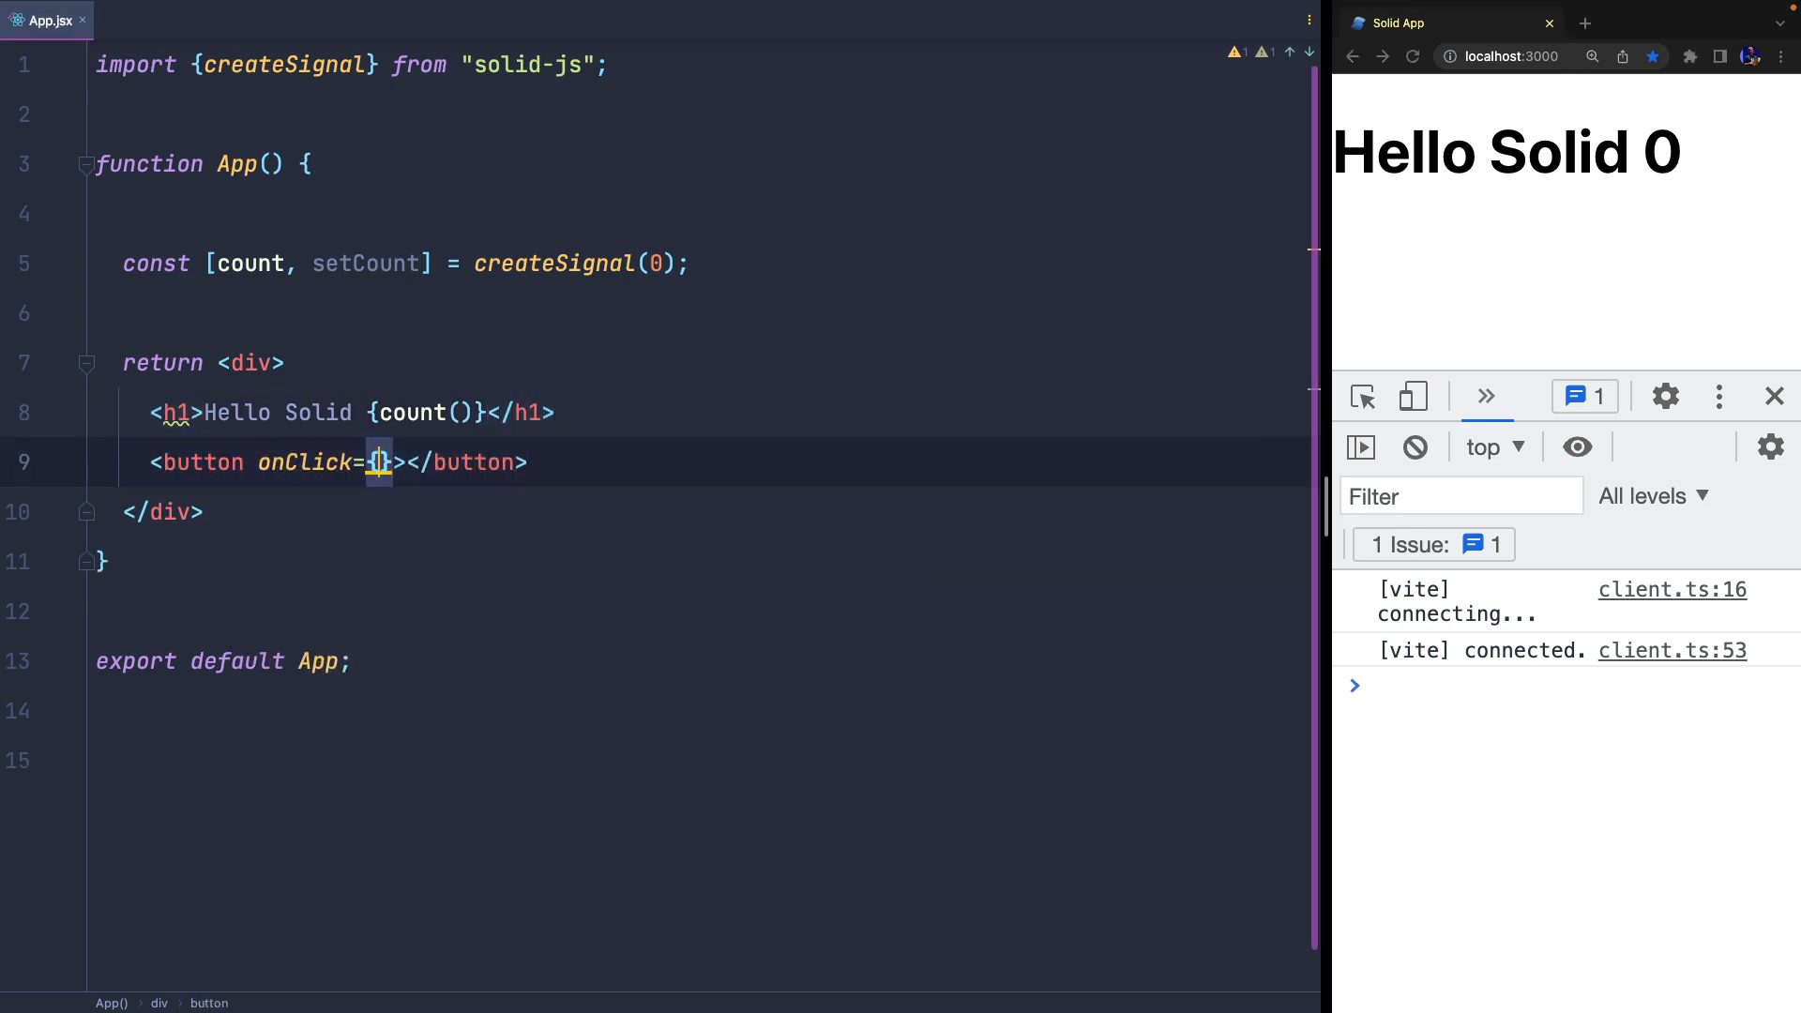
pyautogui.write('() => setCount()')
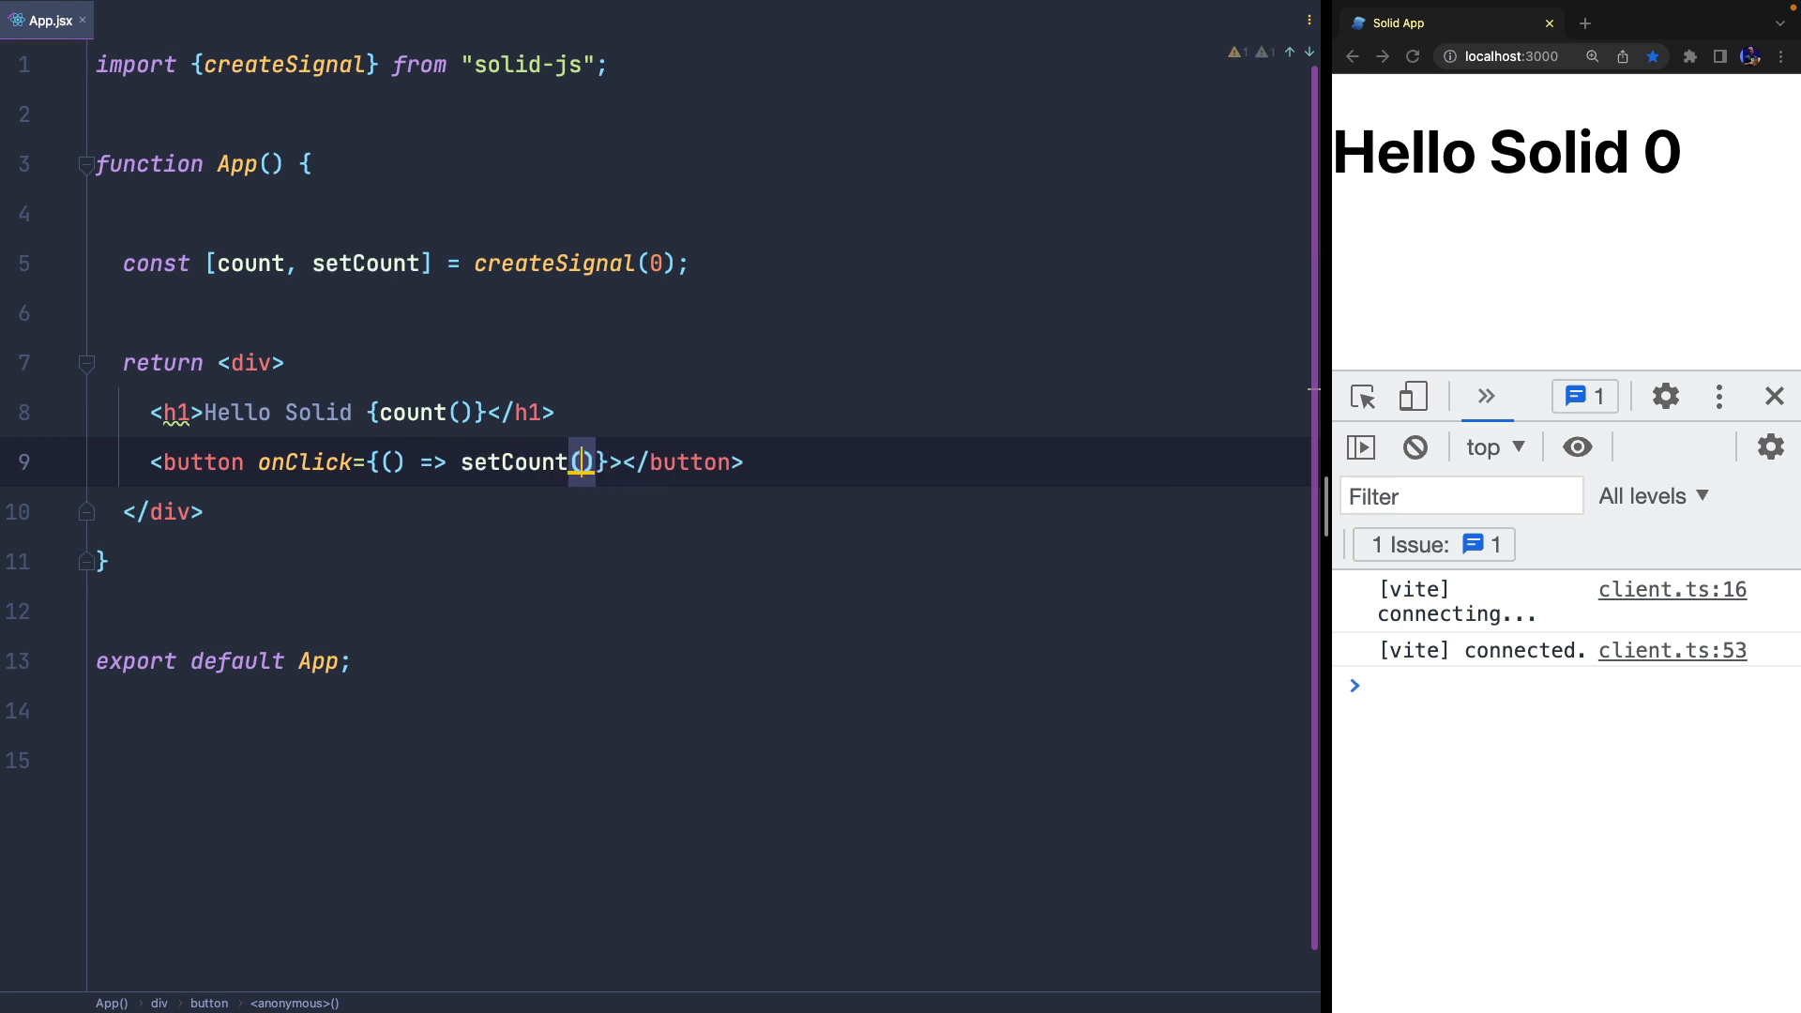
pyautogui.write('count() + 1')
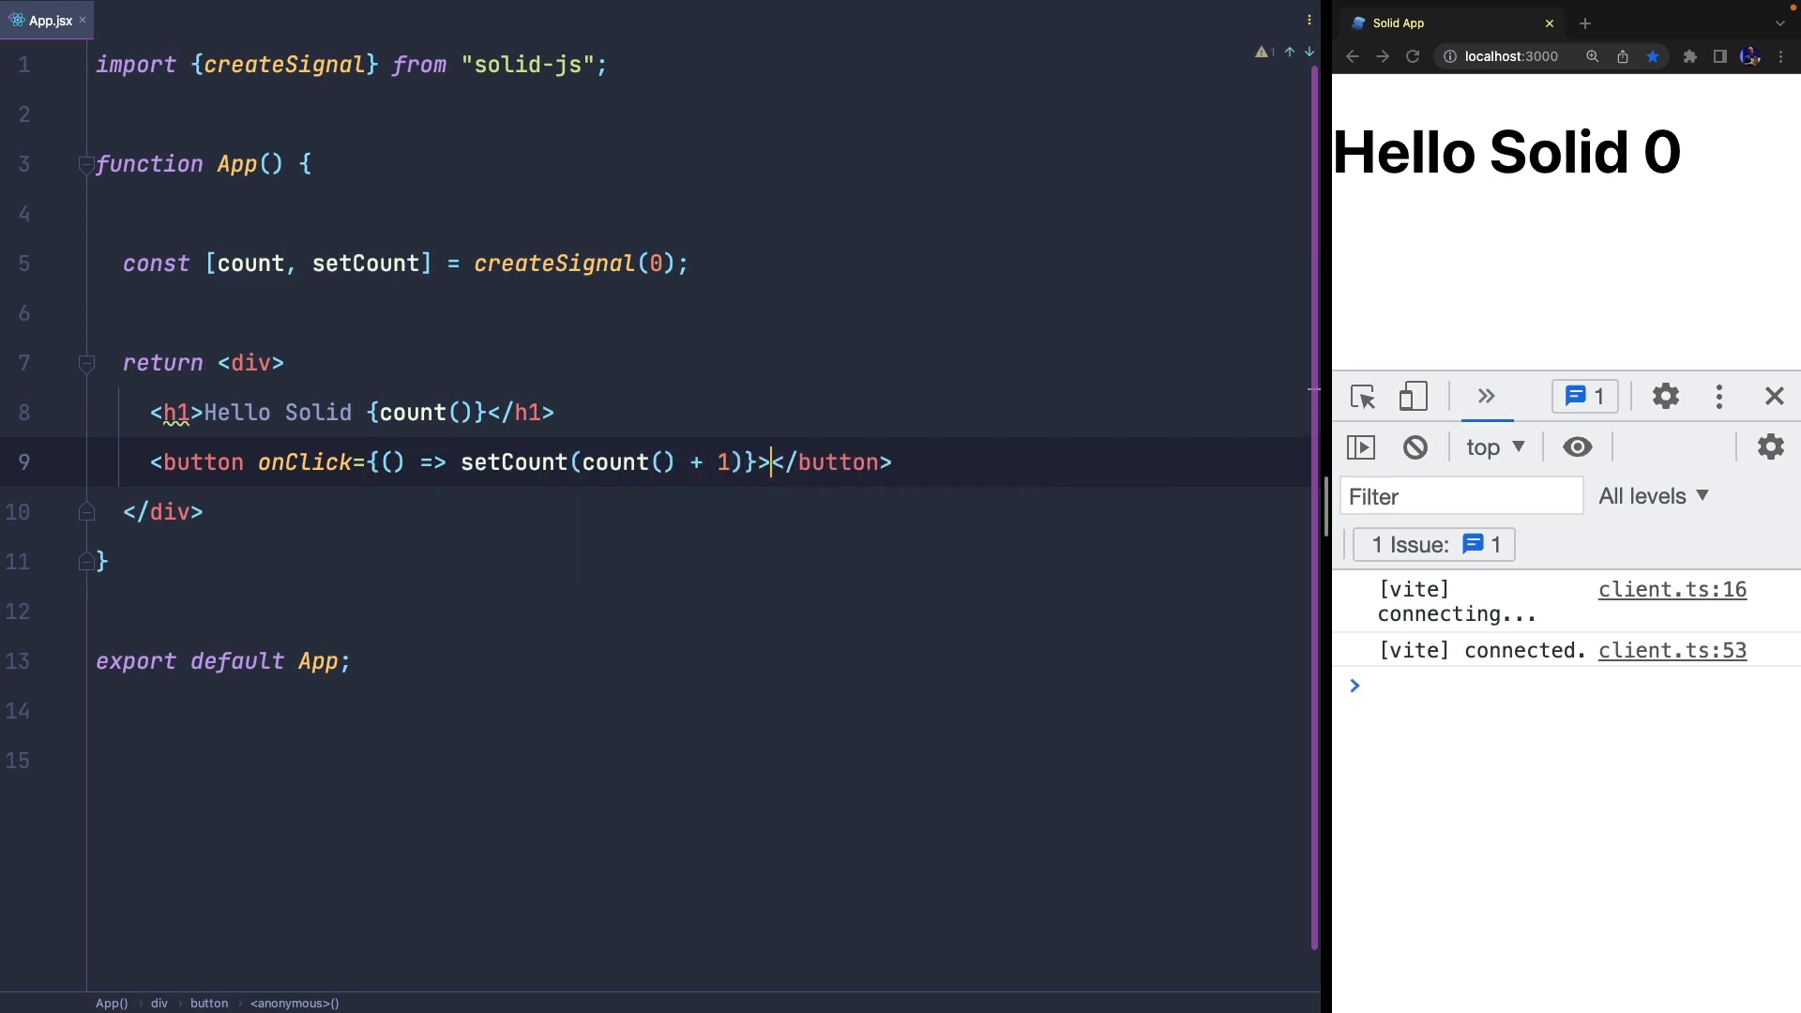
pyautogui.write('+')
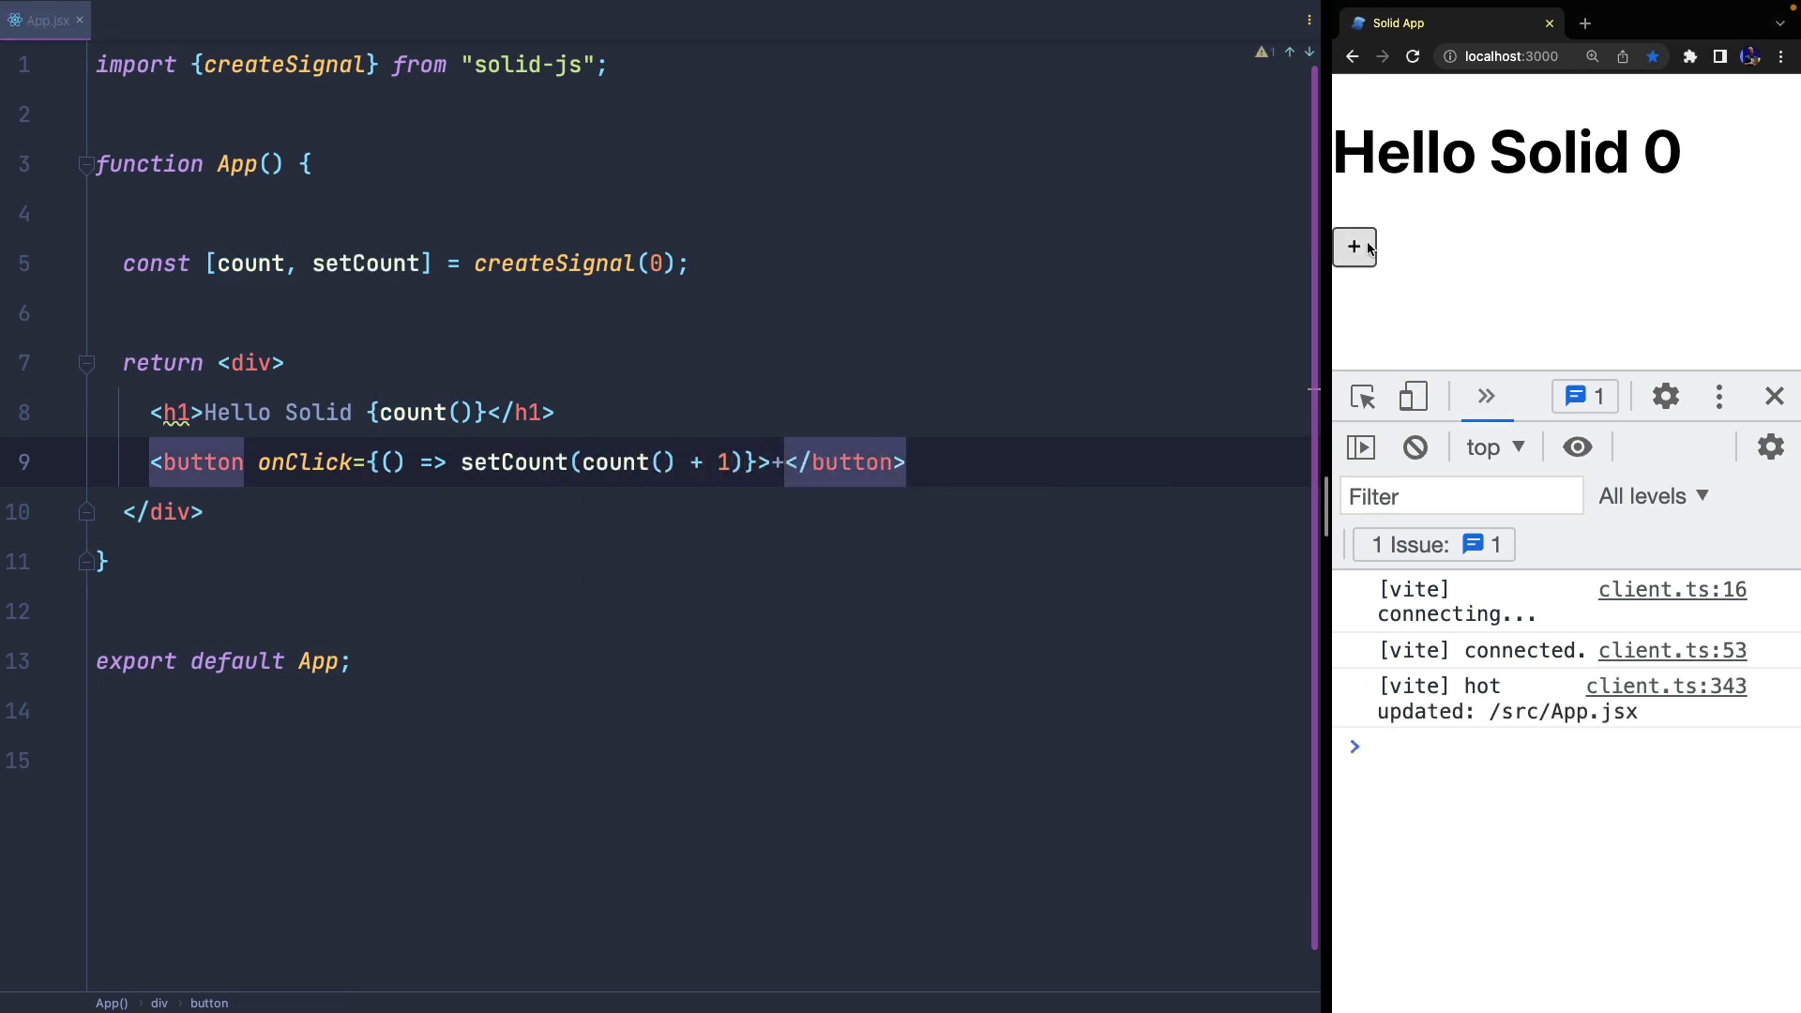
pyautogui.click(1354, 246)
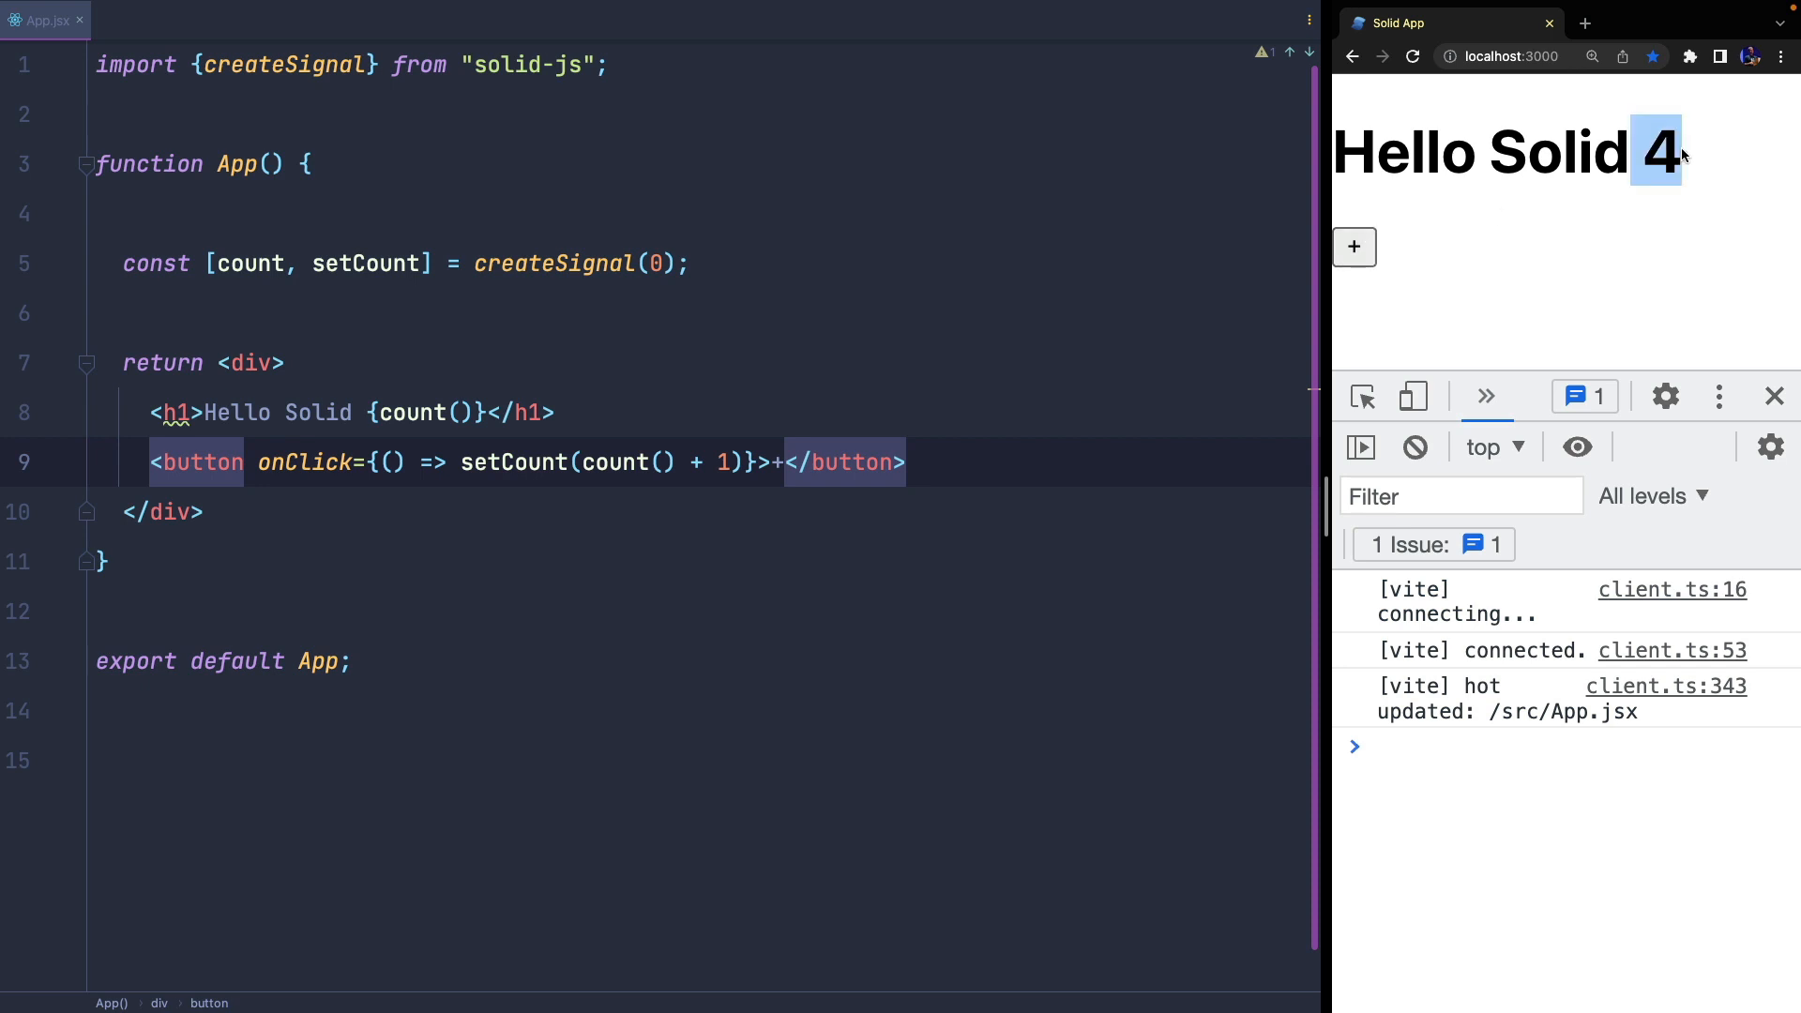
# Add console.log('render') in App and click + to confirm it logs only once.
pyautogui.write('console.log()')
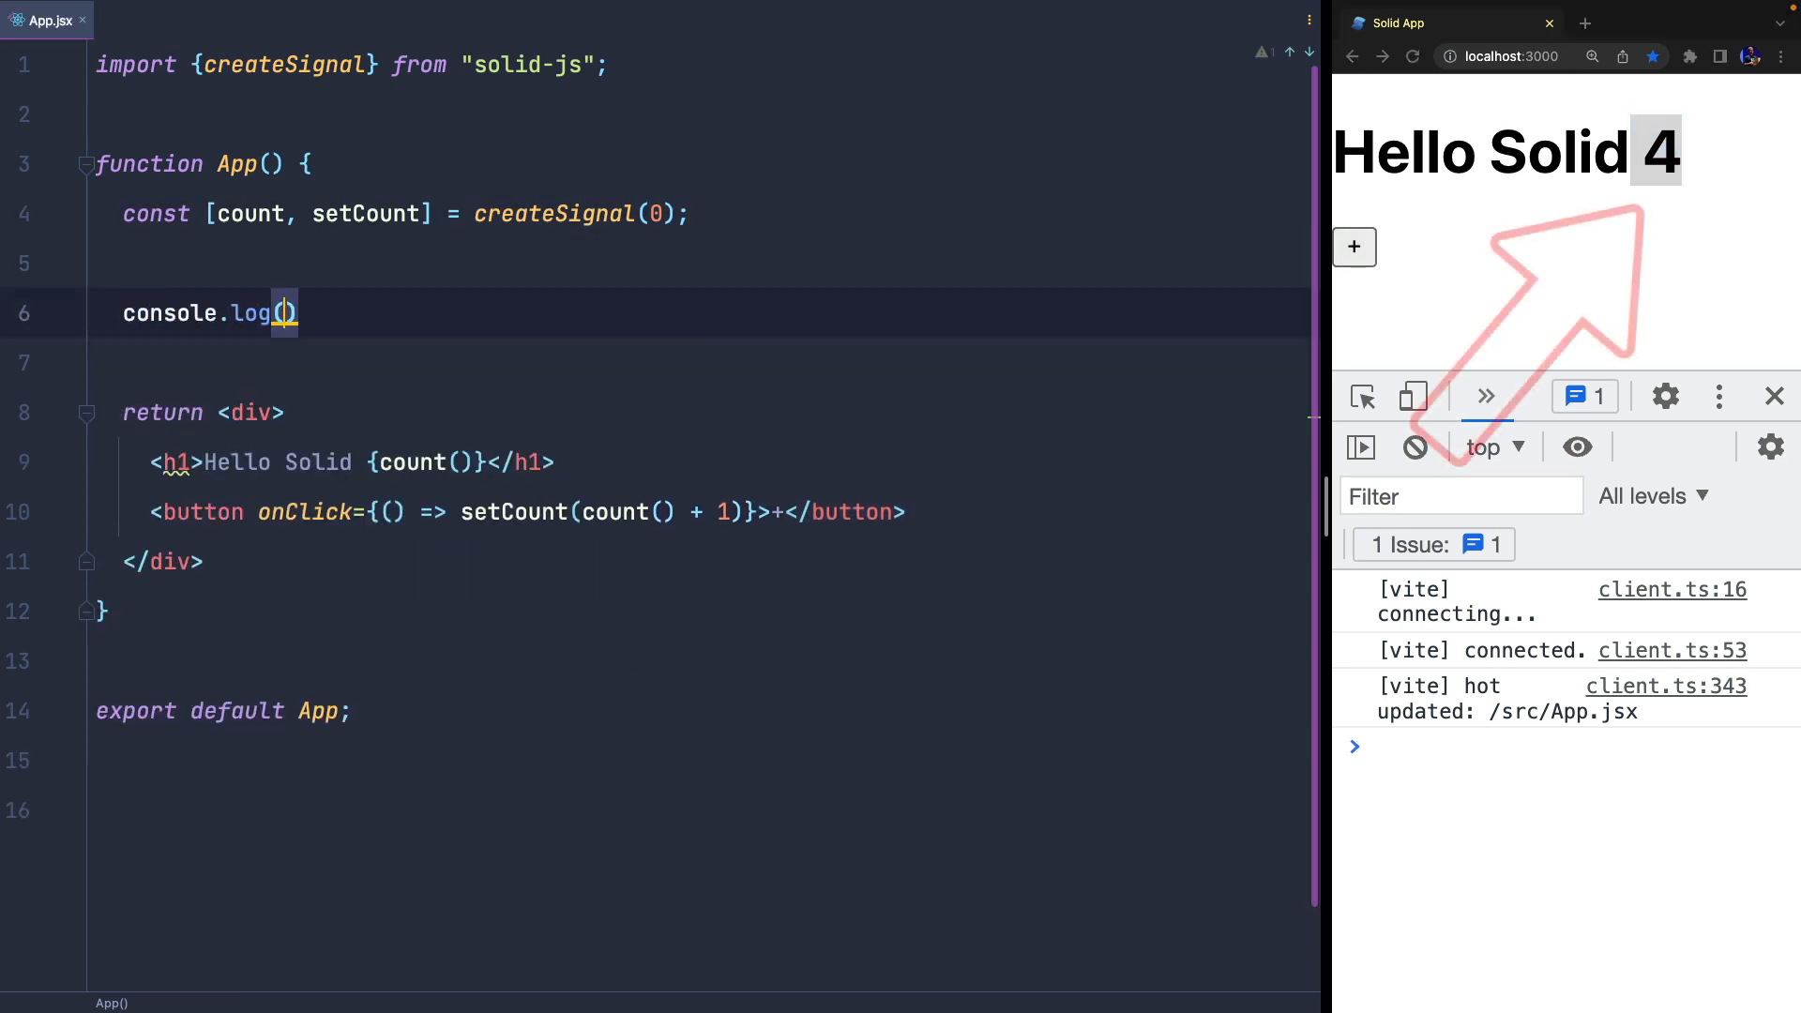
pyautogui.write("'render'")
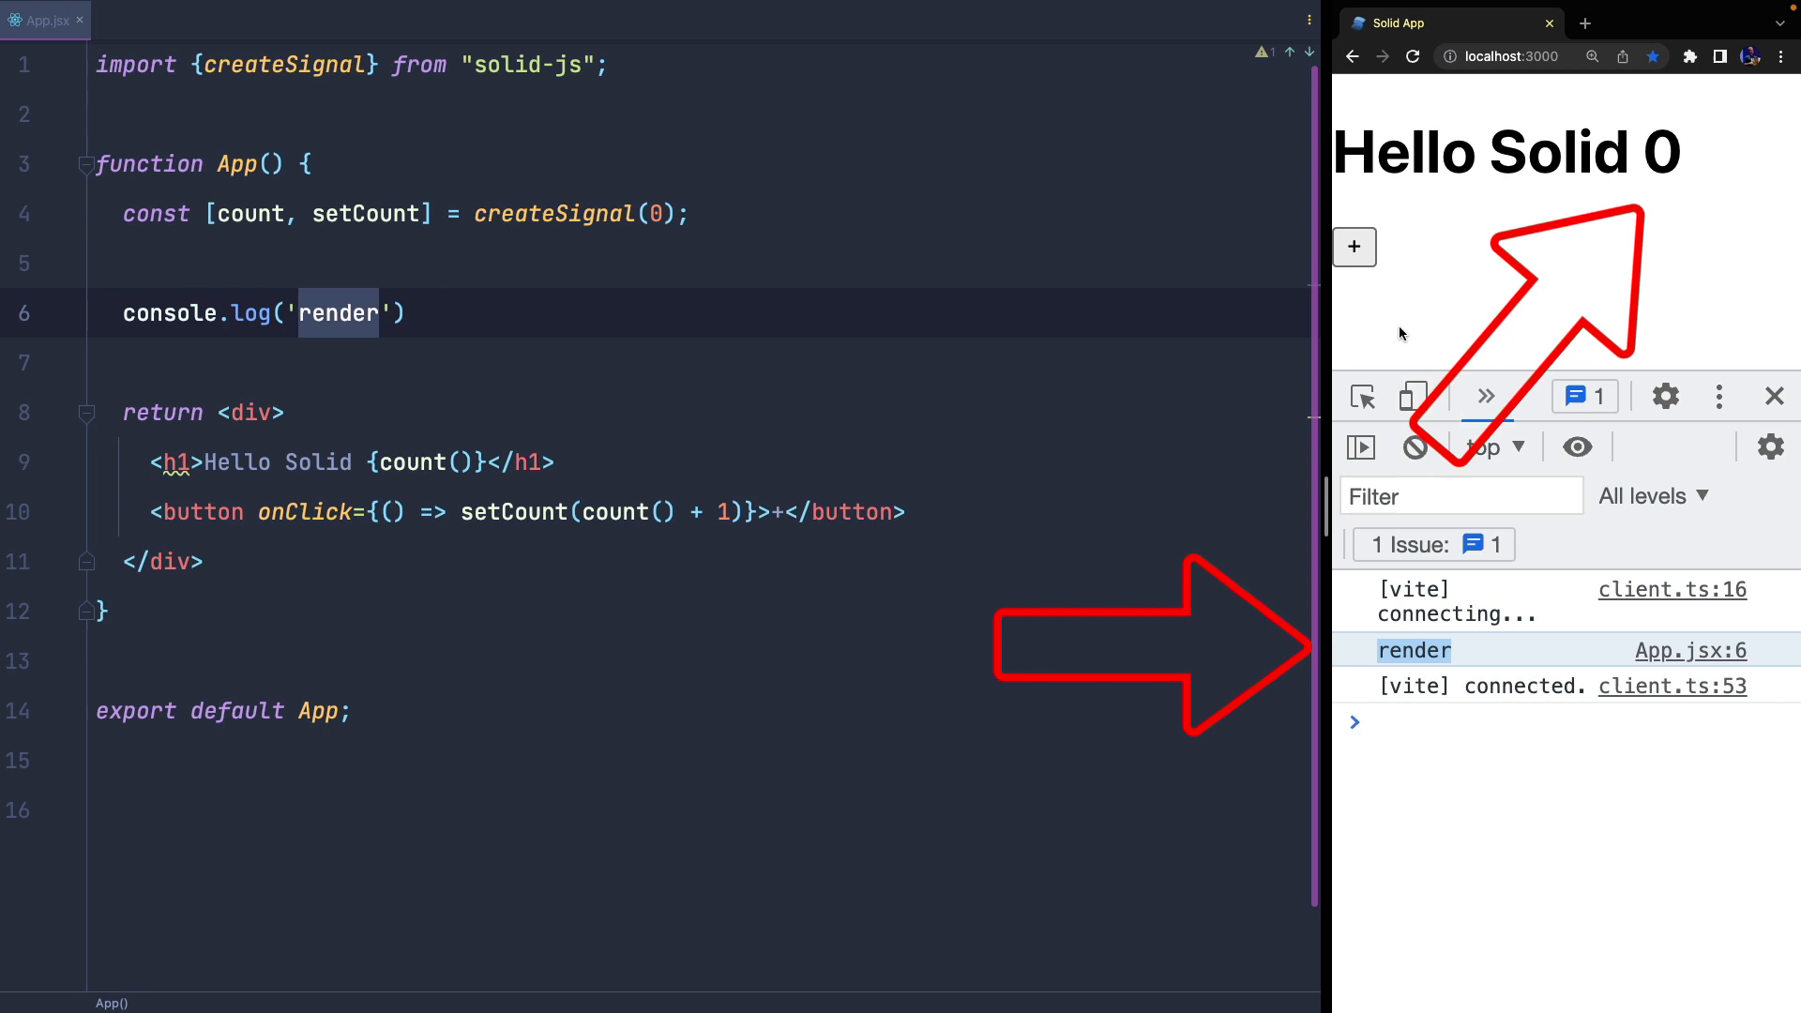
pyautogui.click(1354, 247)
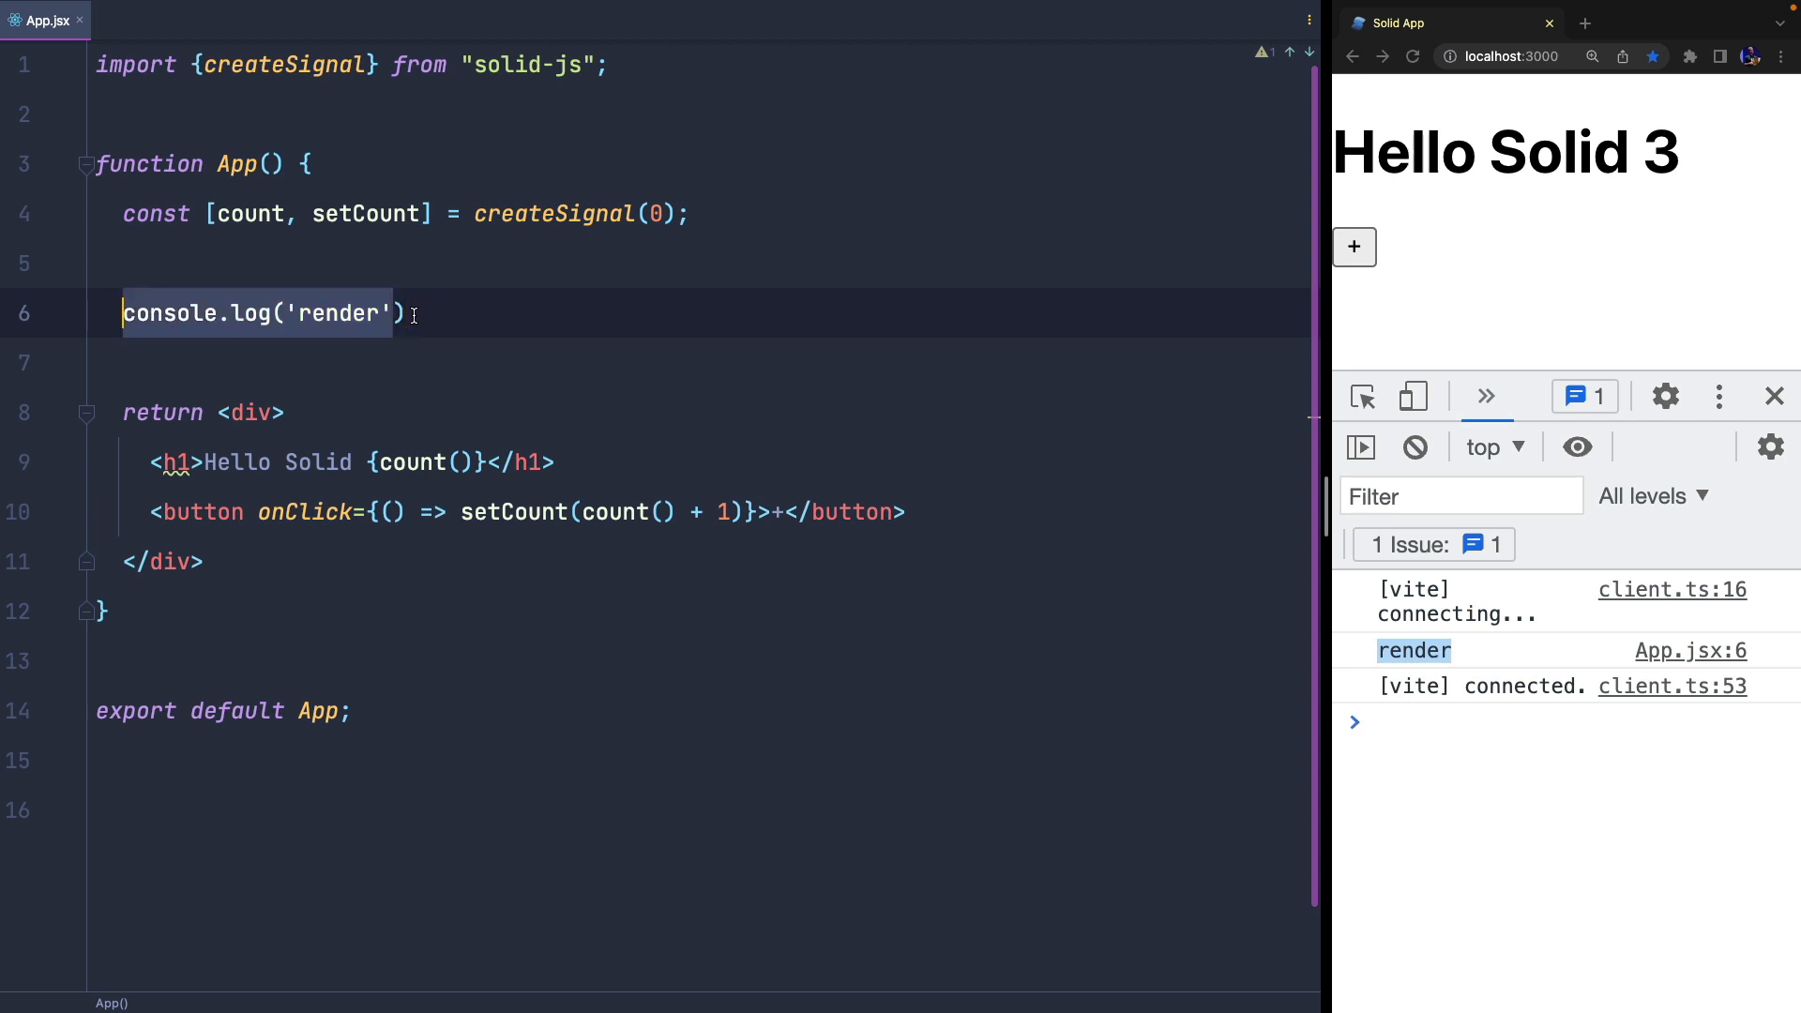
# Add an imported createEffect logging 'invoked' with count(), then increment to watch it rerun.
pyautogui.write('createEffect)')
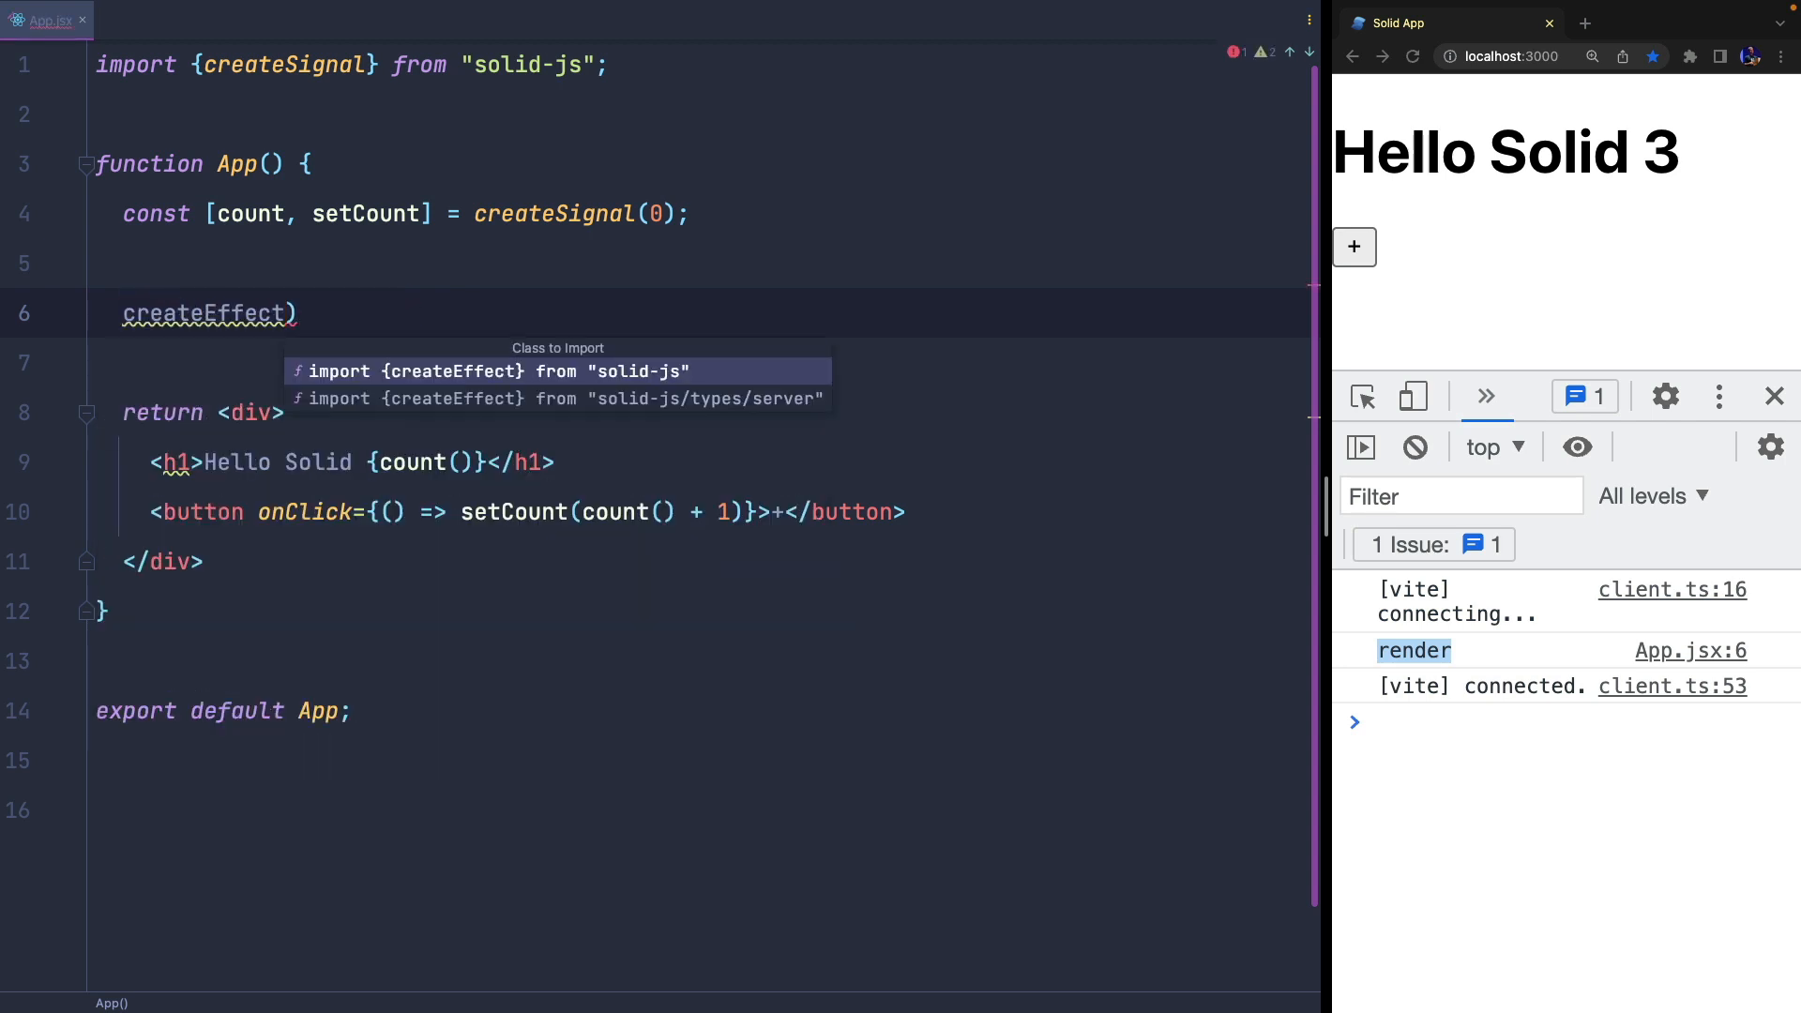
pyautogui.click(490, 371)
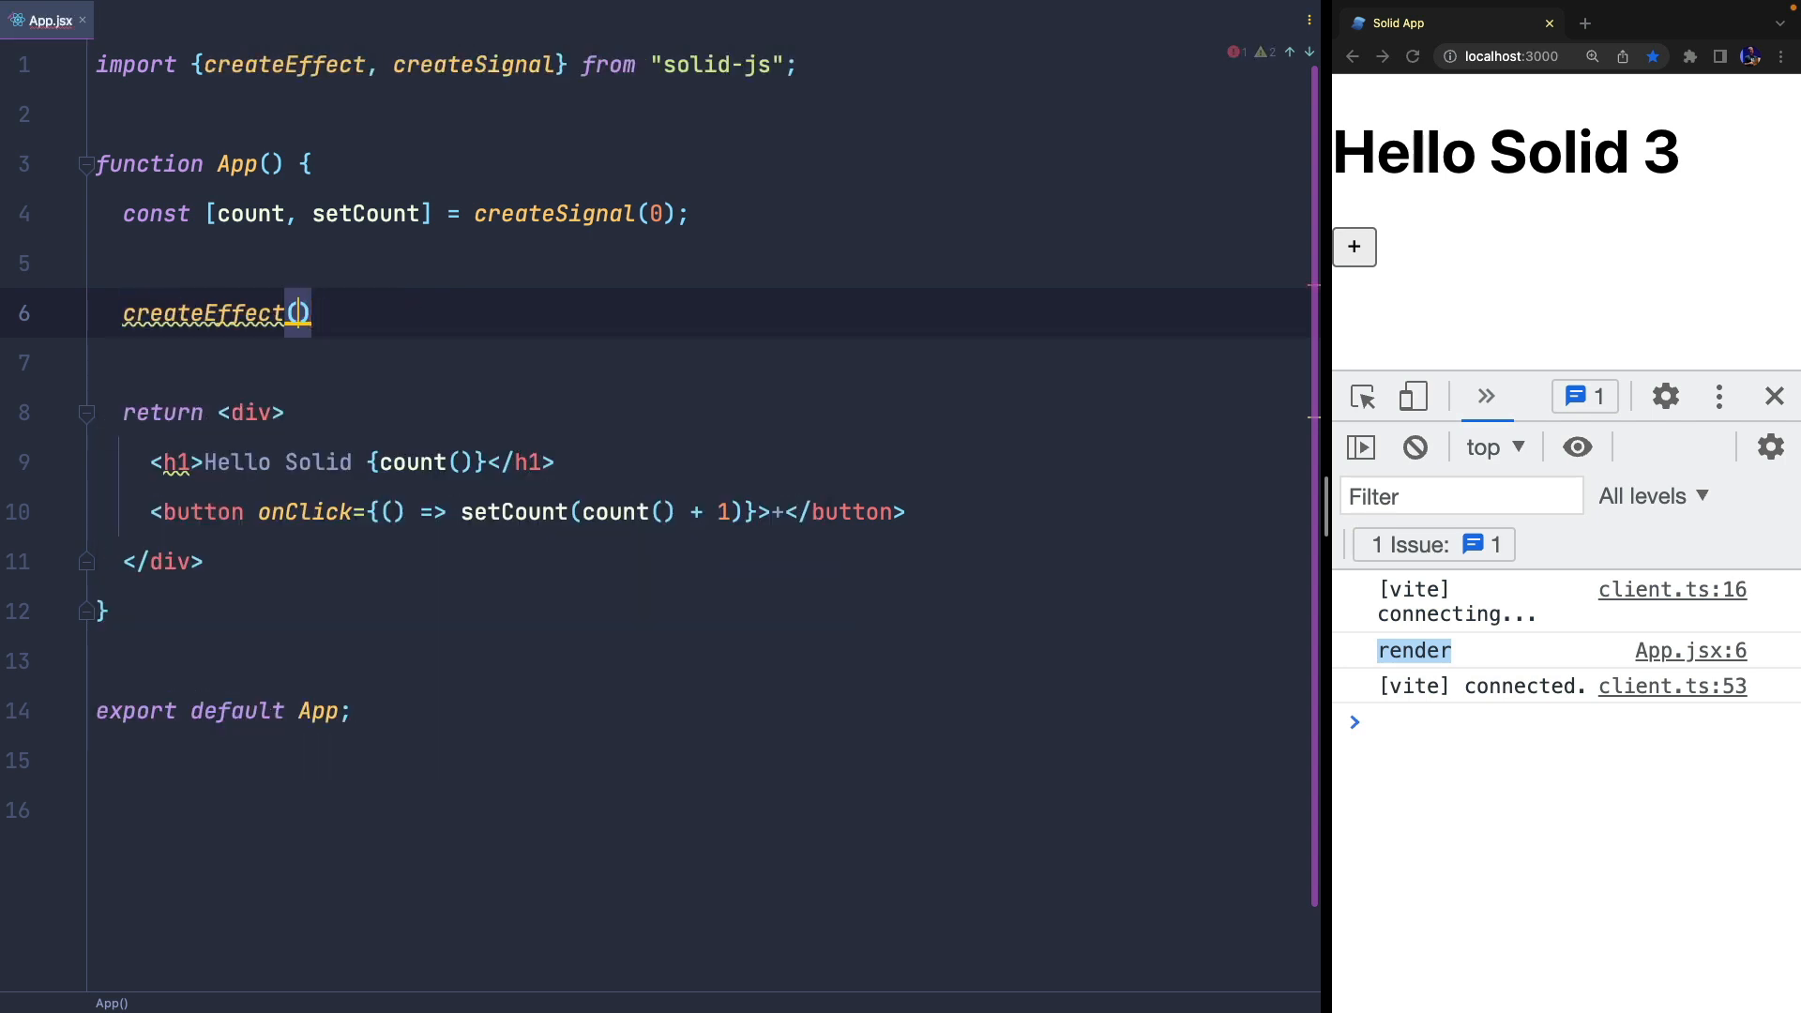
pyautogui.write('() => {')
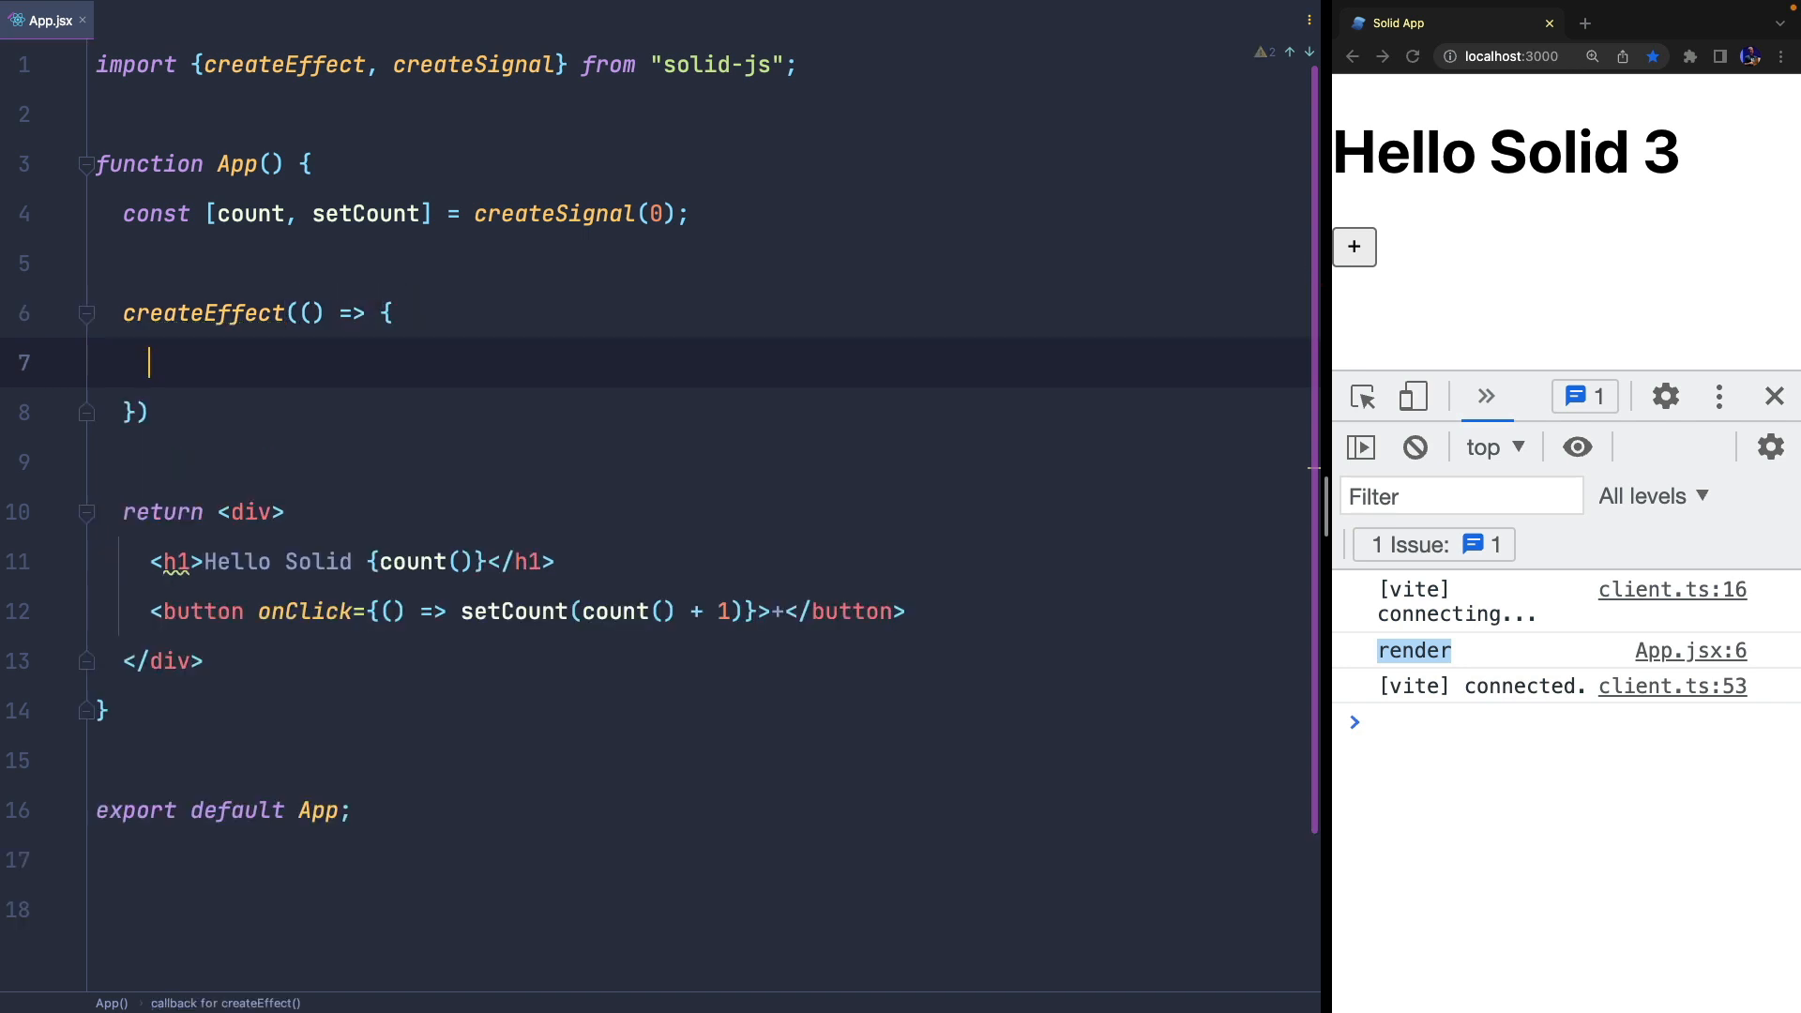
pyautogui.write('console.log')
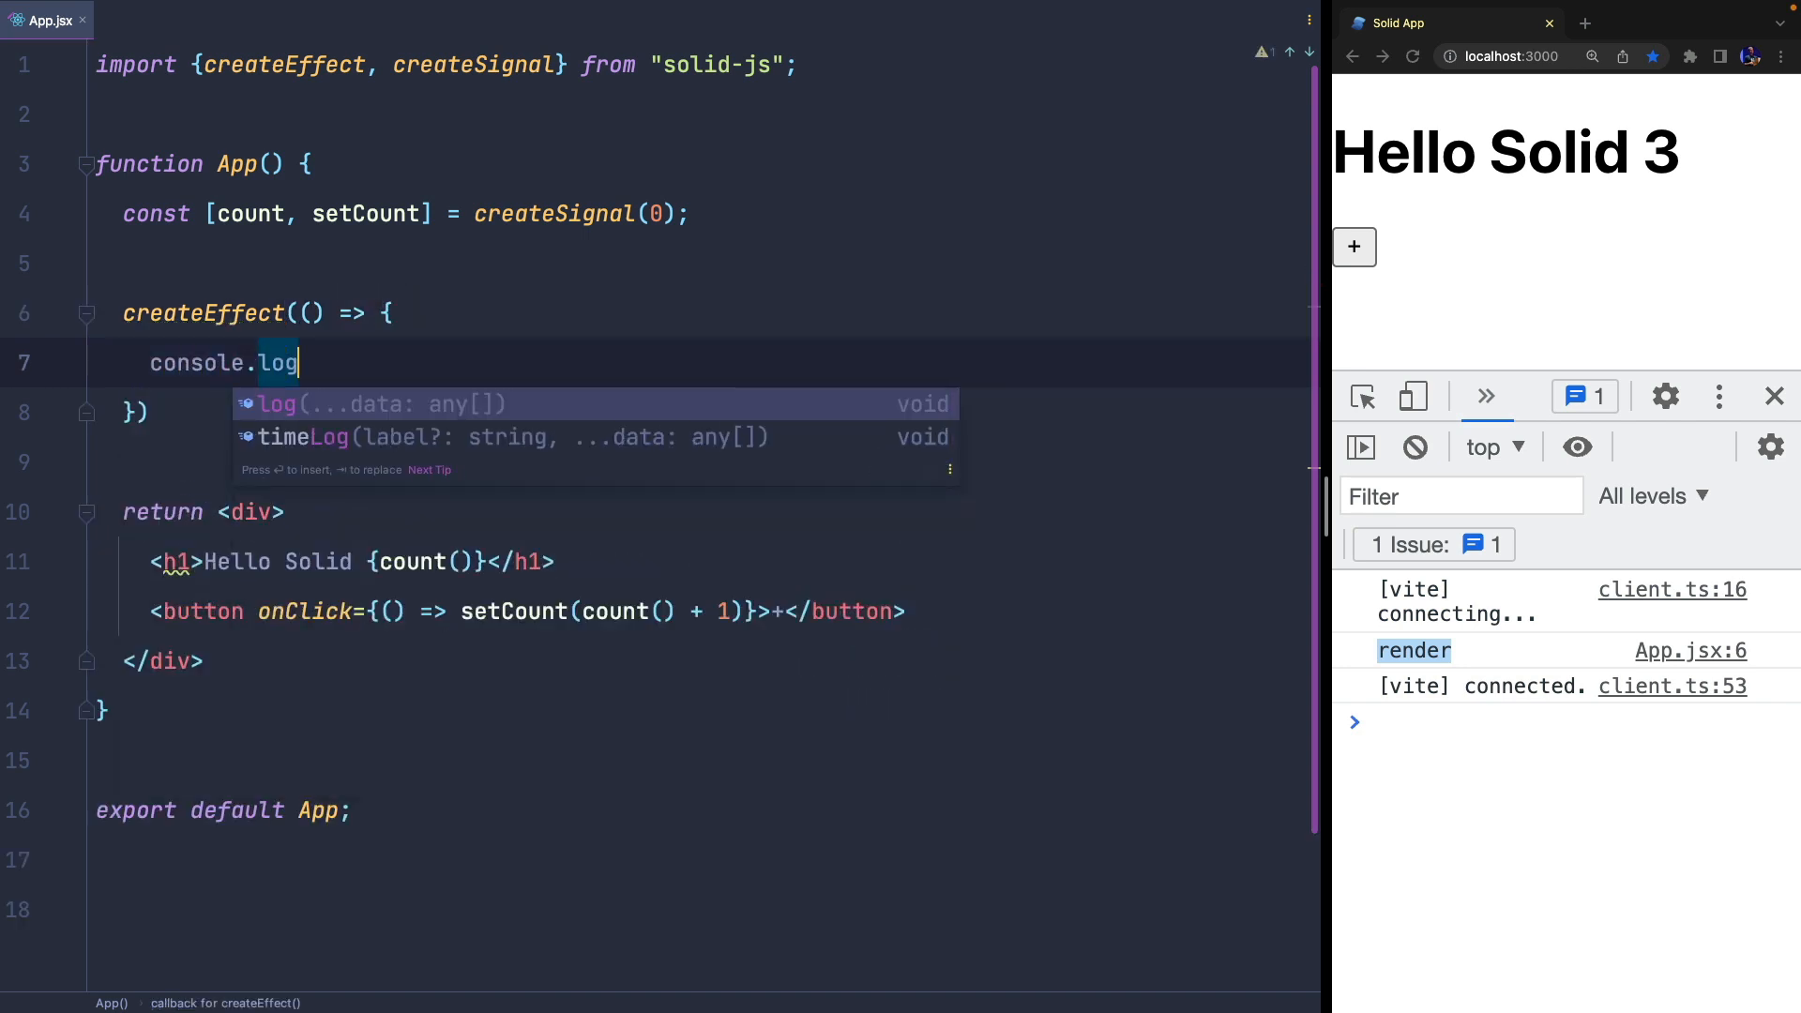
pyautogui.write("('invoked')")
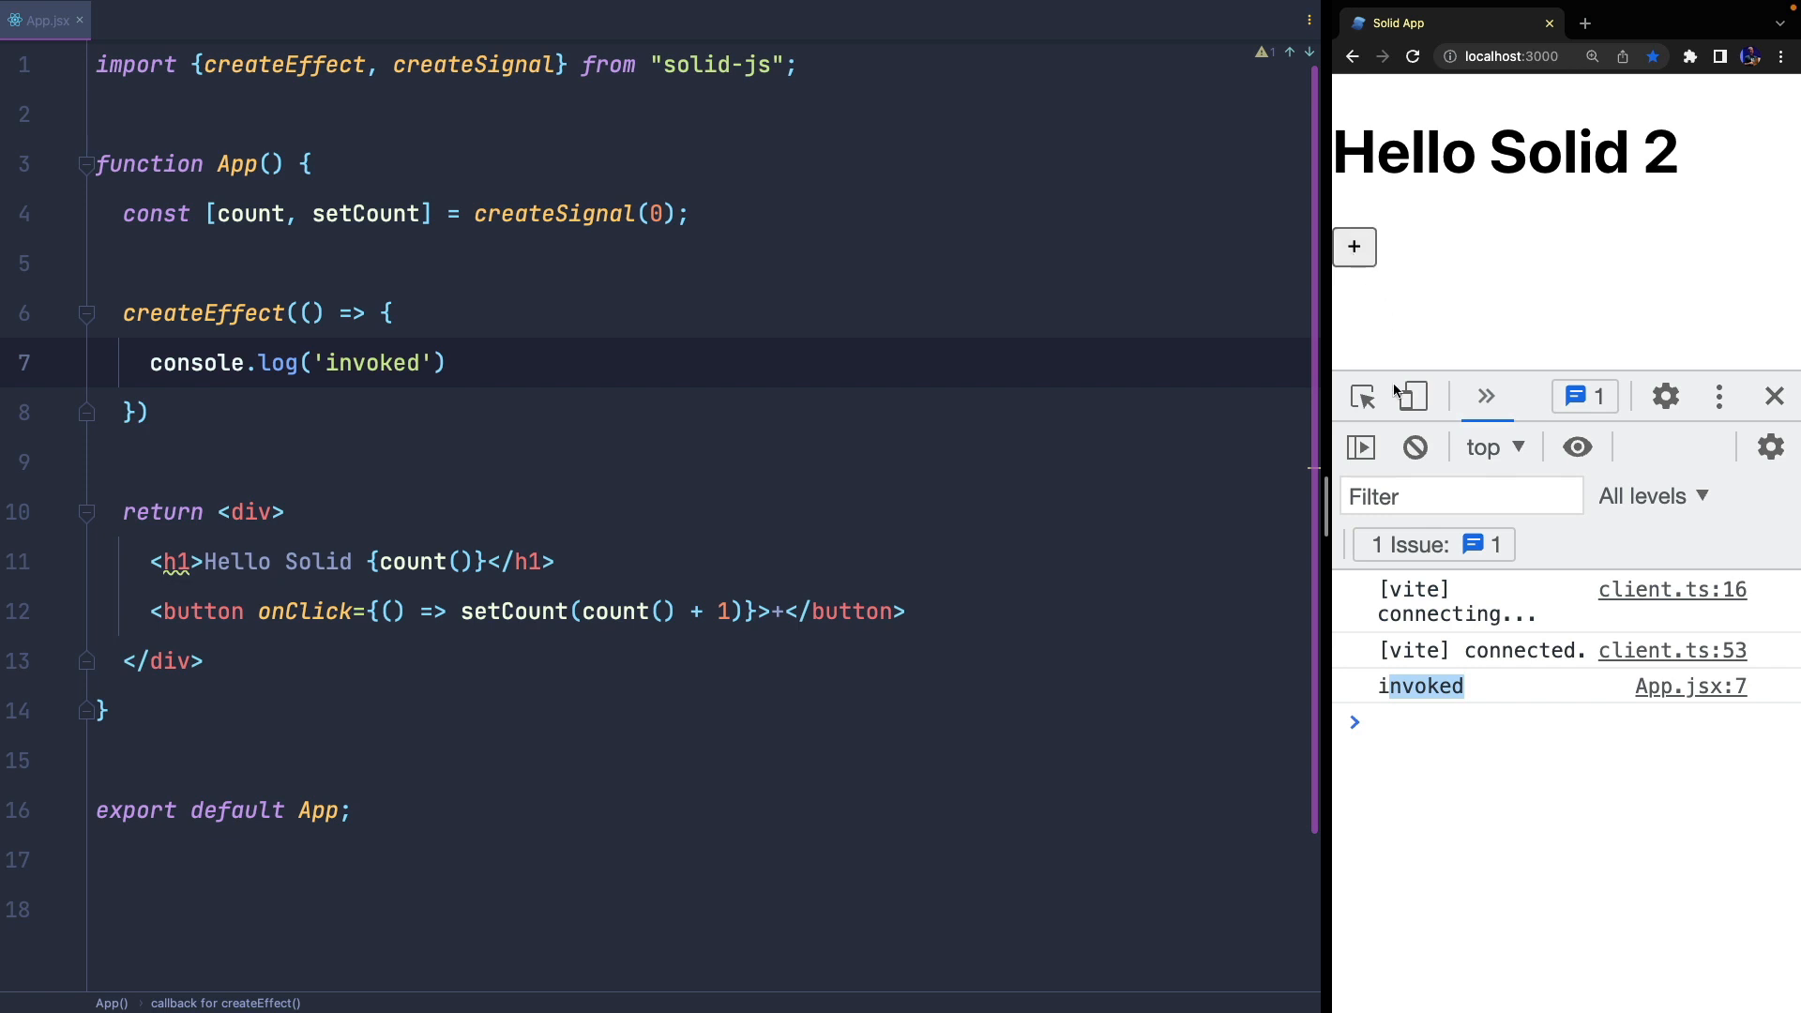
pyautogui.moveTo(438, 361)
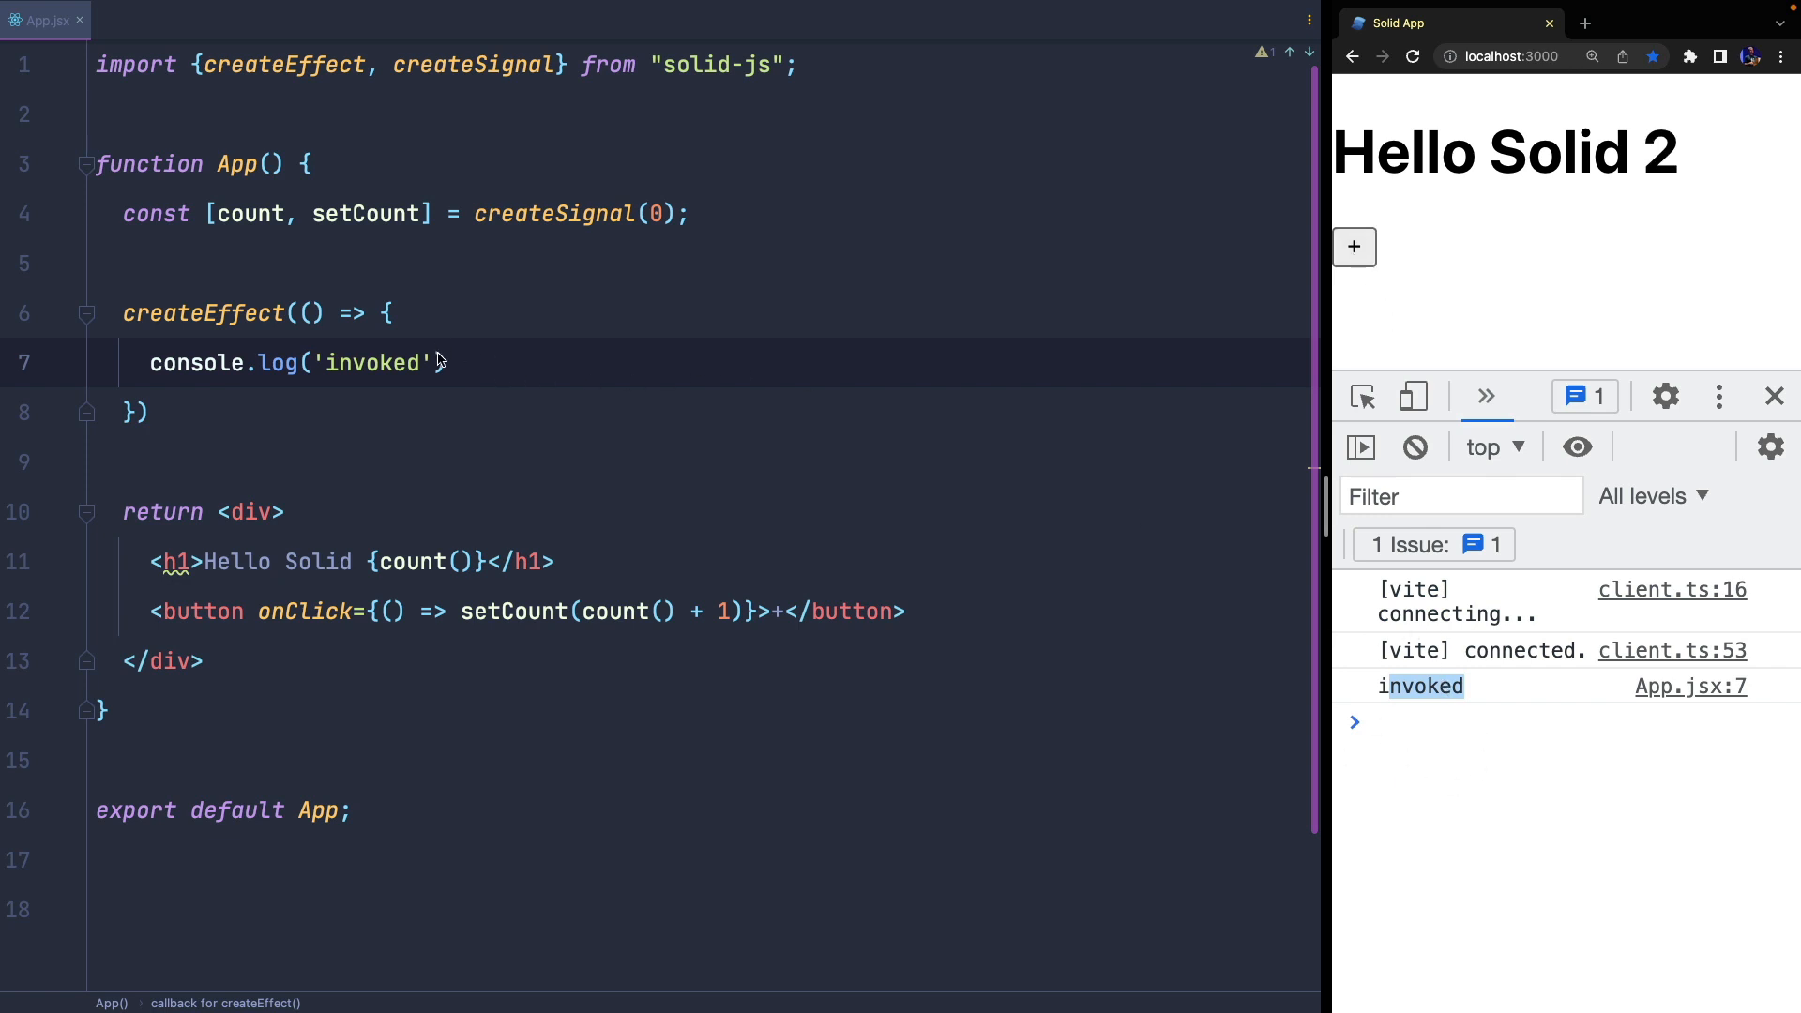
pyautogui.write(', count()')
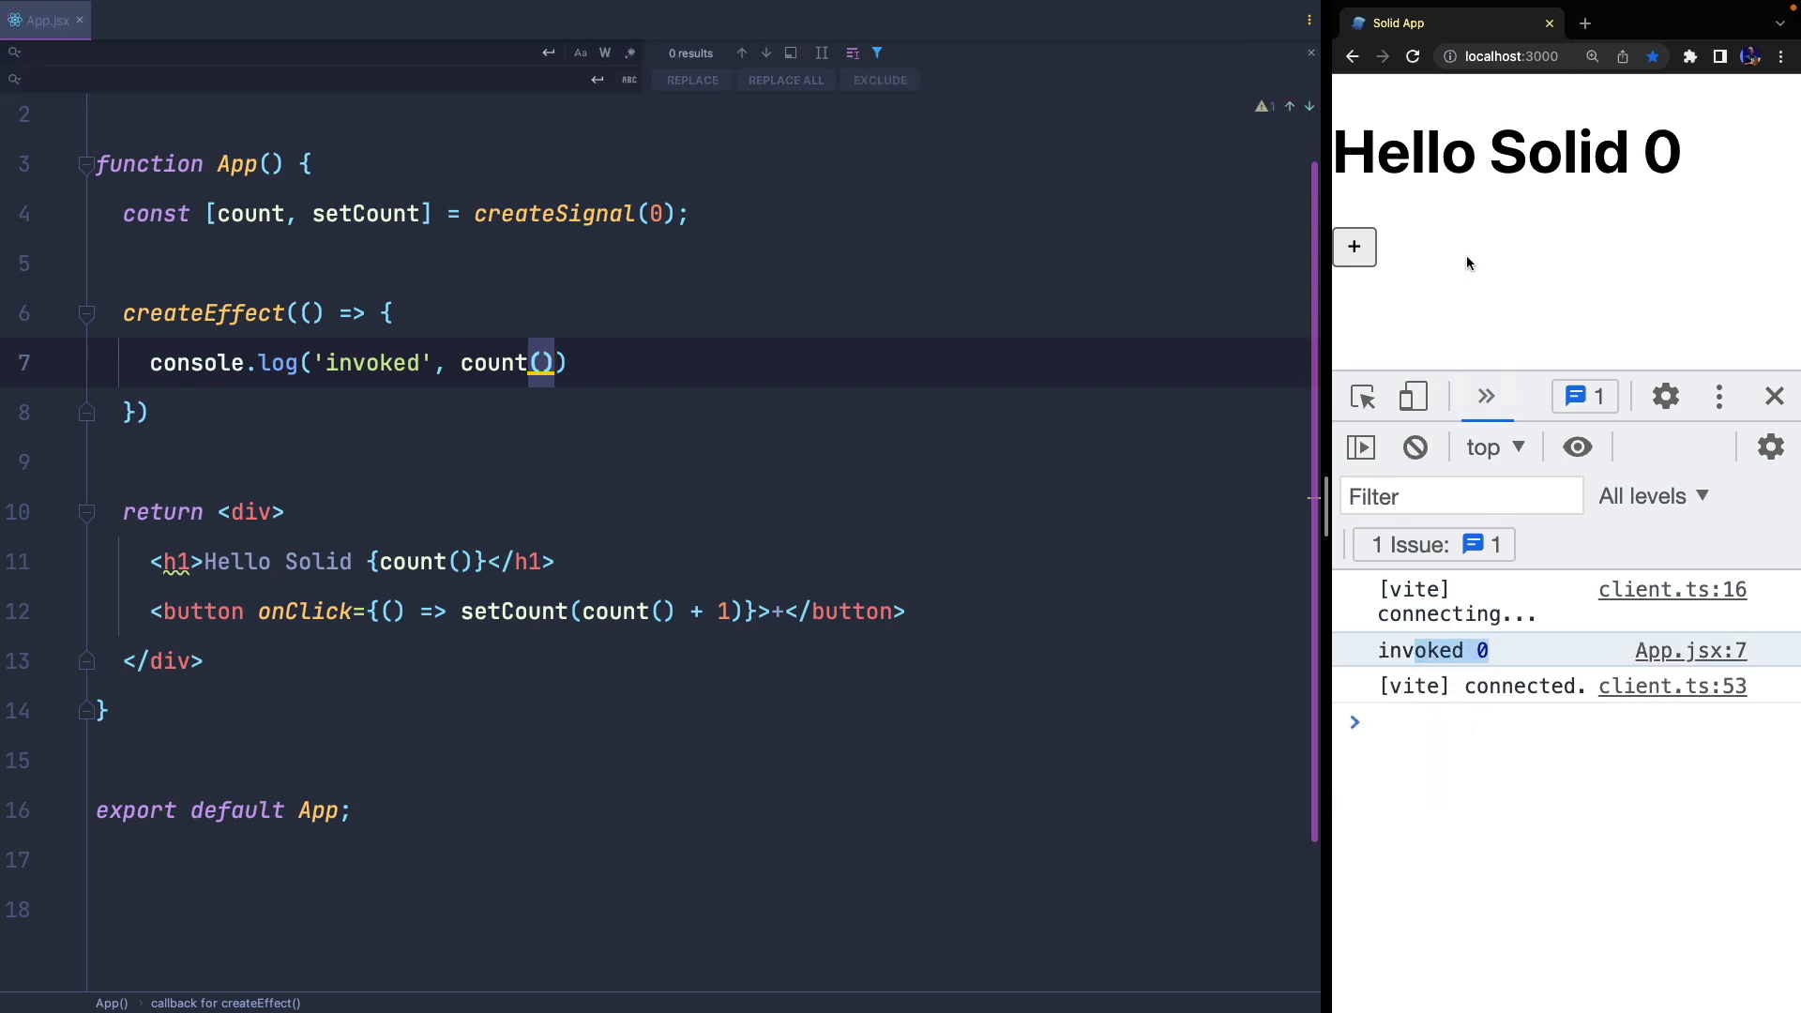
pyautogui.click(1353, 247)
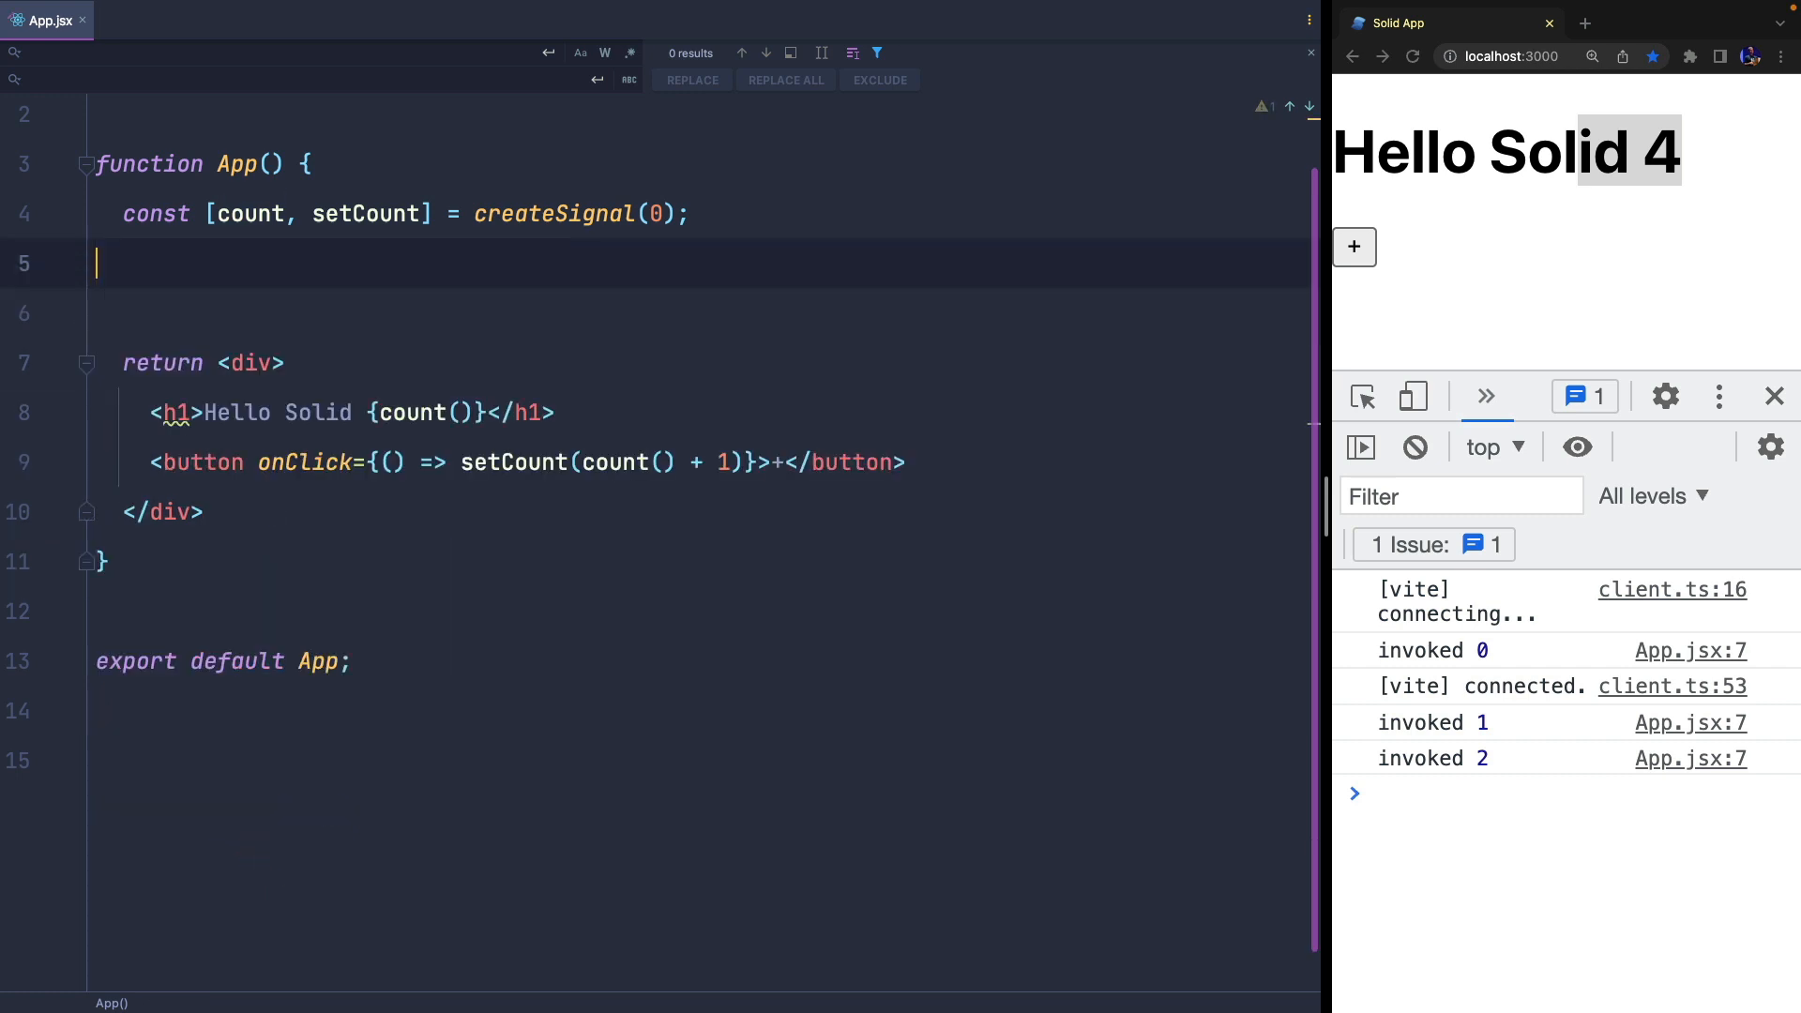
# Start a derived value const doubleCount = () => count() * 2.
pyautogui.write('const doubleCount =')
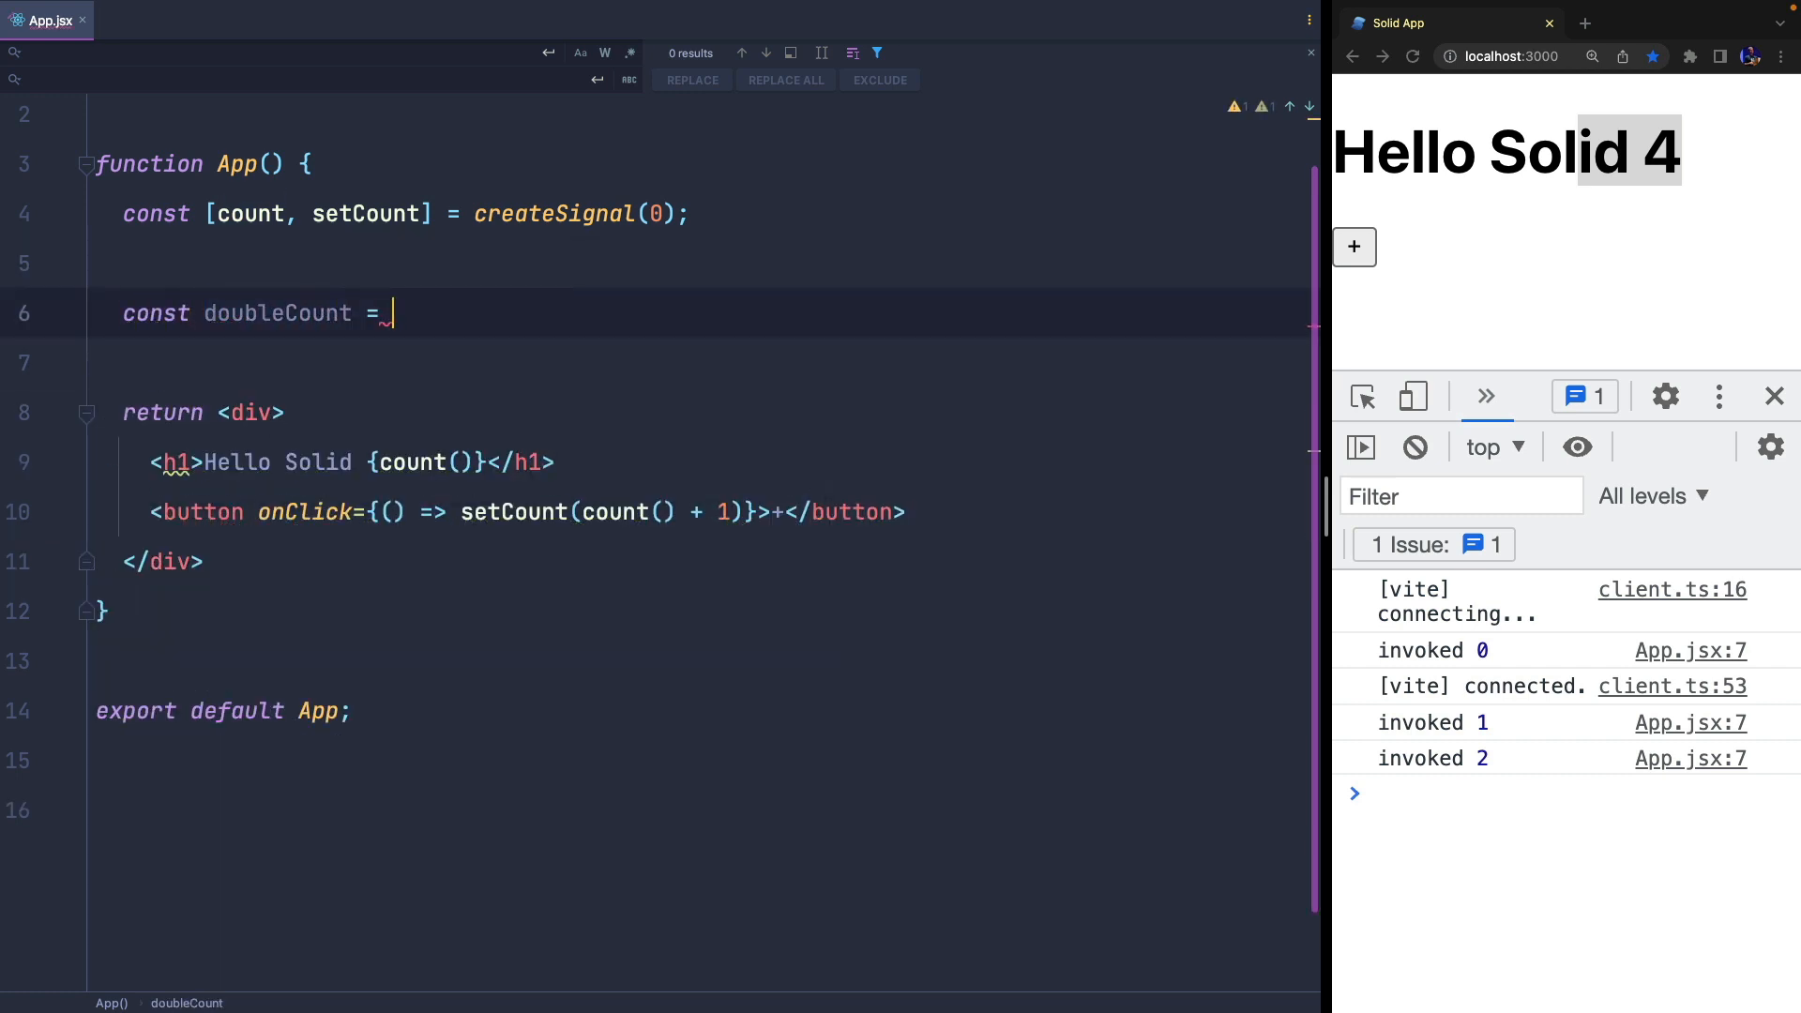
pyautogui.write('() => count() * "')
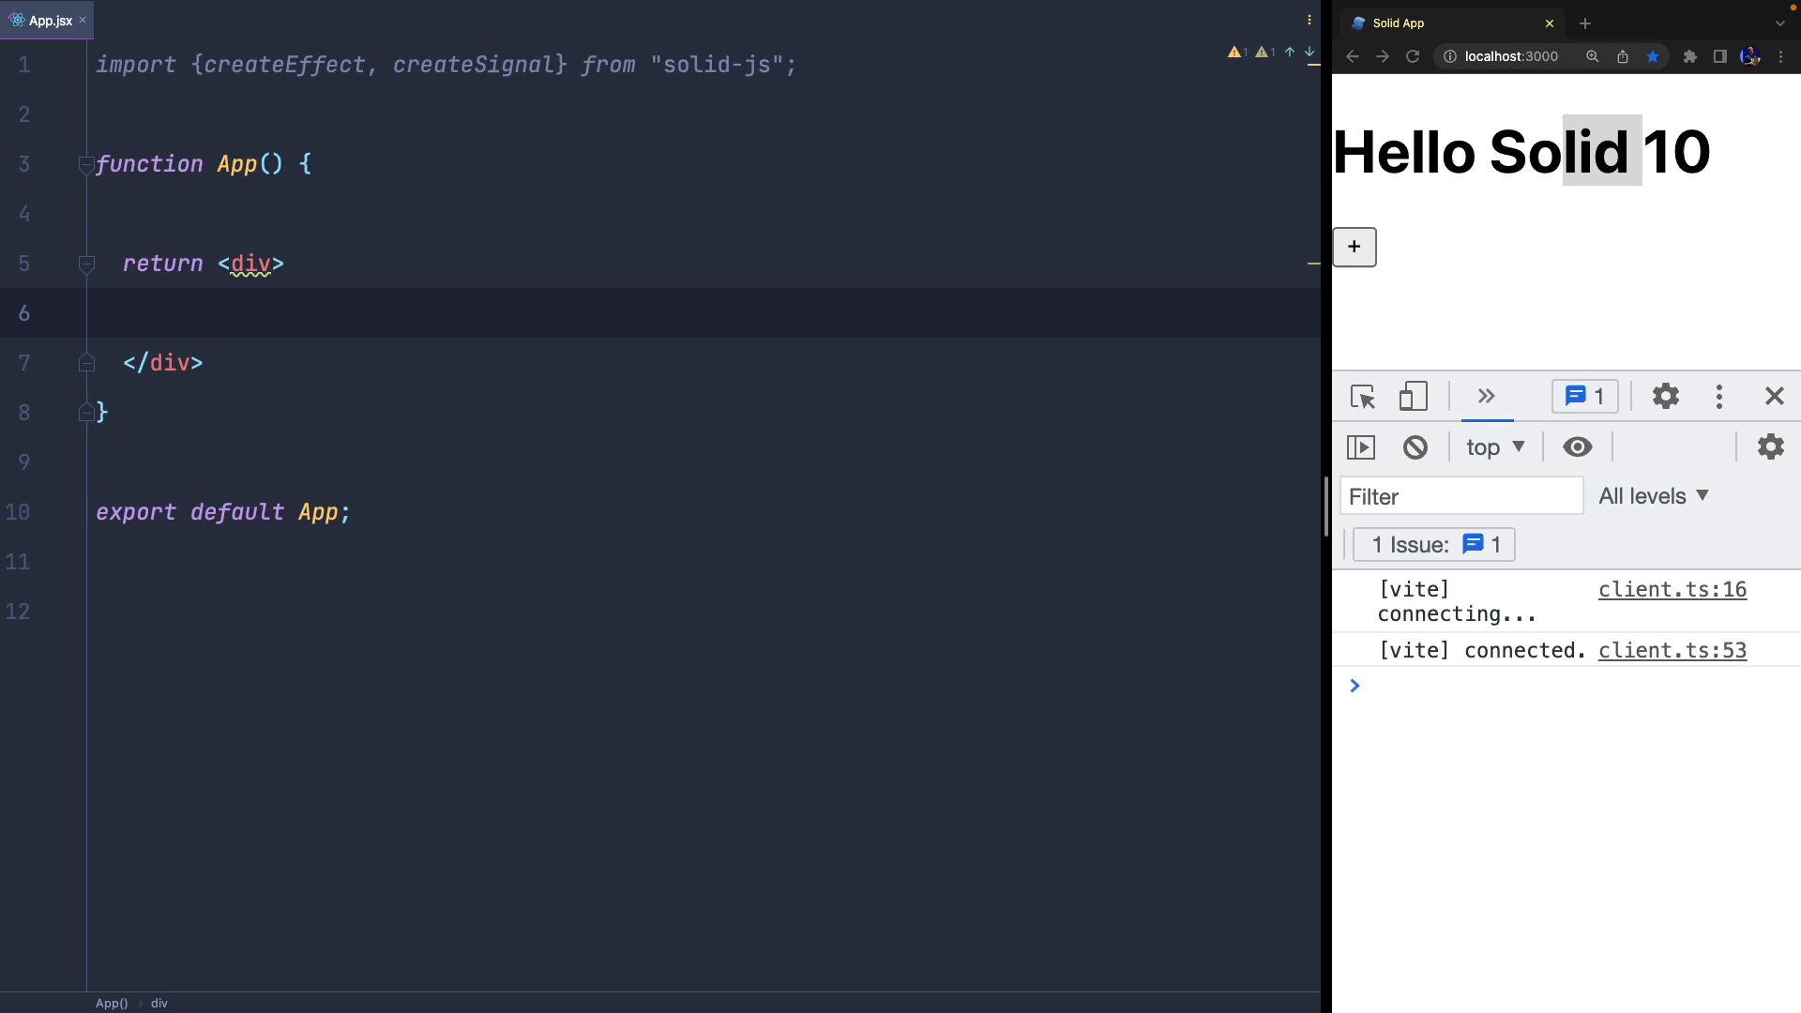
# Fetch jsonplaceholder users in onMount into a users signal and render JSON.stringify(users(), null, 2) in a pre.
pyautogui.write('Hello')
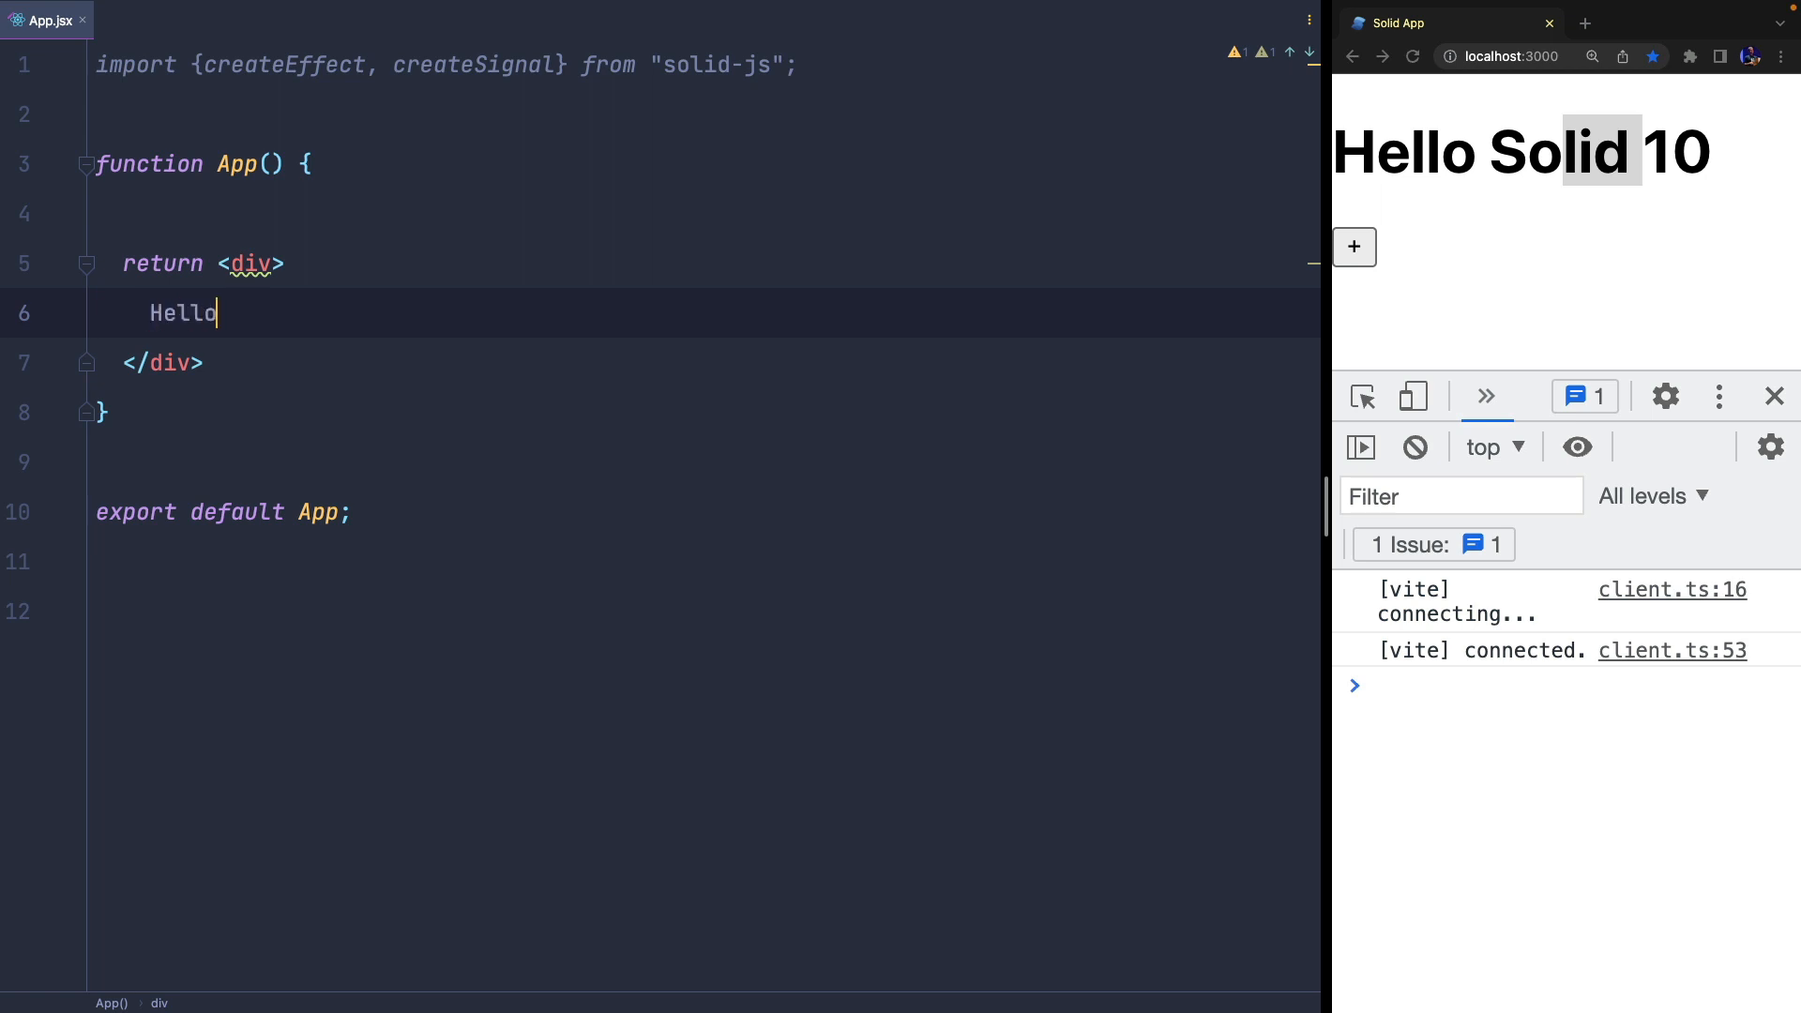
pyautogui.write('onMount(async () => {')
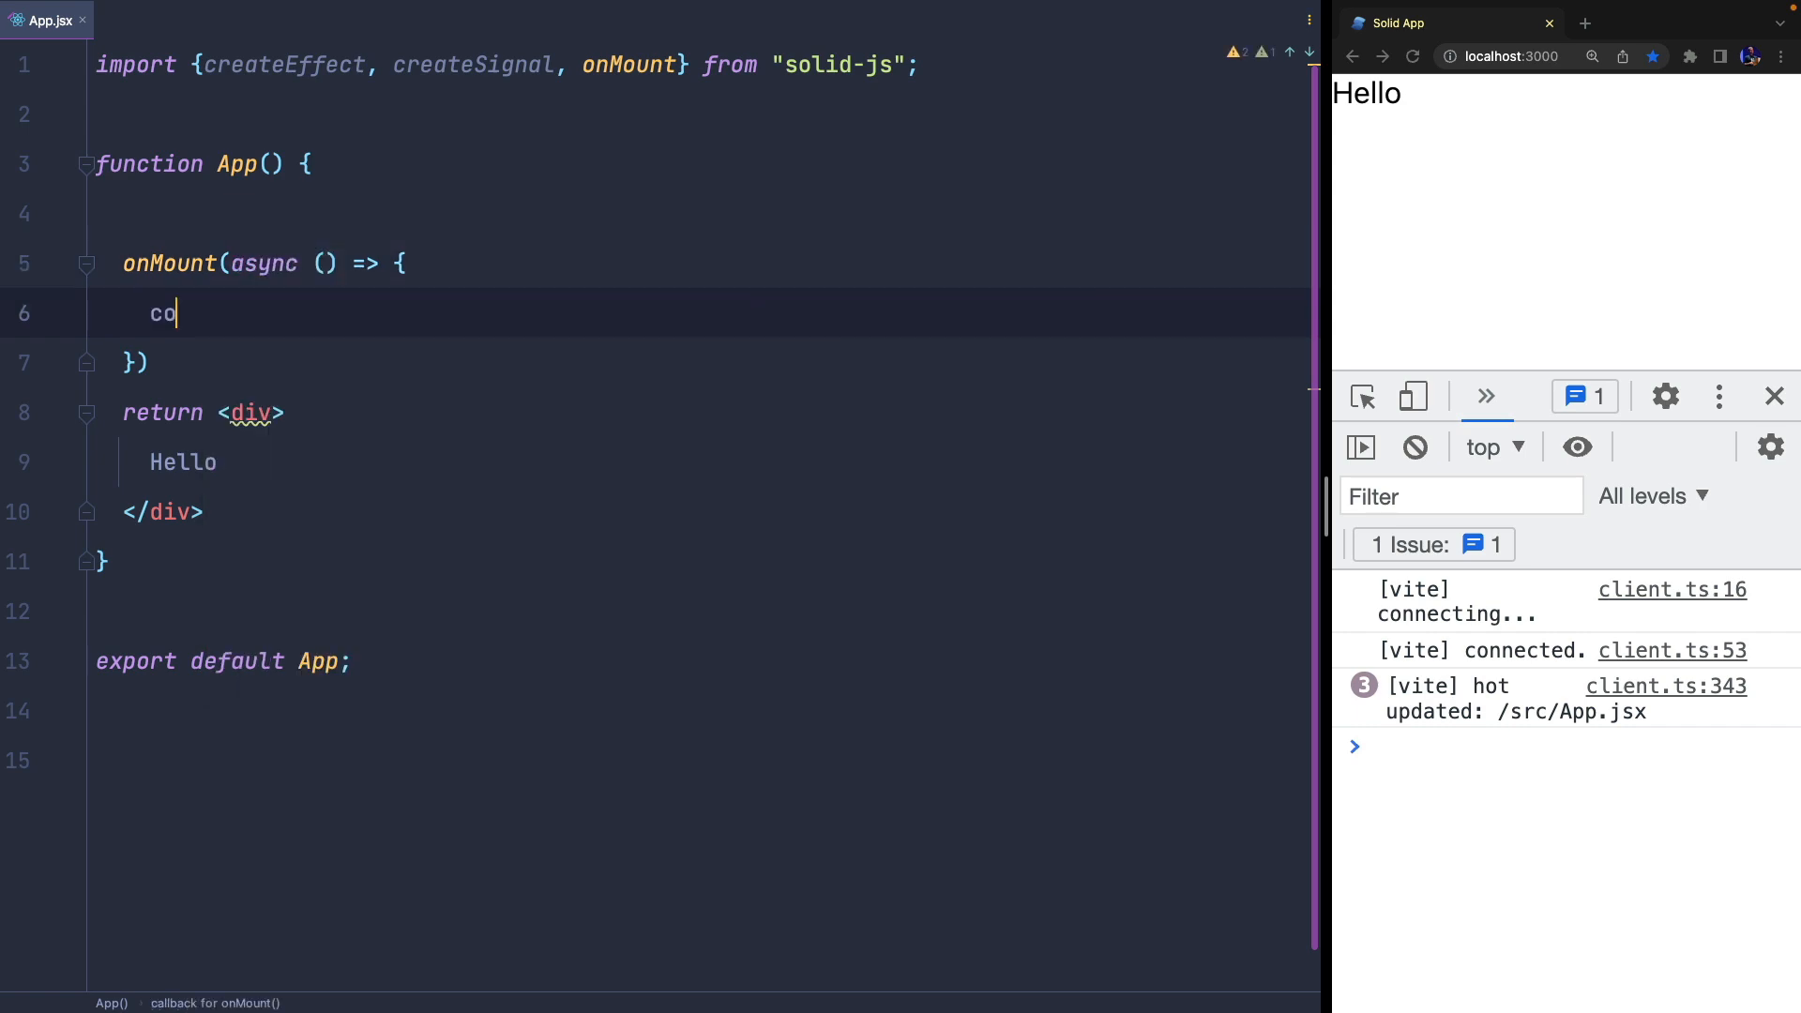
pyautogui.write("const res = await fetch('https://jsonplaceholder.typicode.com/users');")
pyautogui.write('console.log(await res.json(')
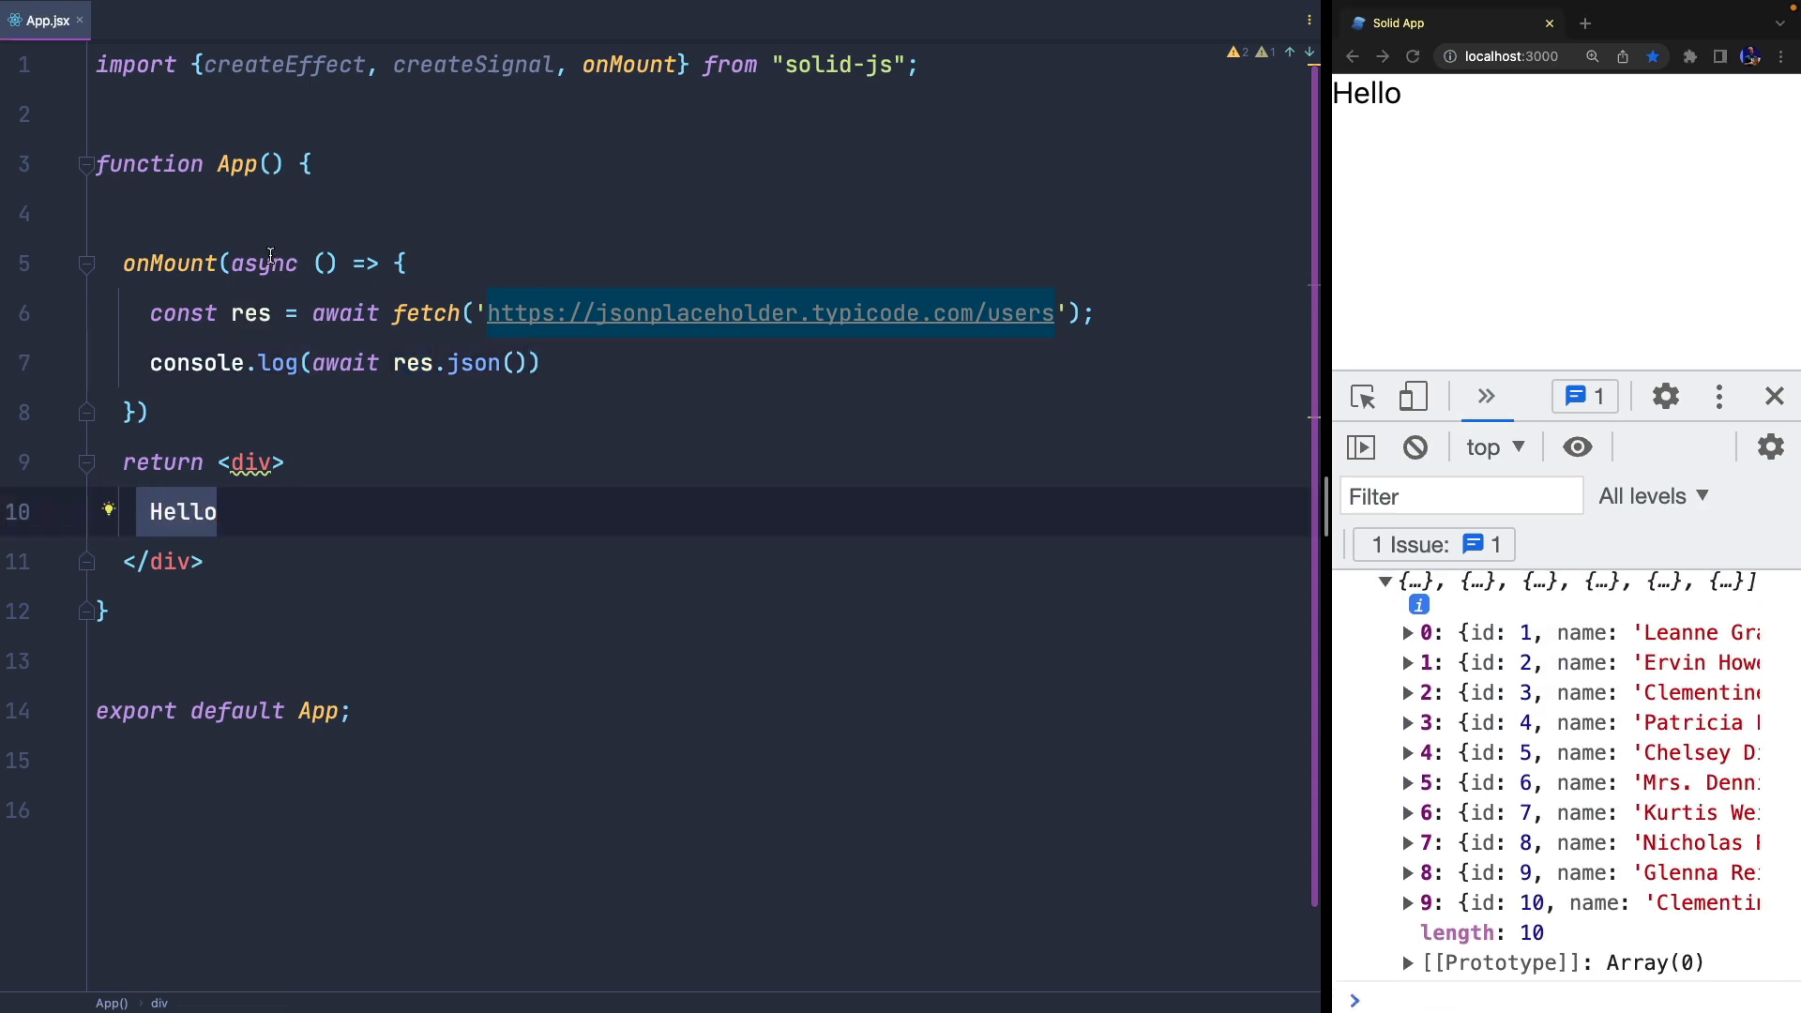
pyautogui.write('const [] = createSignal([])')
pyautogui.write(' {users(')
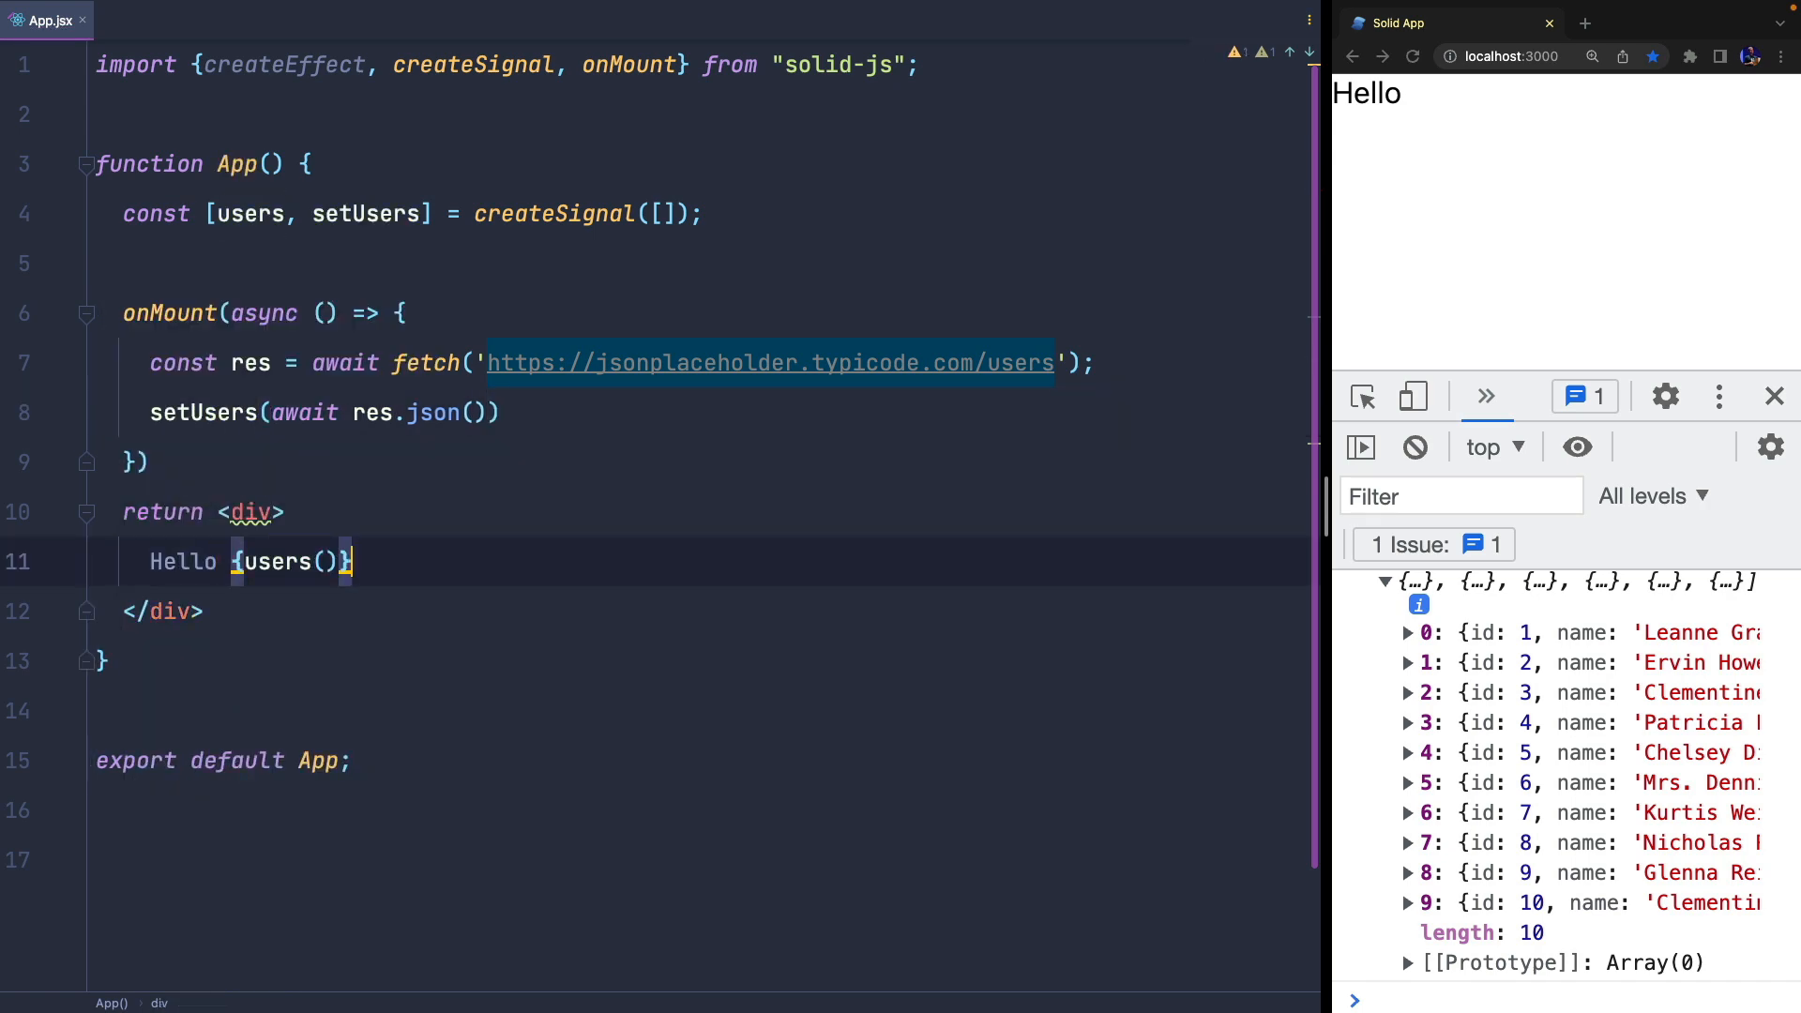
pyautogui.write('JSON.stringify(')
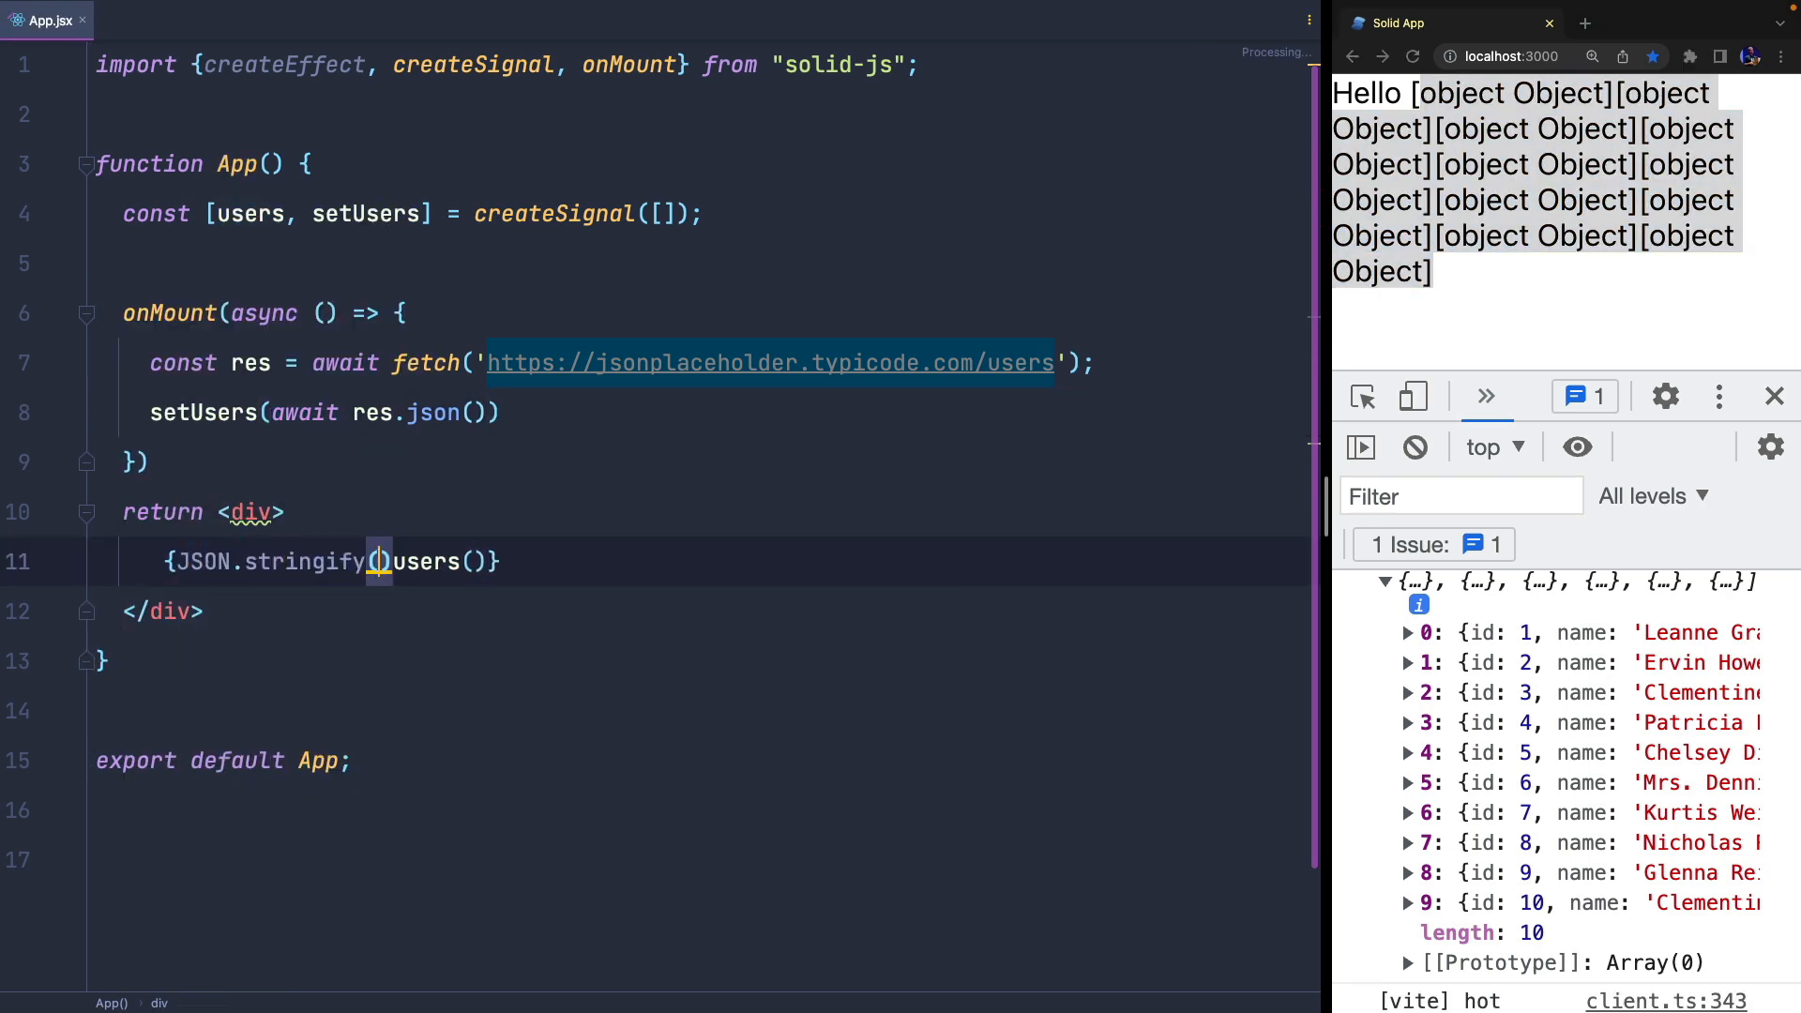
pyautogui.write('<pre>{JSON.stringify(users(), null, 2)}</pre>')
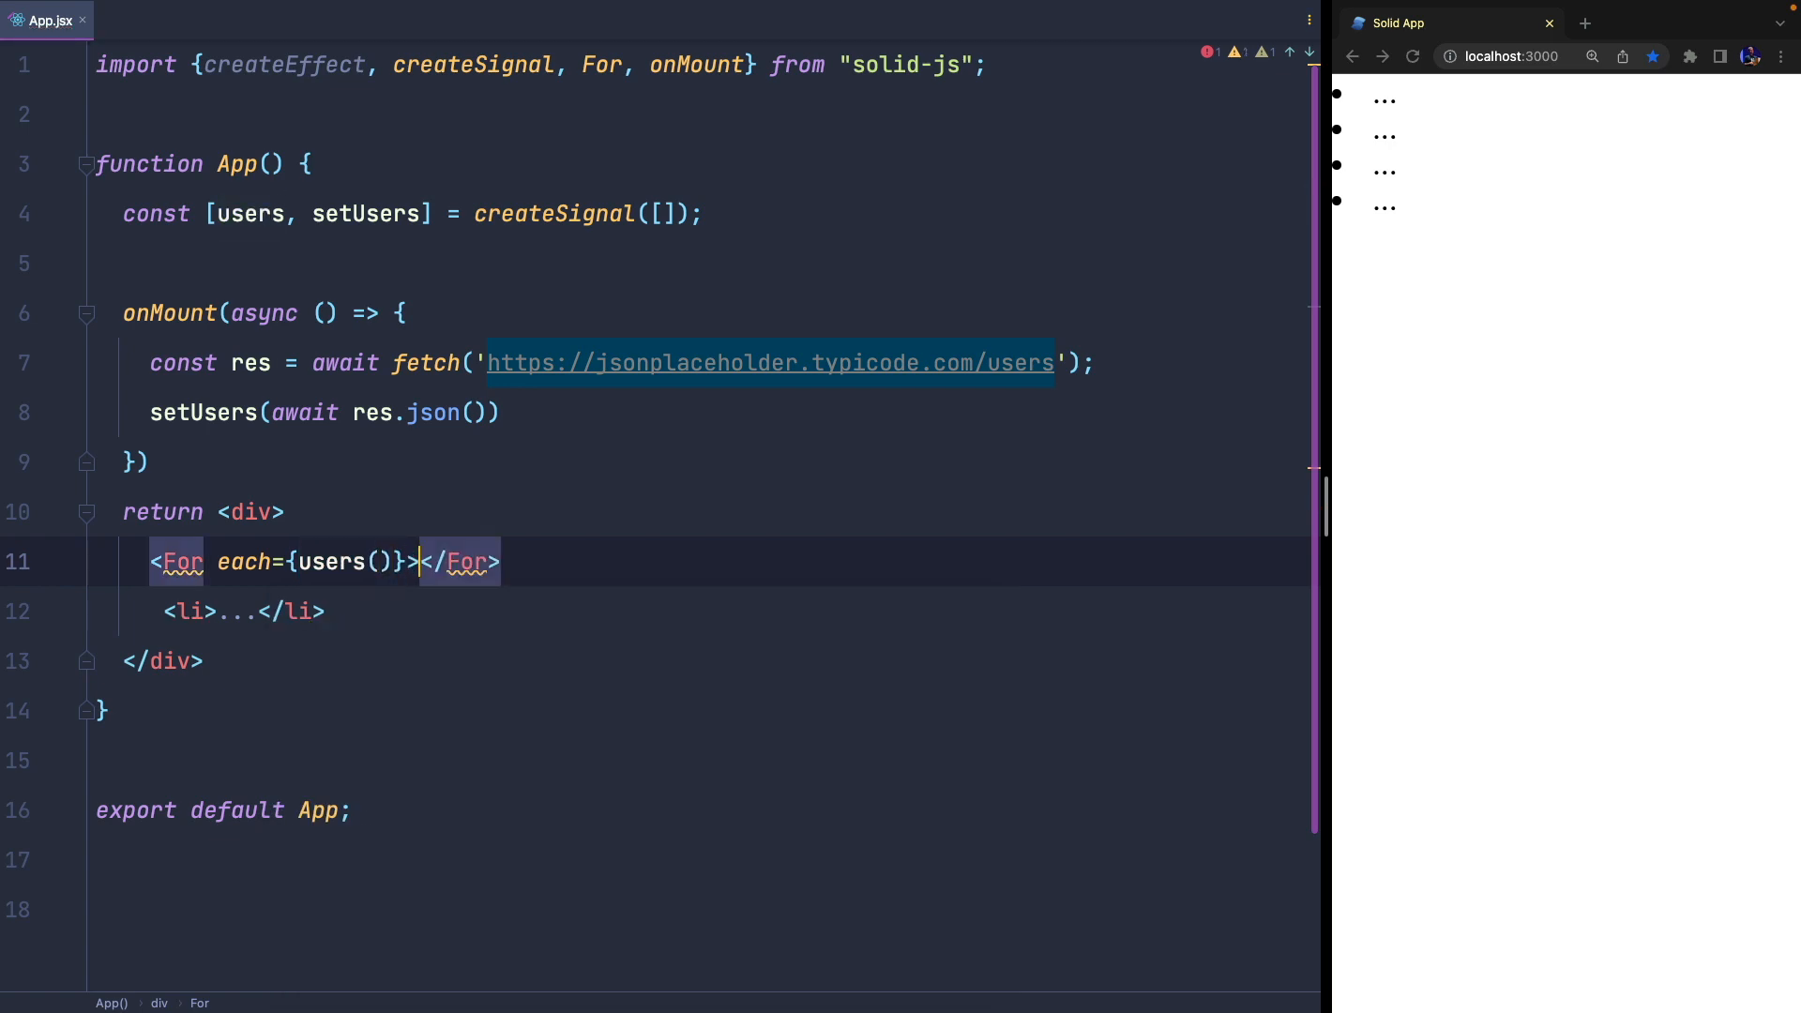
# Render each user as an <li> with {i() + 1}. {item.name} and a DO SOMETHING button.
pyautogui.write('{(item, i) =>')
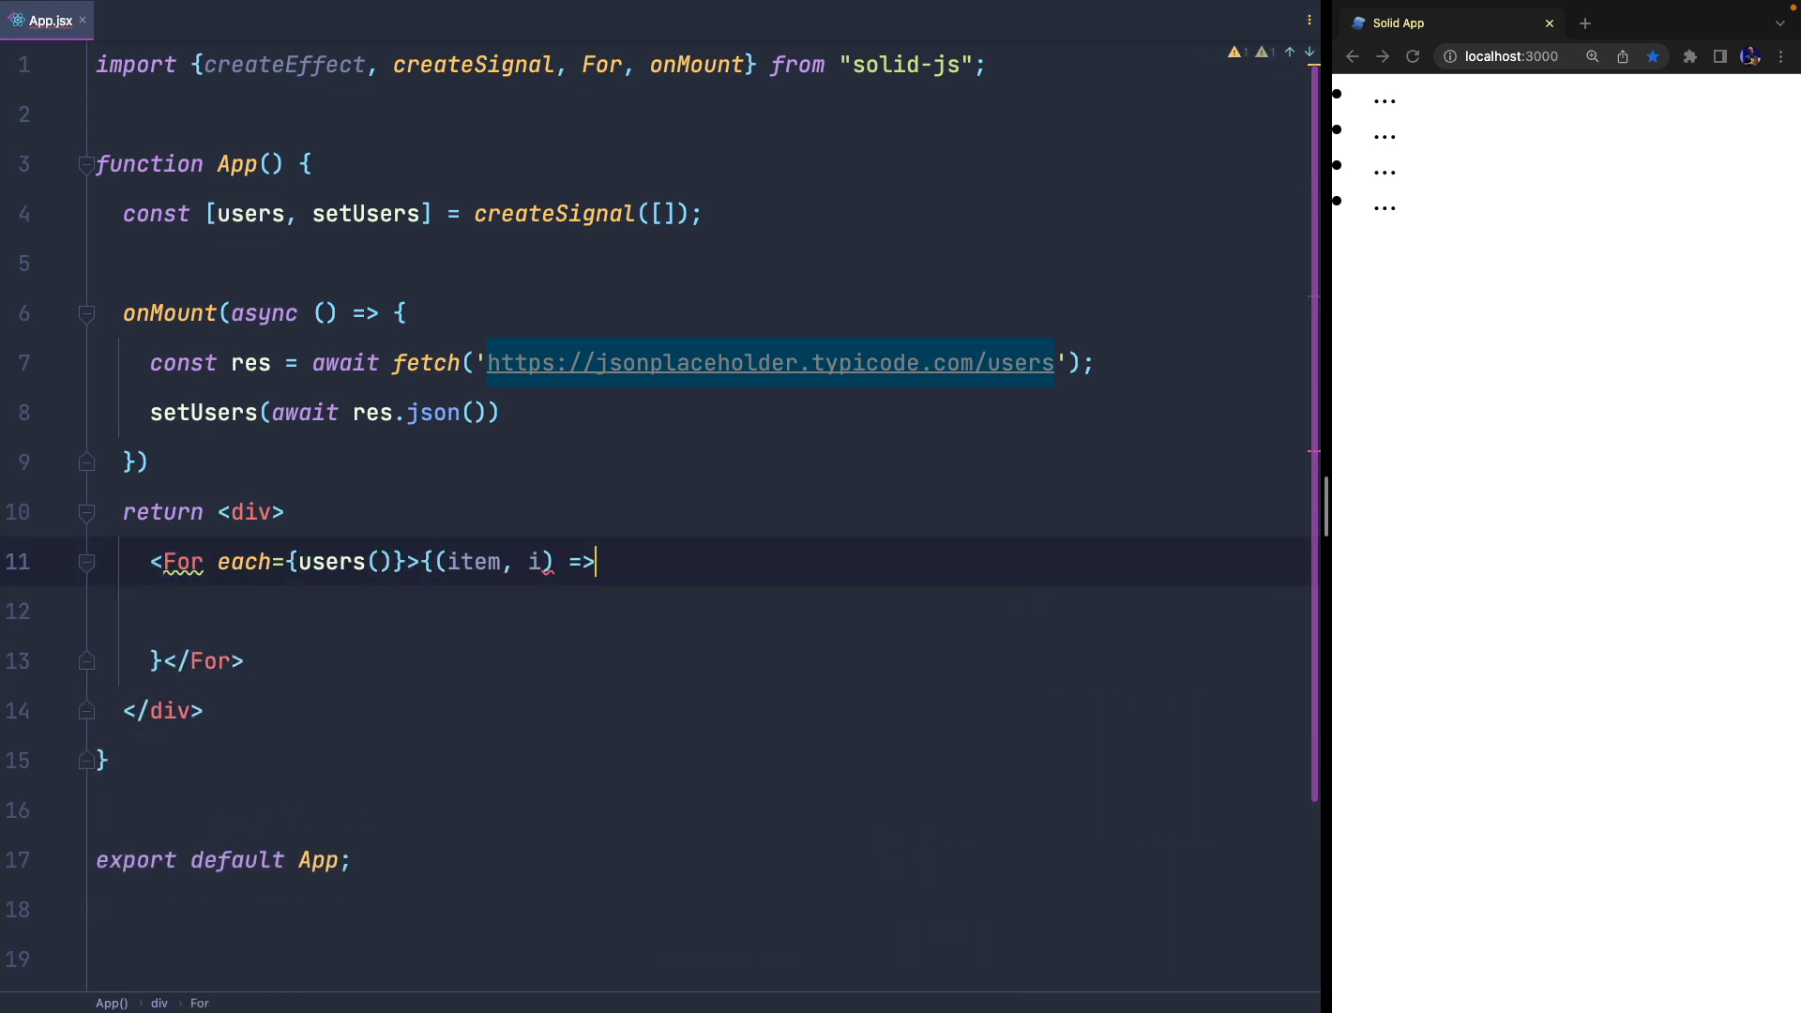
pyautogui.write('<li>{item.name}</li>')
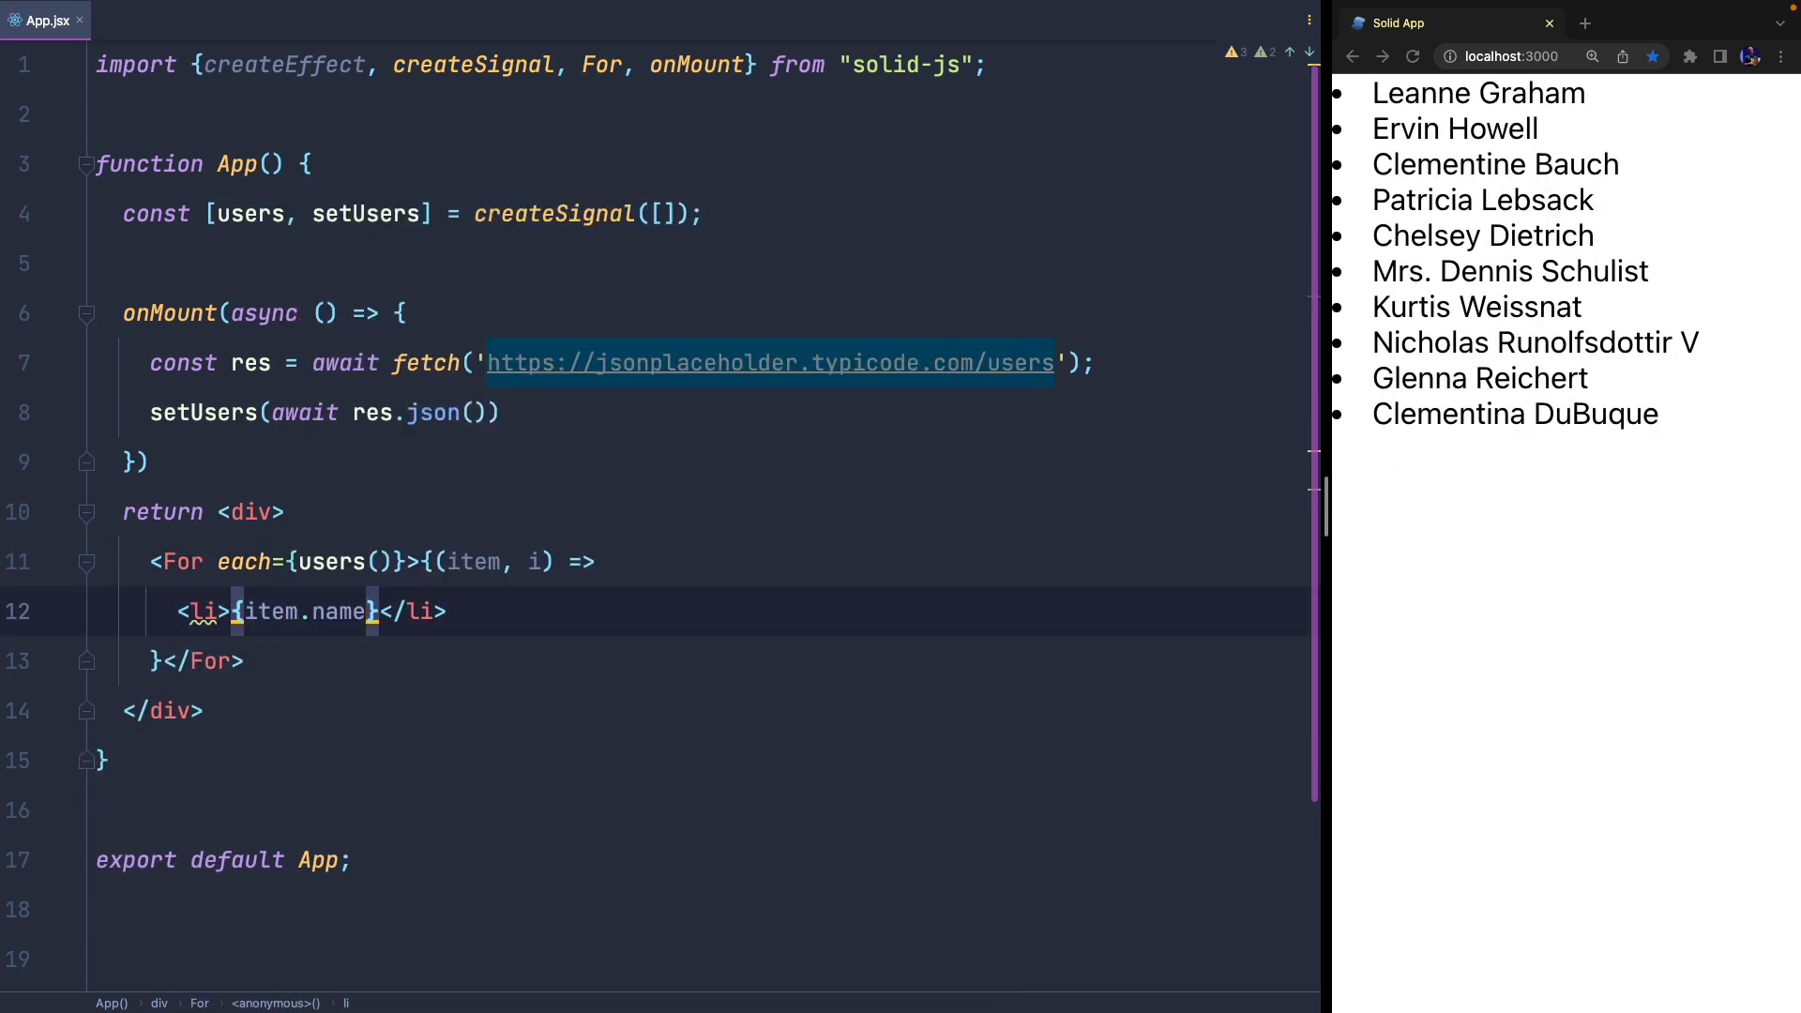
pyautogui.write('{i() + 1}.')
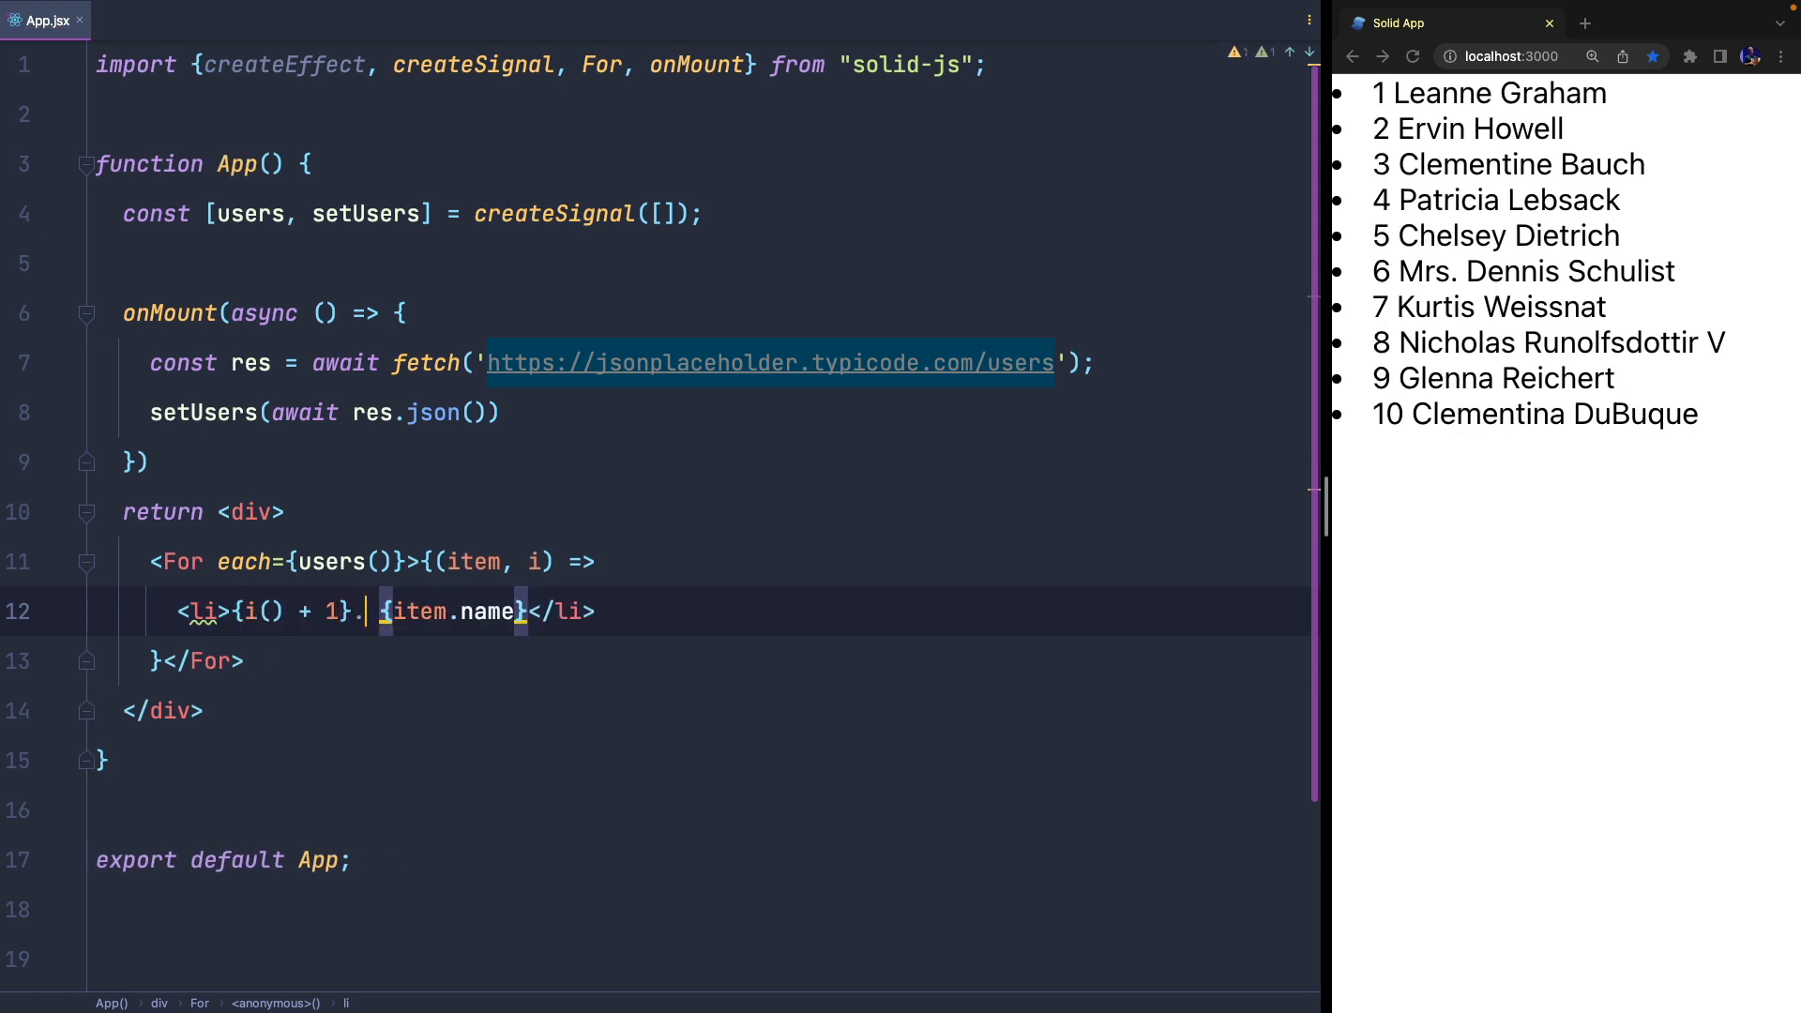
pyautogui.press('Enter')
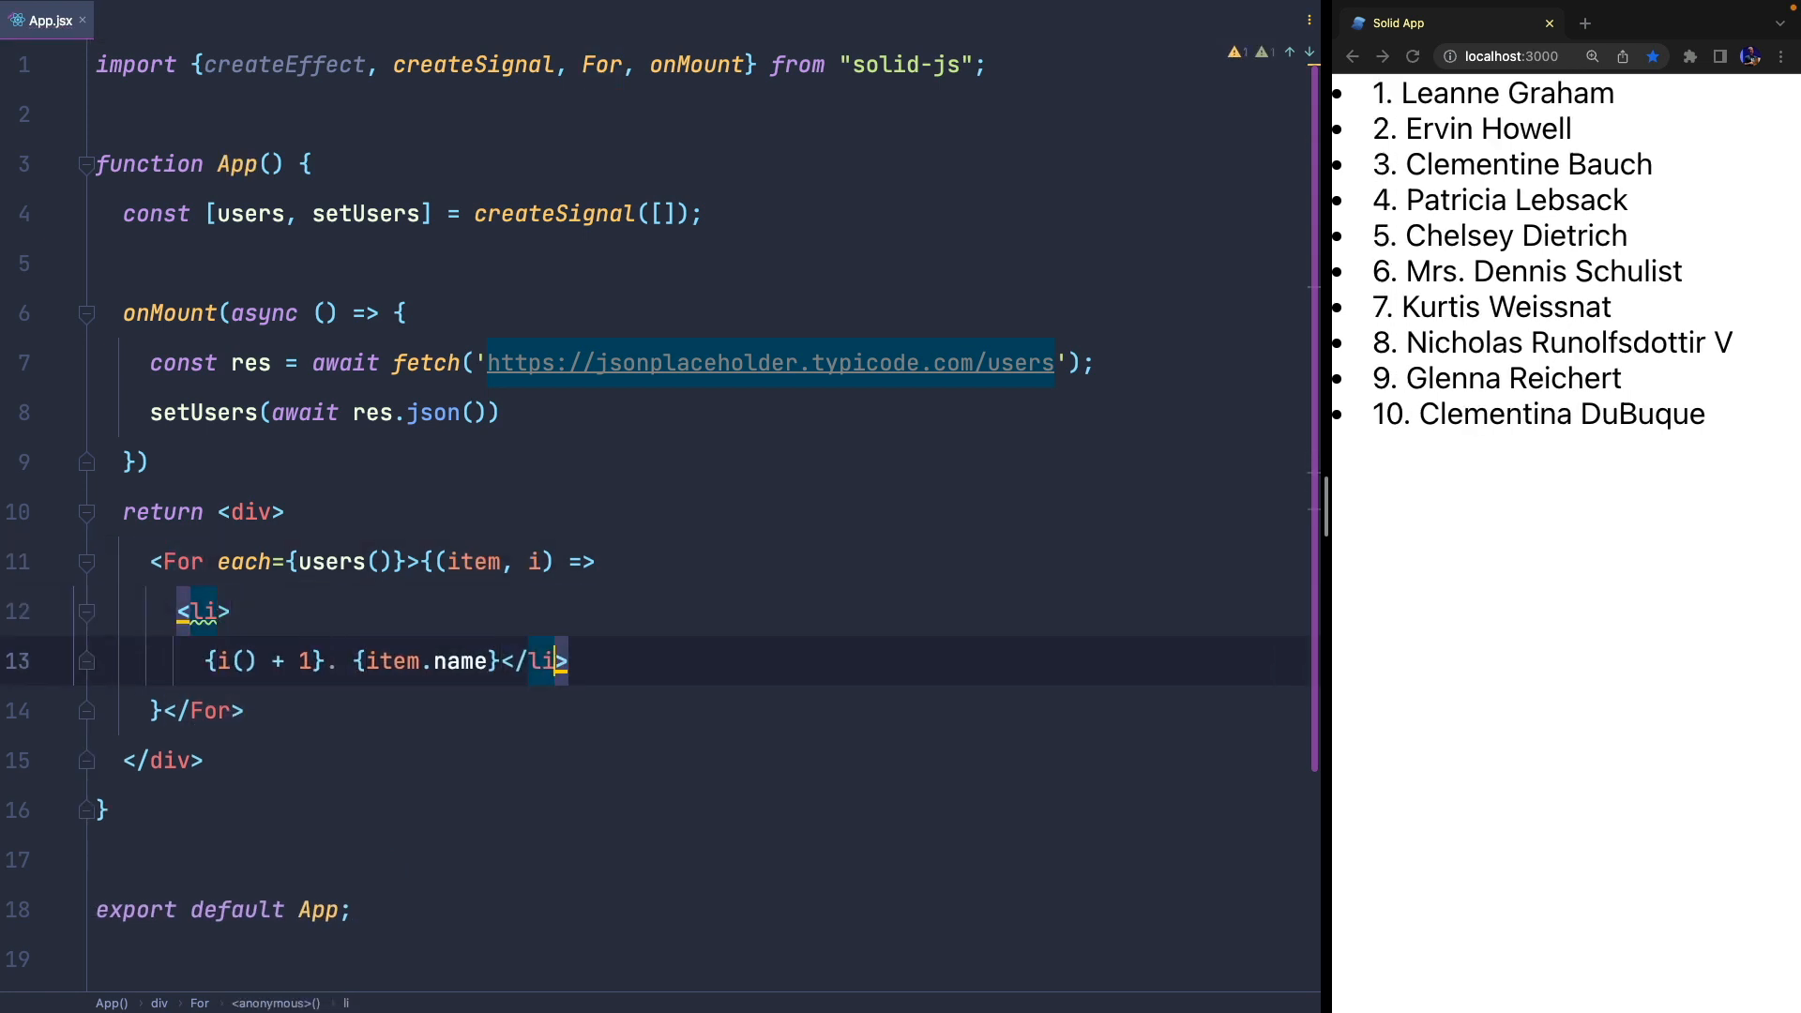
pyautogui.write('<button>DO SOMETHING</button>')
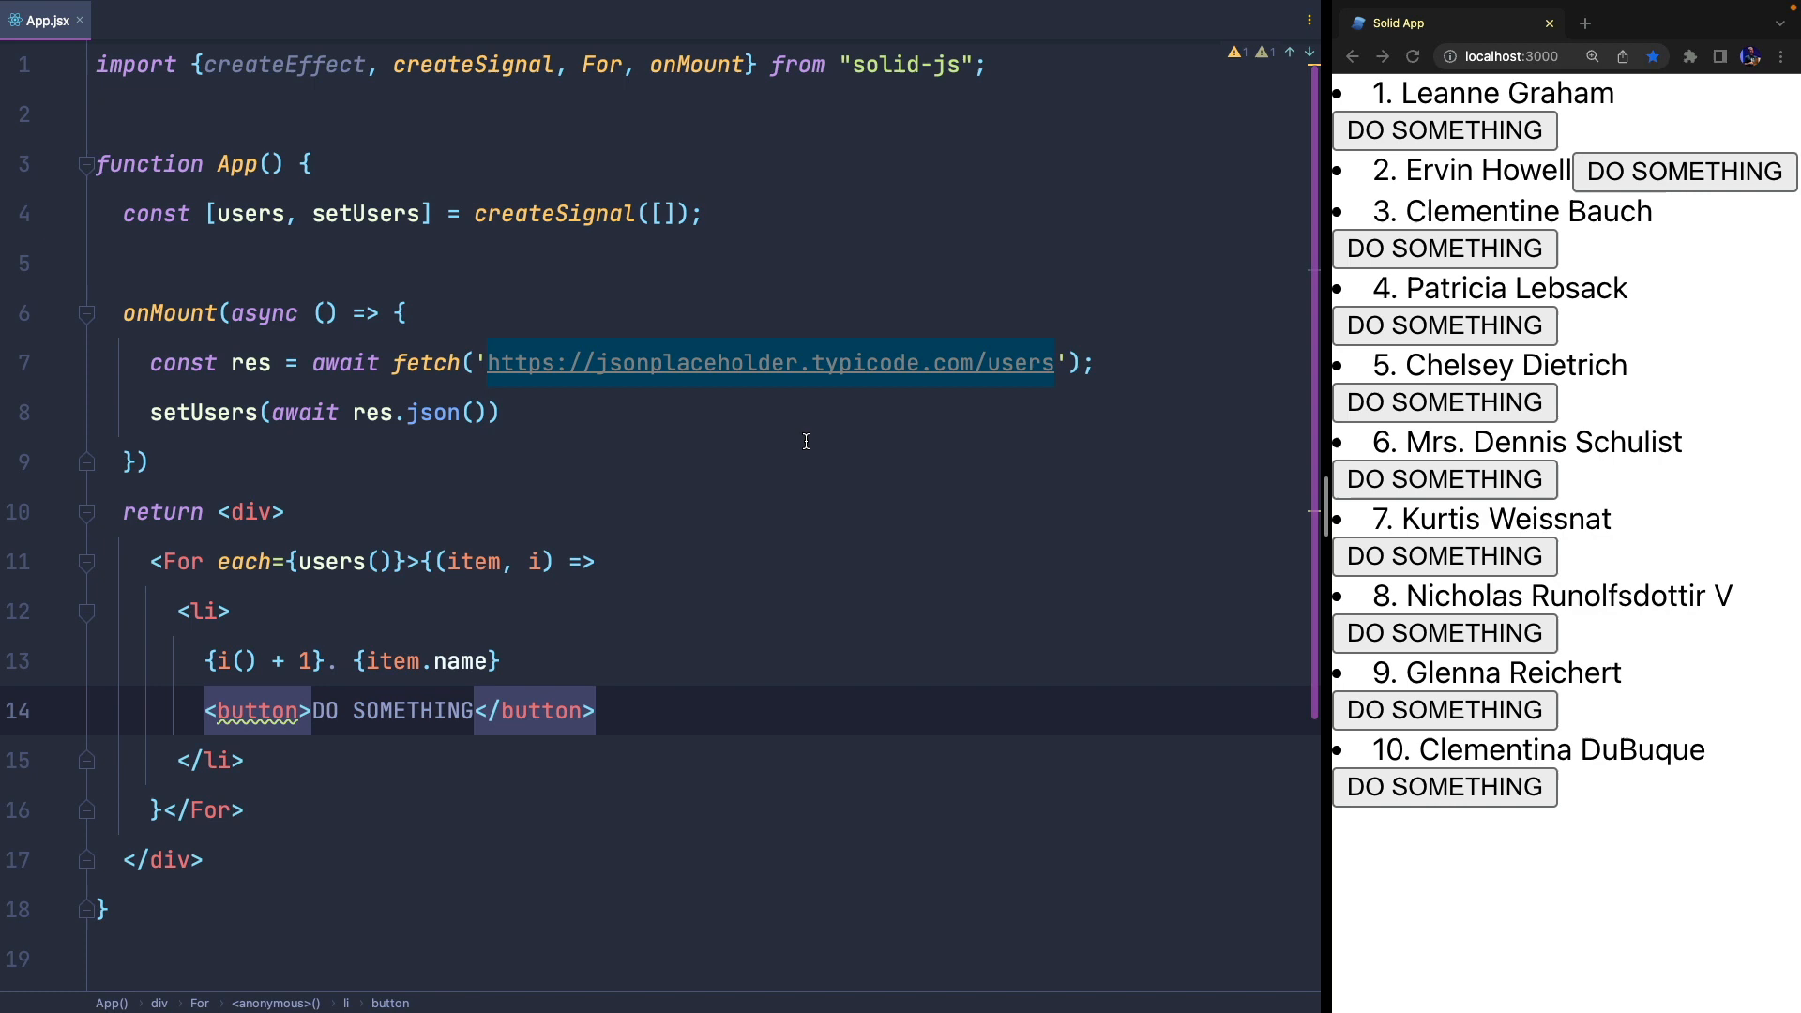
# Wrap the button in <Show when={i() > 5}> with a (NO ACTIONS) fallback and relabel it DELETE.
pyautogui.write('<Show')
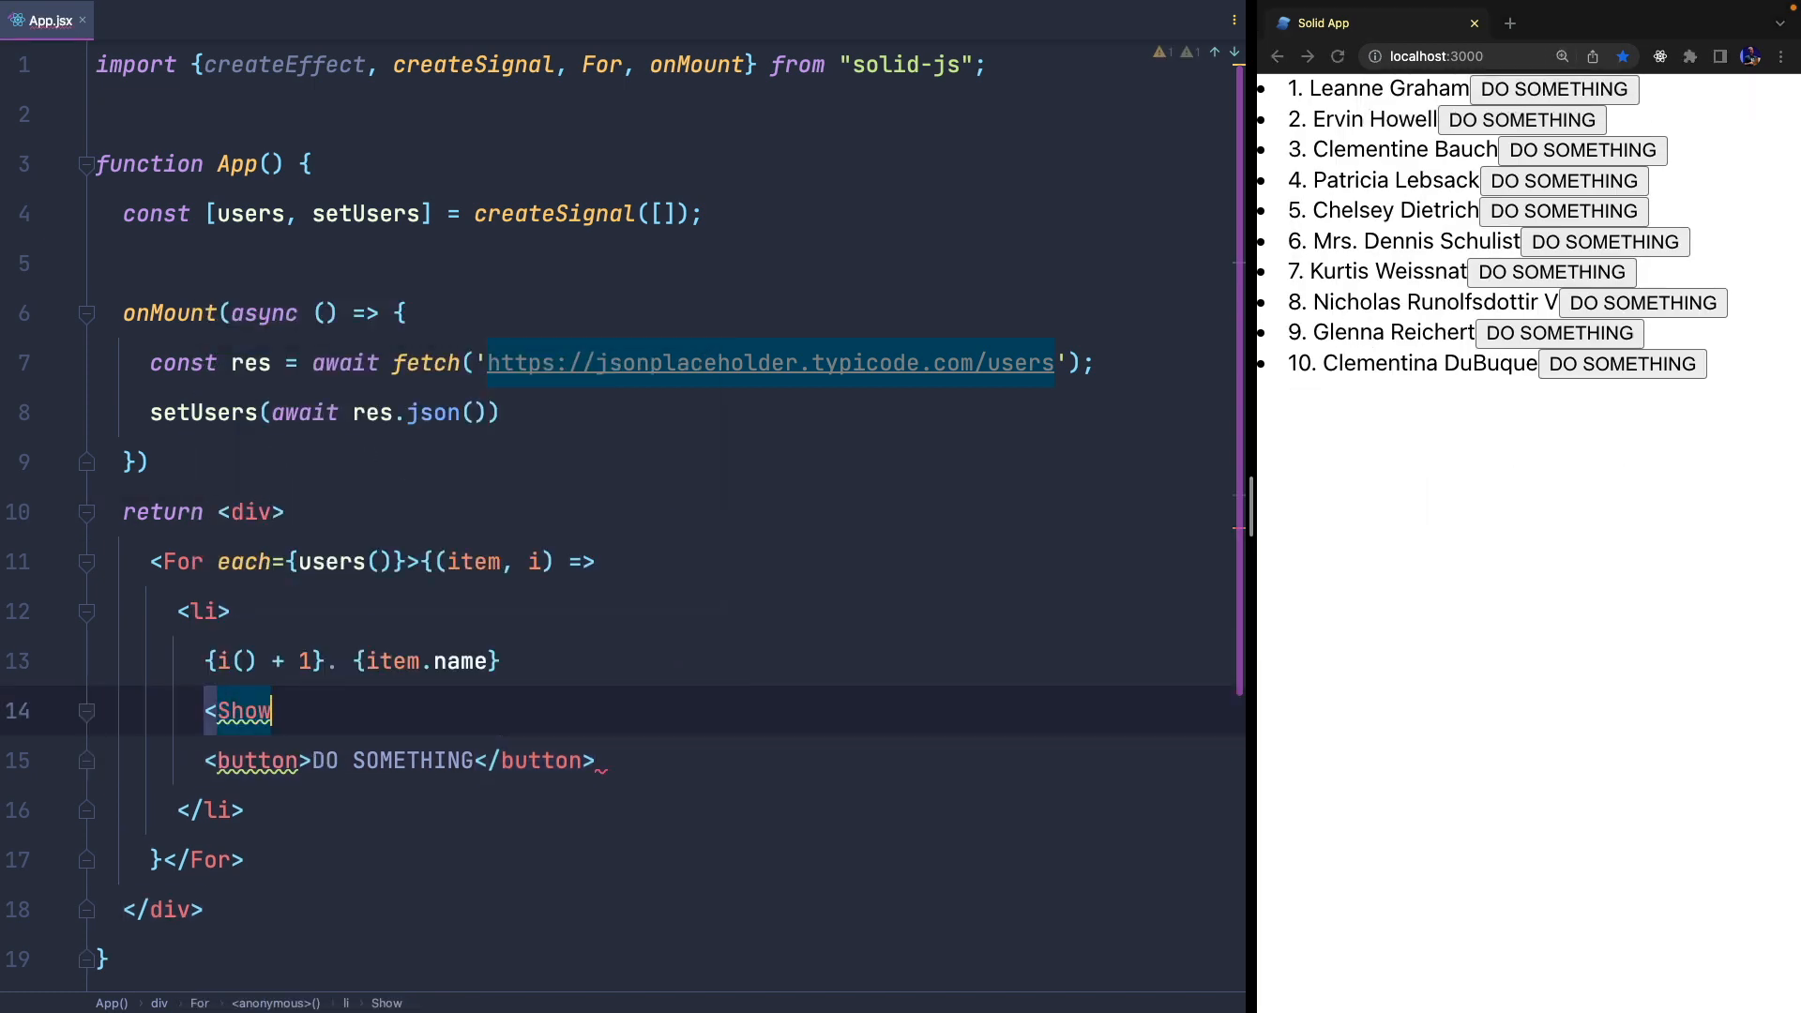
pyautogui.write('when={i() > 5}>')
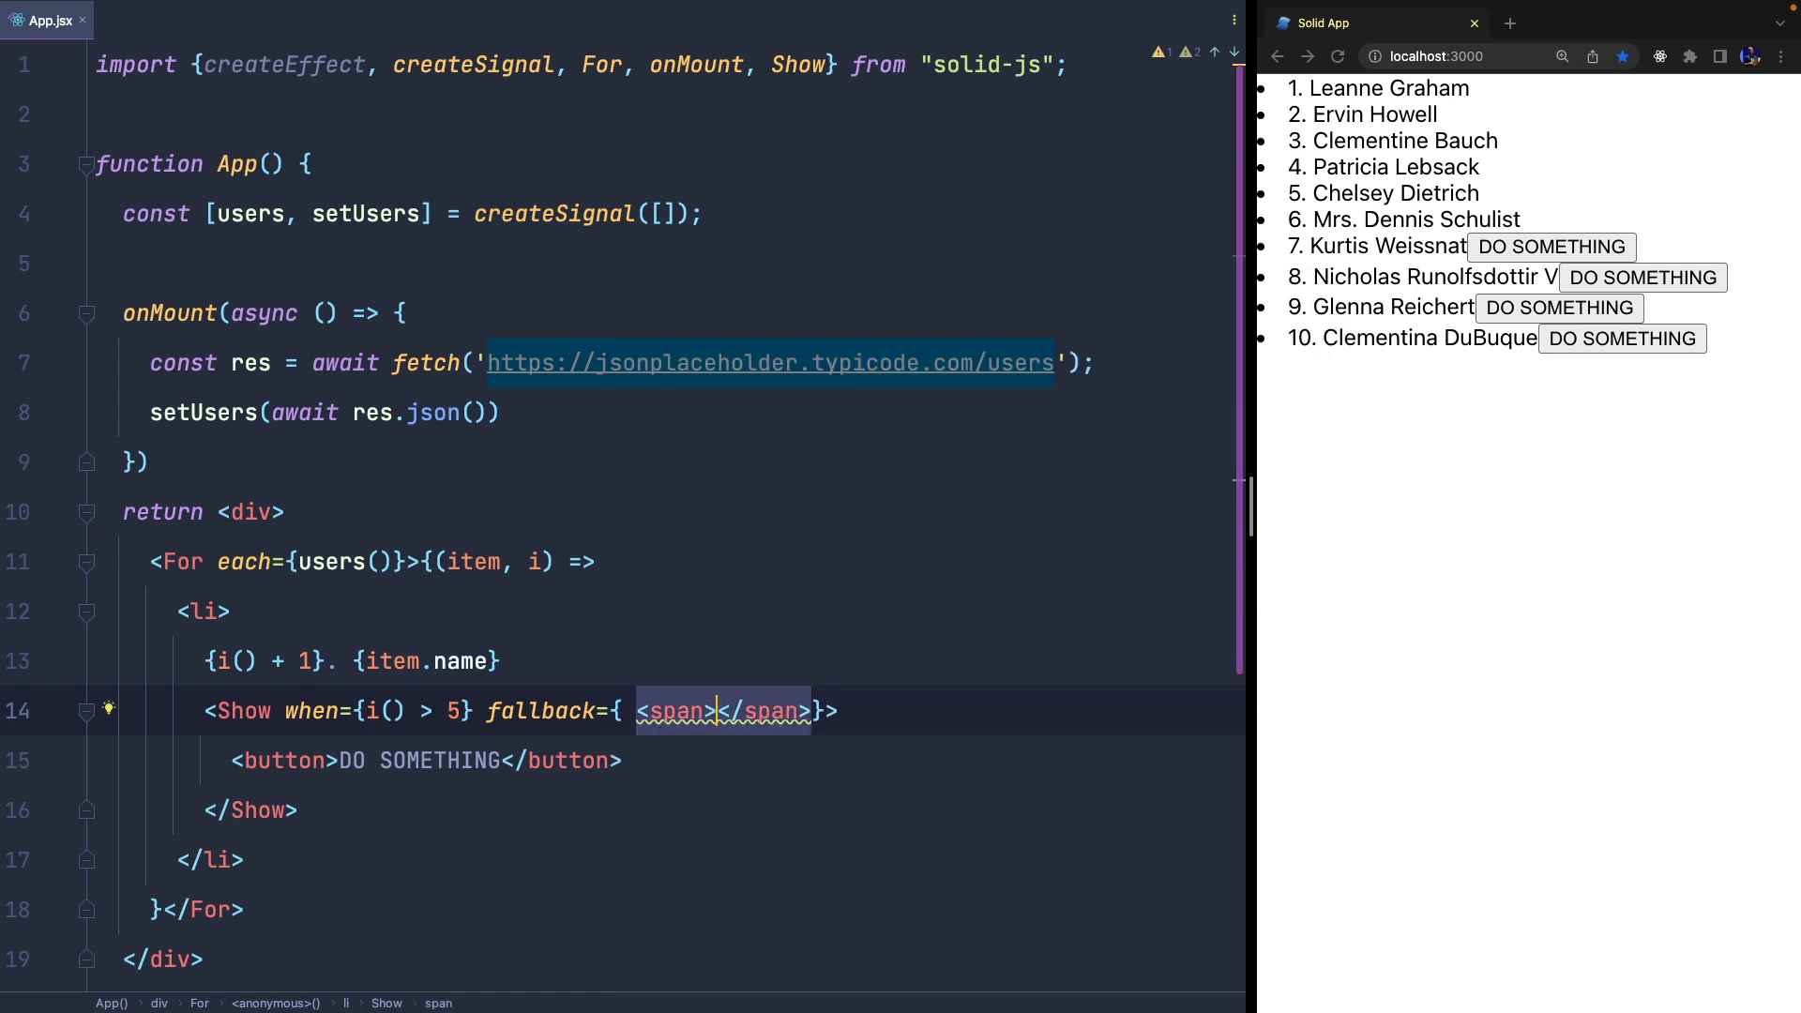
pyautogui.write('(NO ACTIONS)')
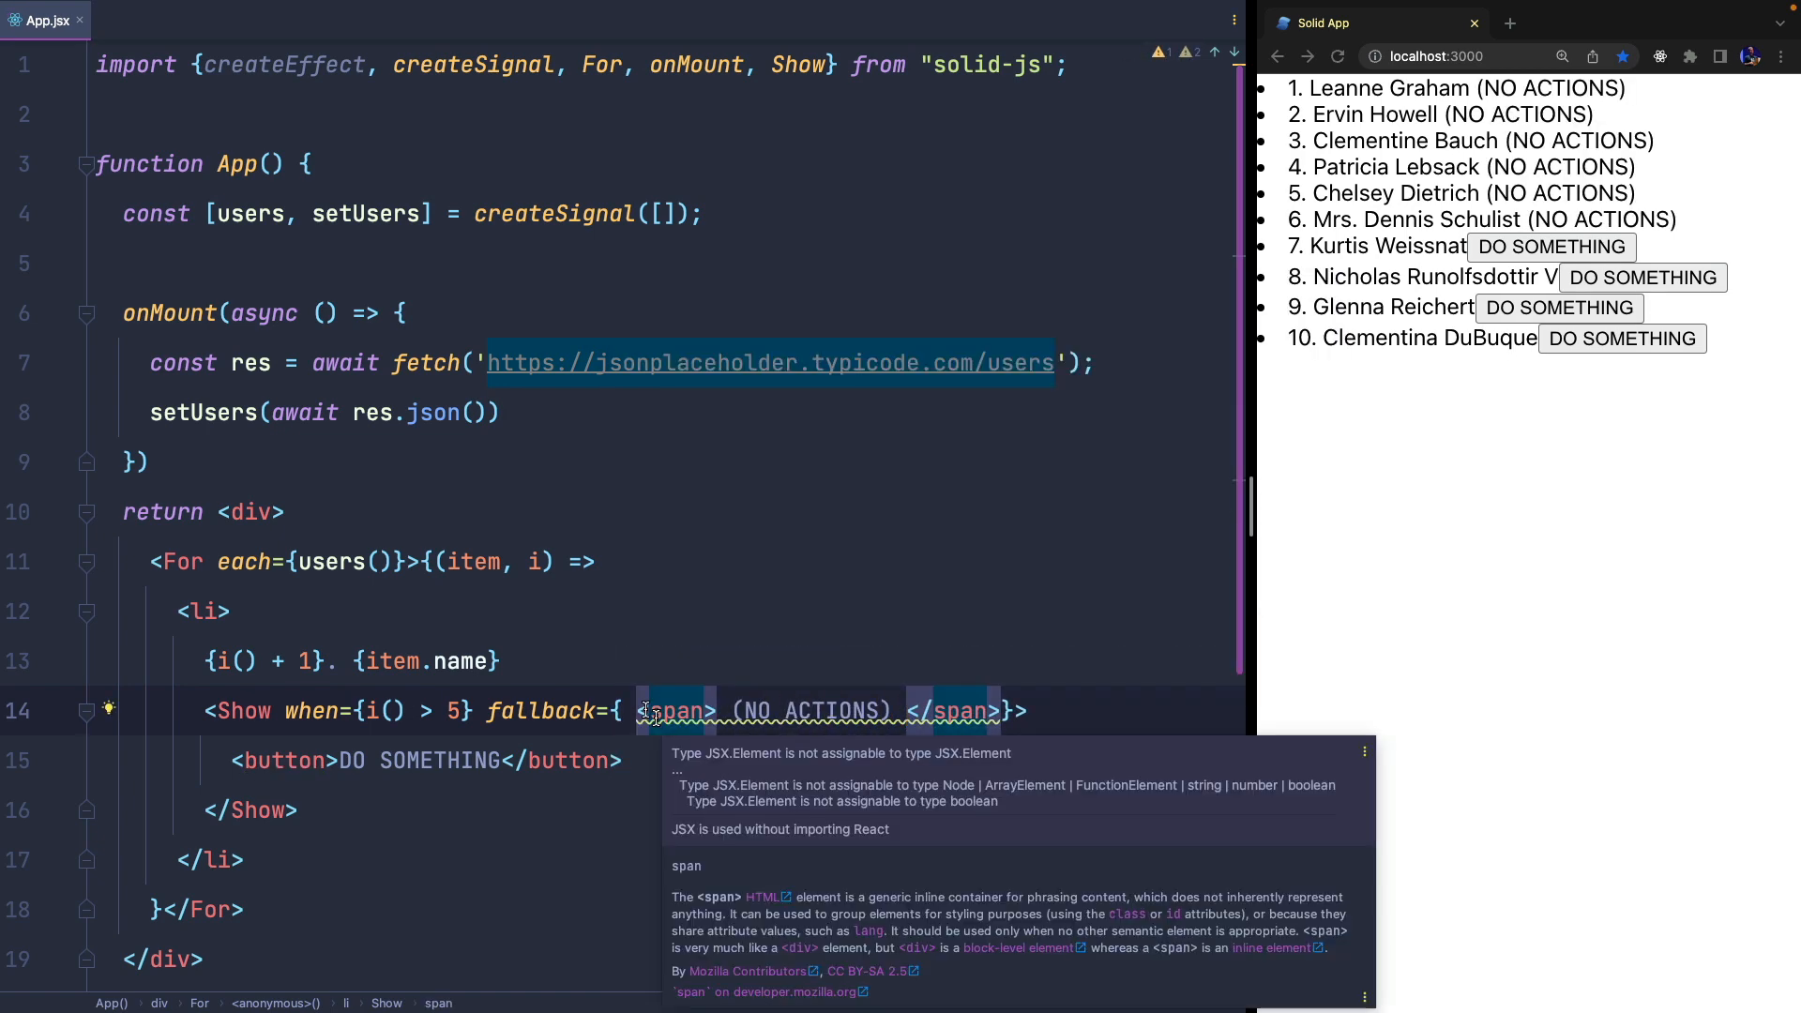
pyautogui.doubleClick(421, 761)
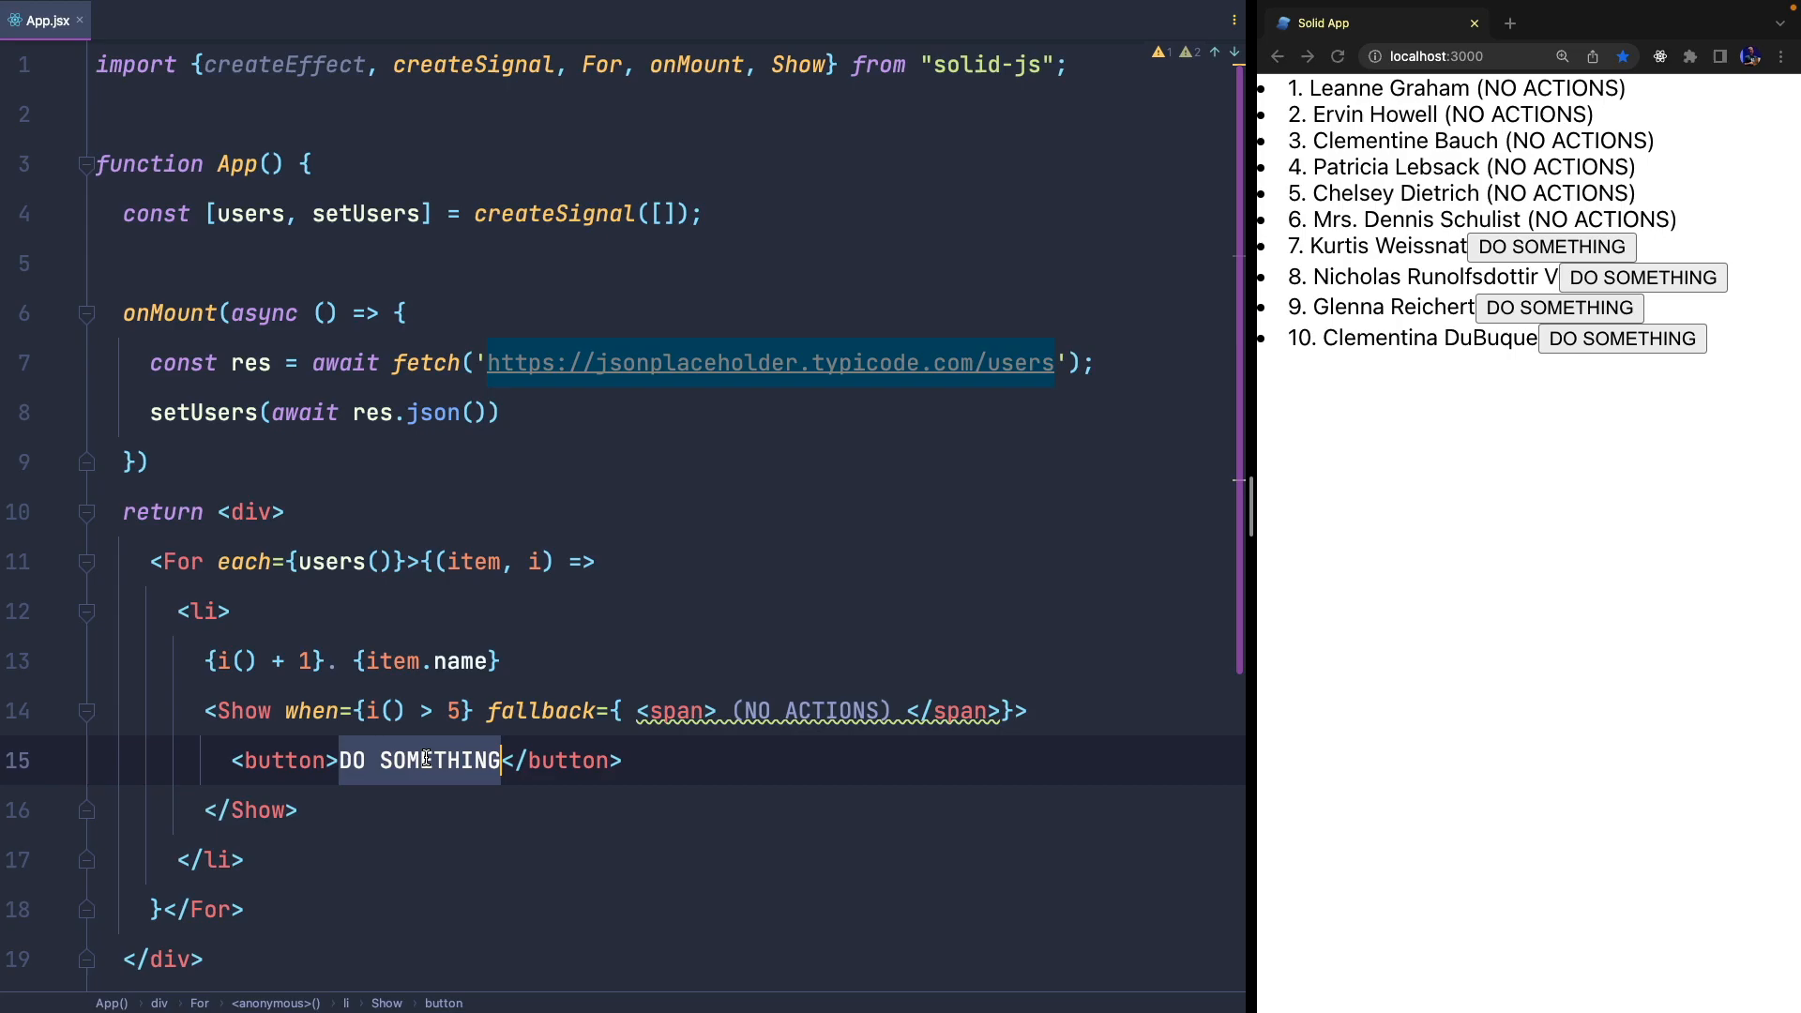
pyautogui.write('DELETE')
pyautogui.write('await fetch(')
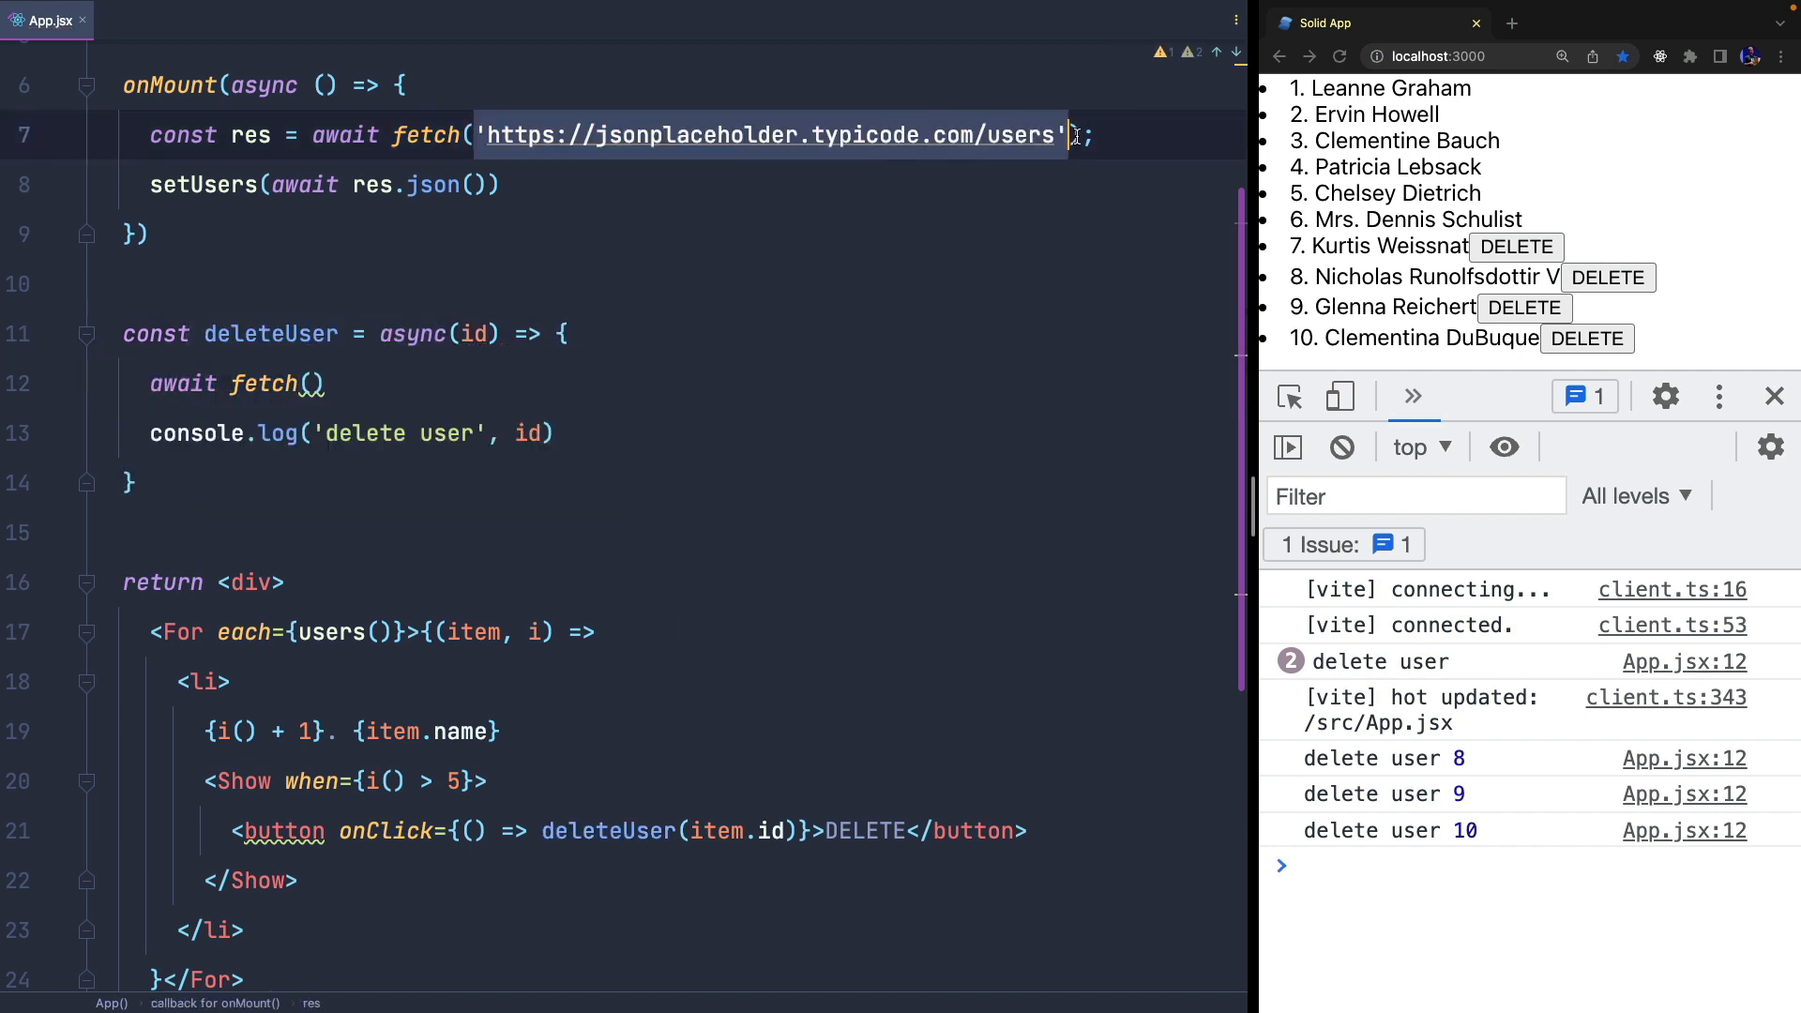
# Send DELETE to users/${id} in deleteUser and test by deleting two users in Chrome.
pyautogui.write("`https://jsonplaceholder.typicode.com/users/${id}`, { method: 'DELETE")
pyautogui.click(352, 432)
pyautogui.write('setUsers(users().filter(u => u.id !== id)')
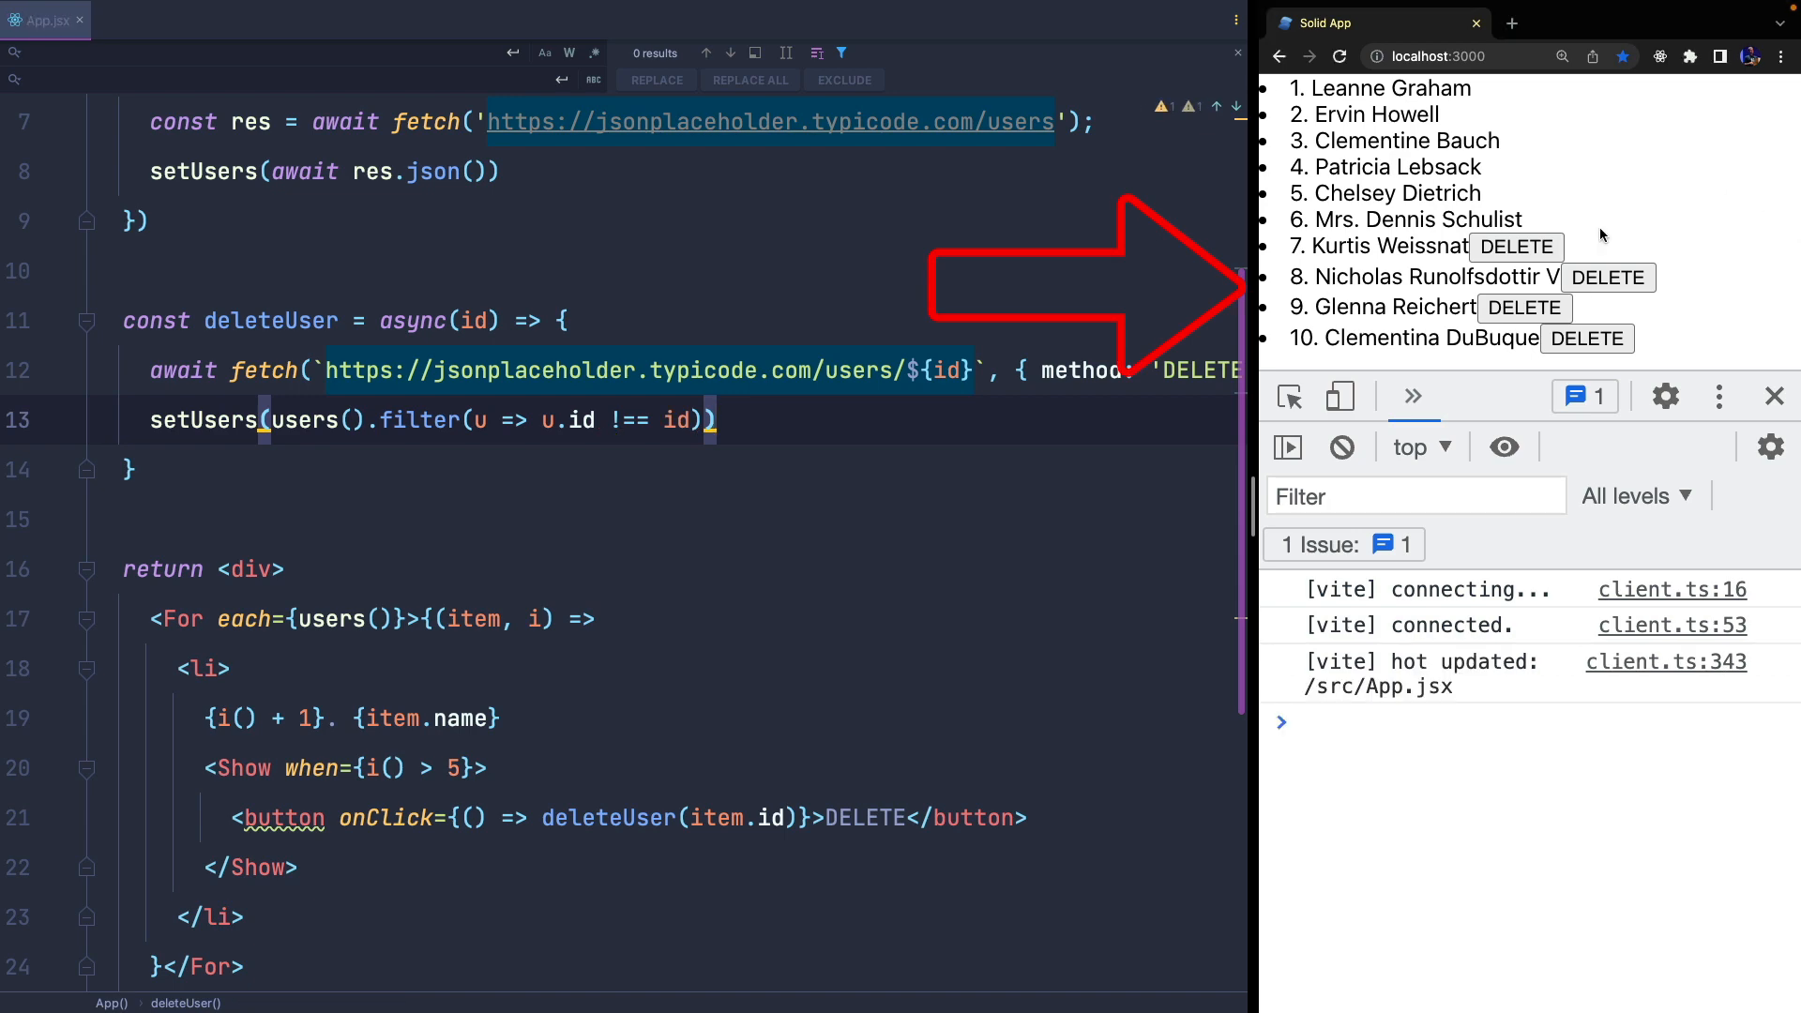
pyautogui.click(1608, 277)
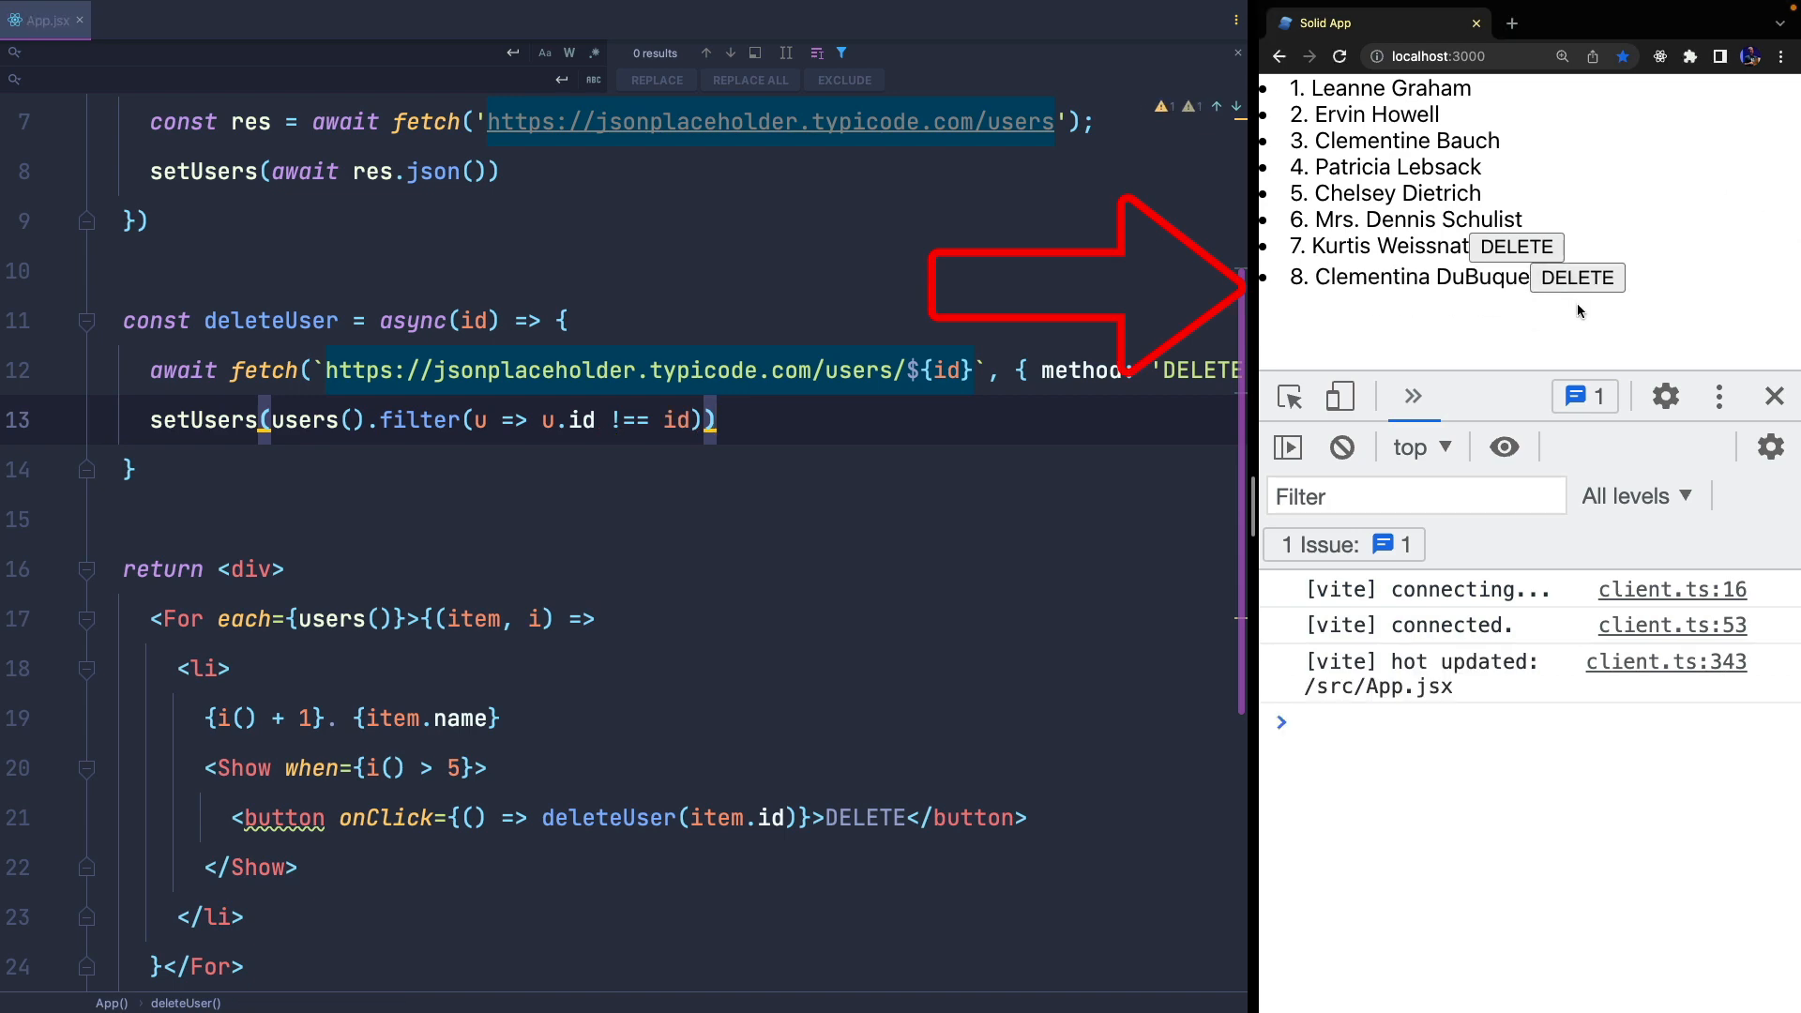
pyautogui.click(1577, 277)
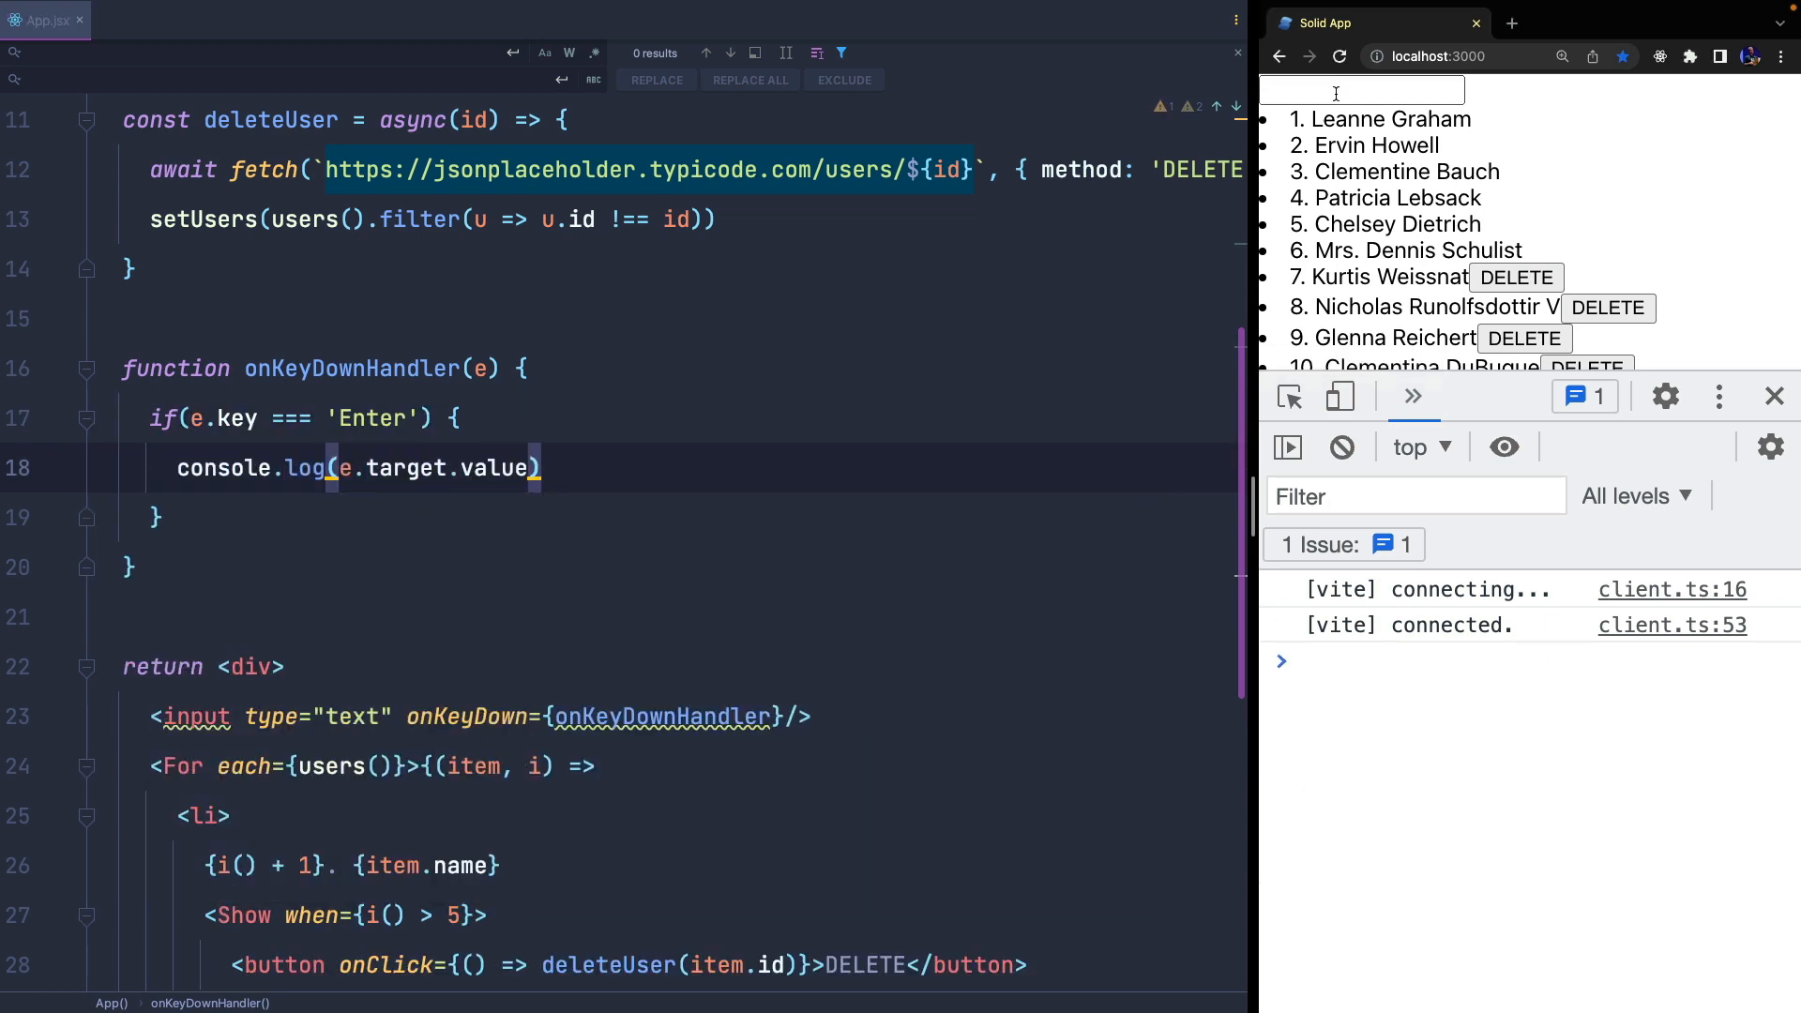
# Type 'hello!', then start the handler's awaited fetch POST with a headers object.
pyautogui.write('hello!')
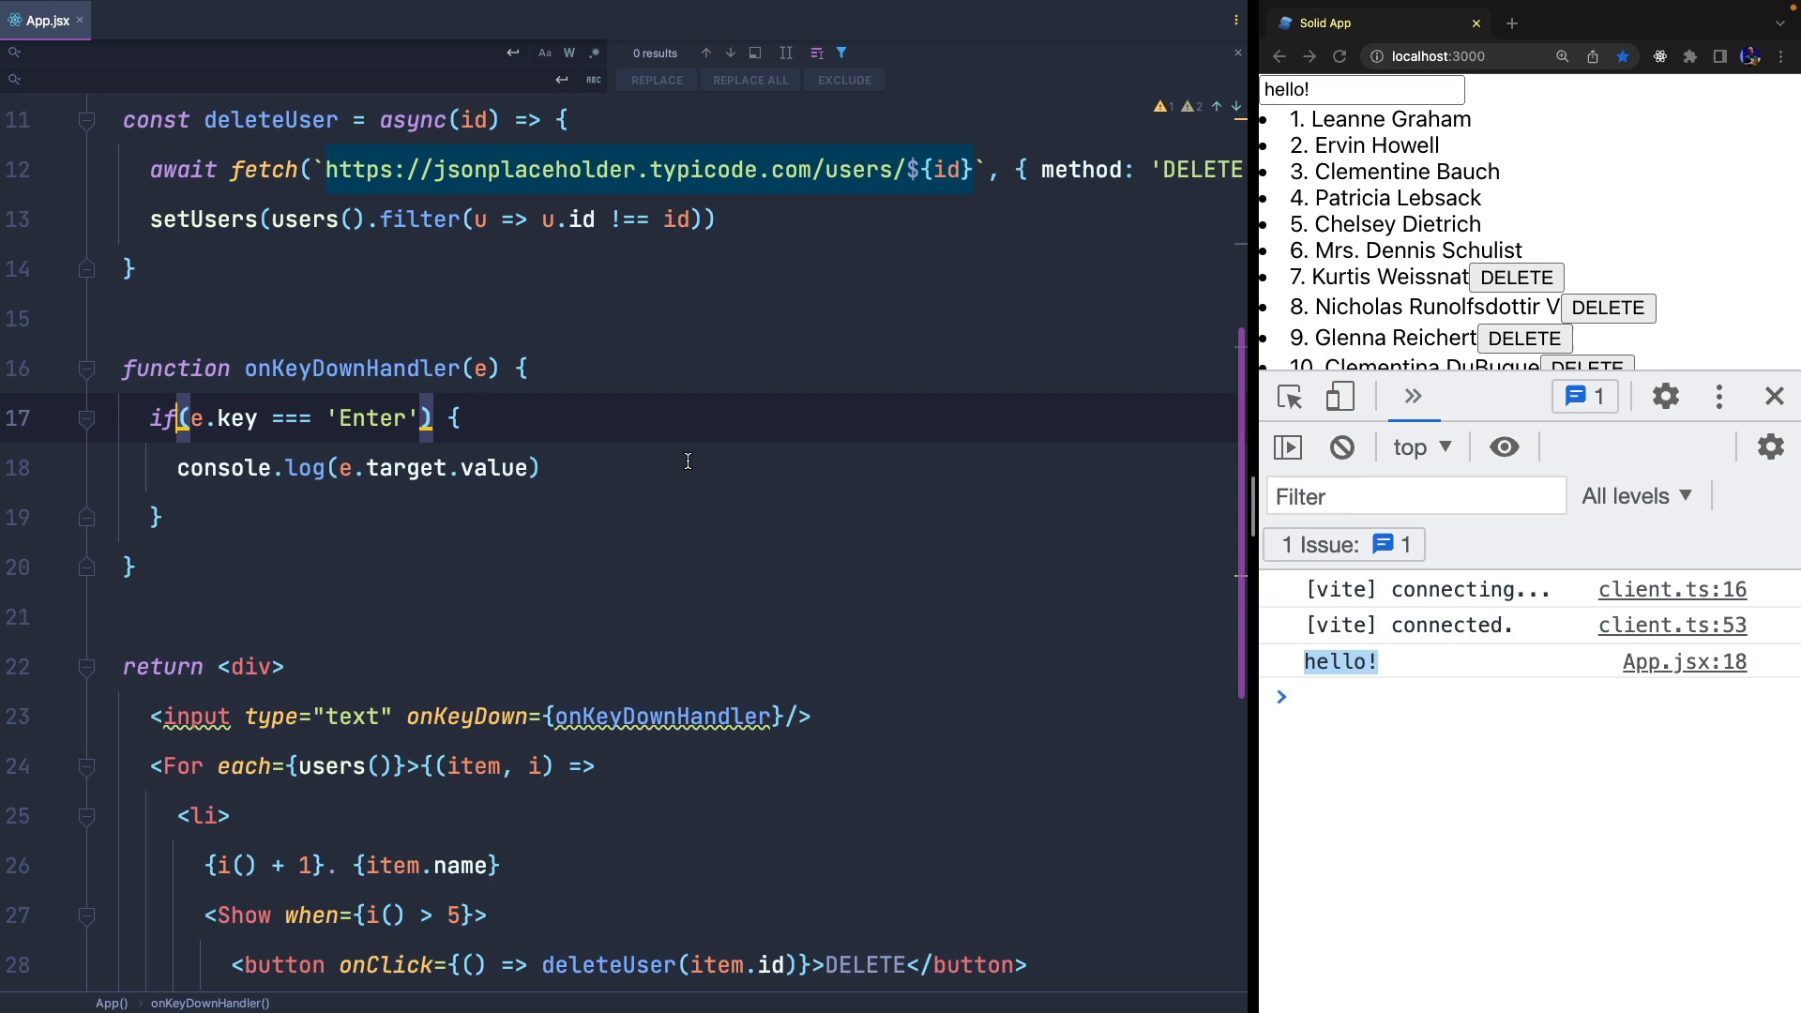
pyautogui.write('const res = await fetch()')
pyautogui.write("method: 'POST',")
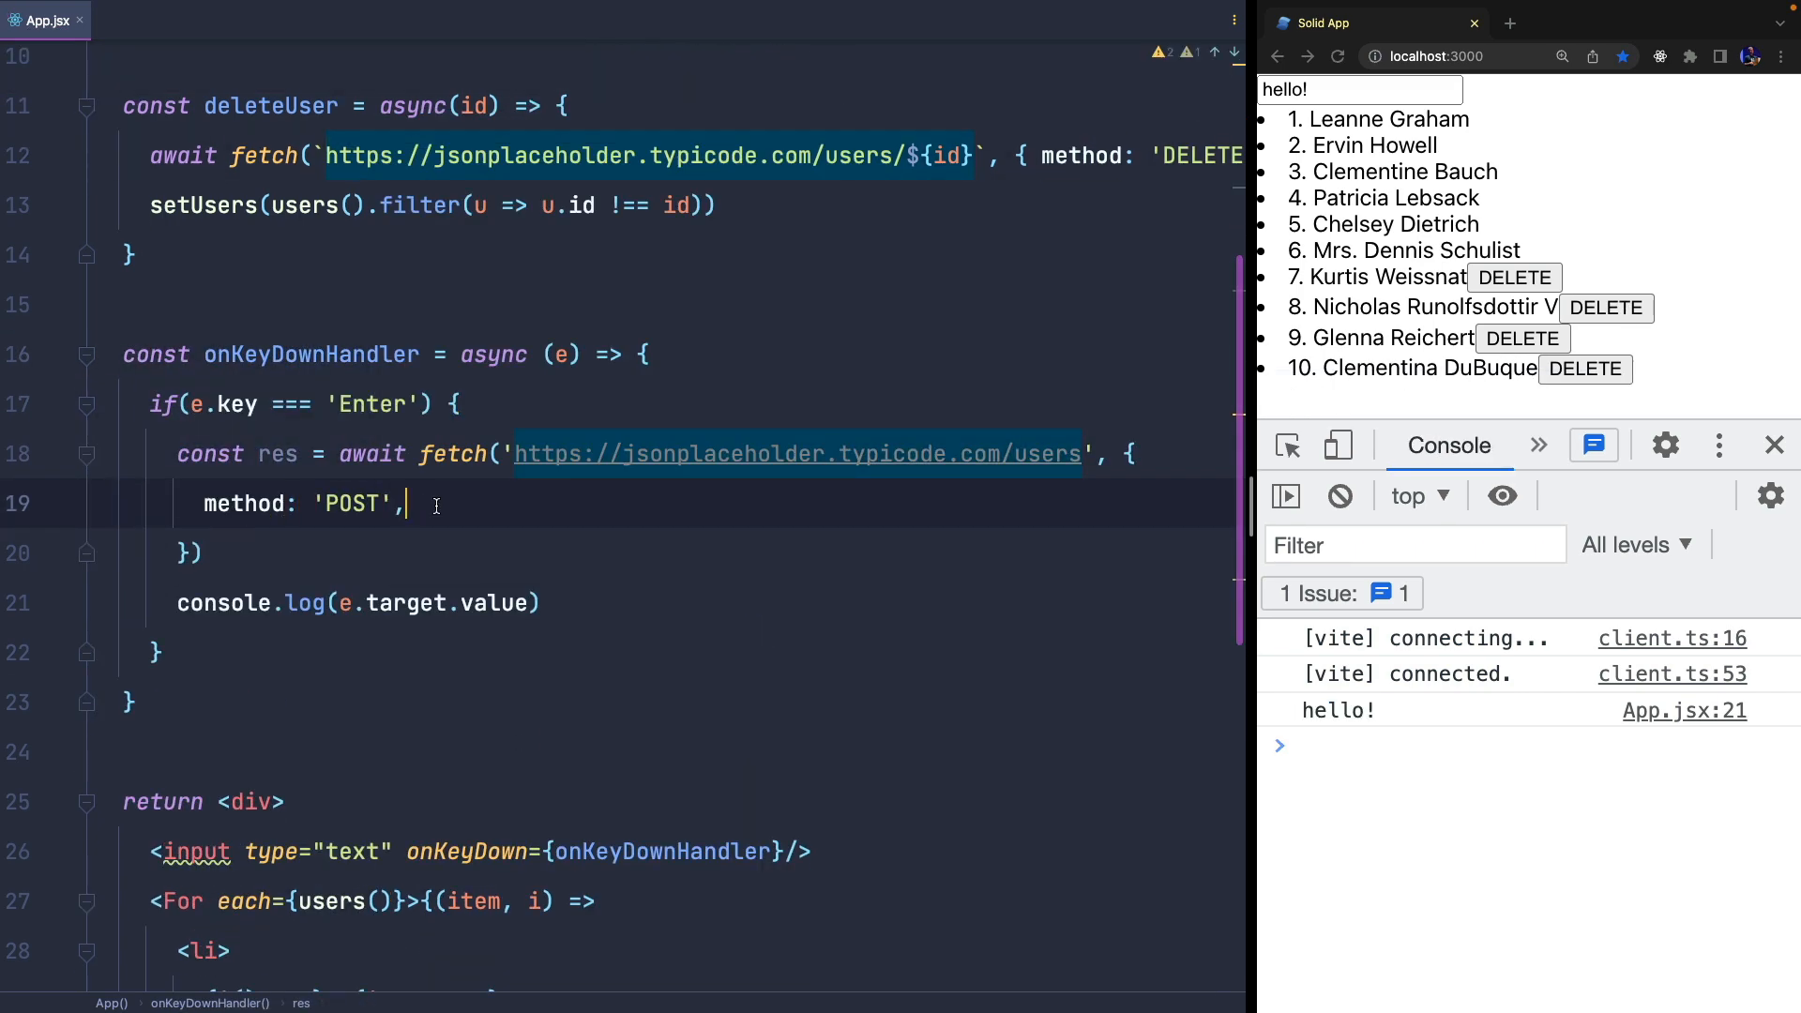
pyautogui.write('headers: {')
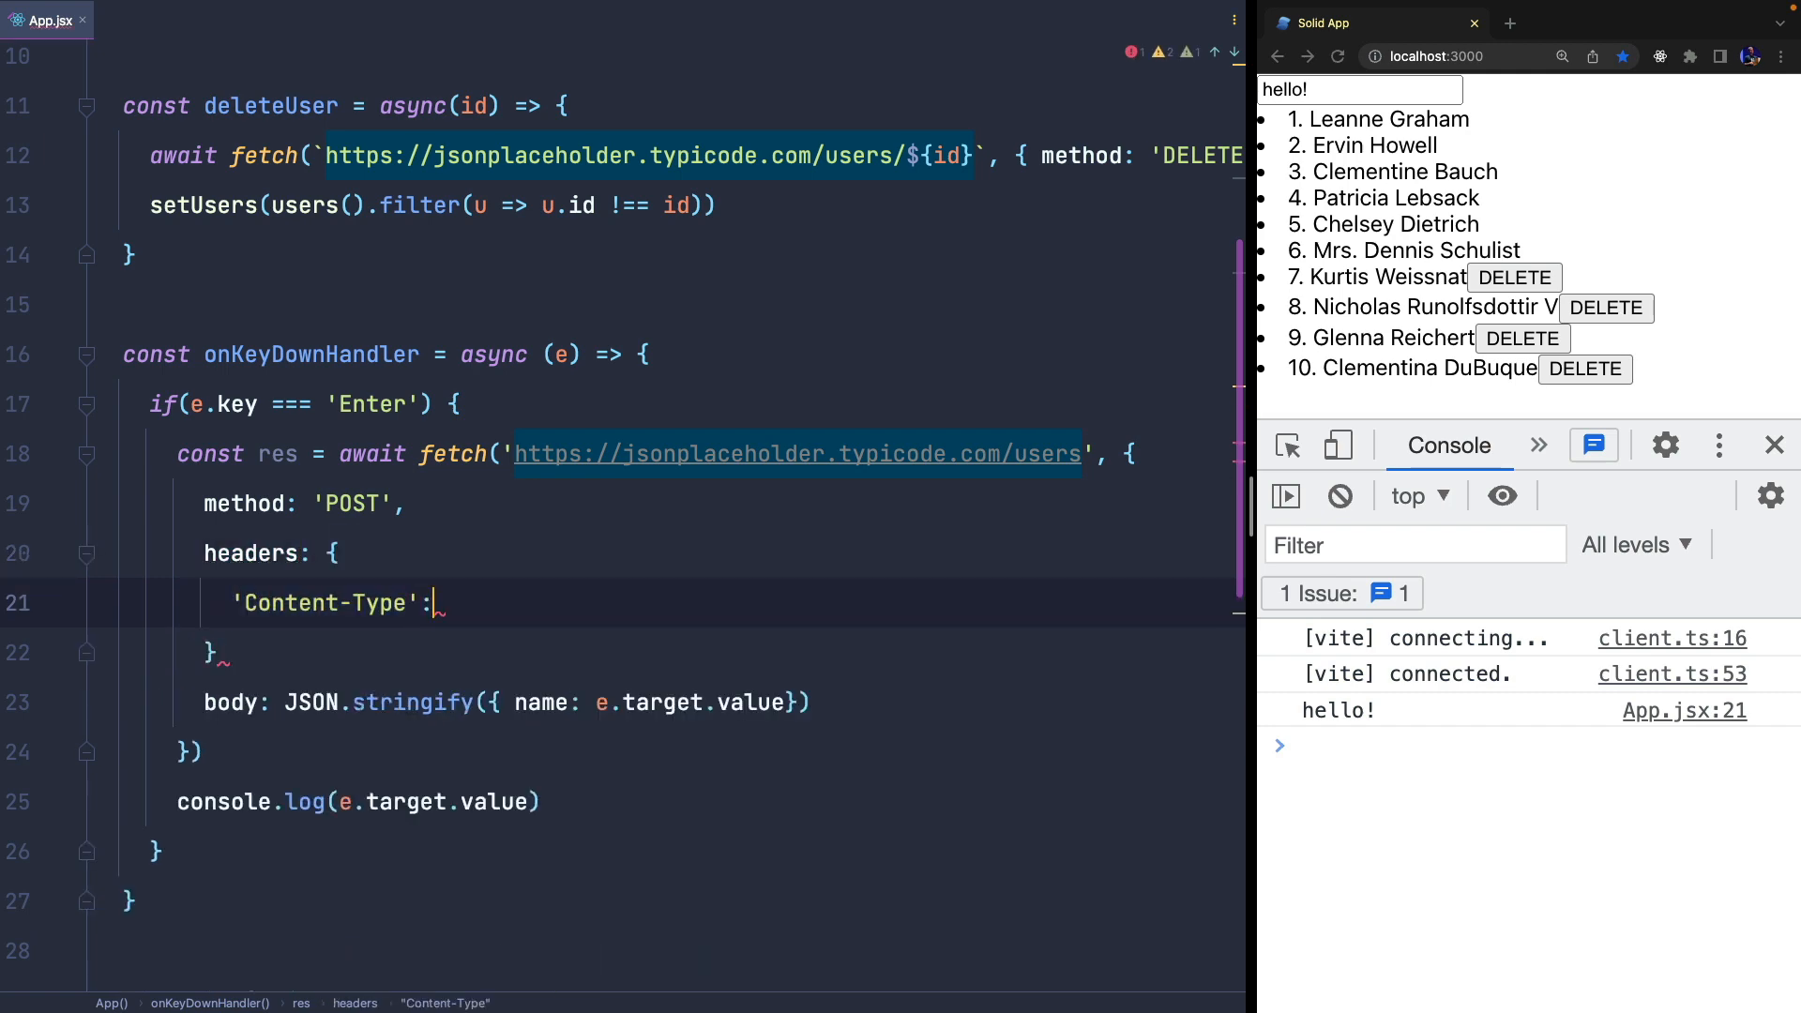